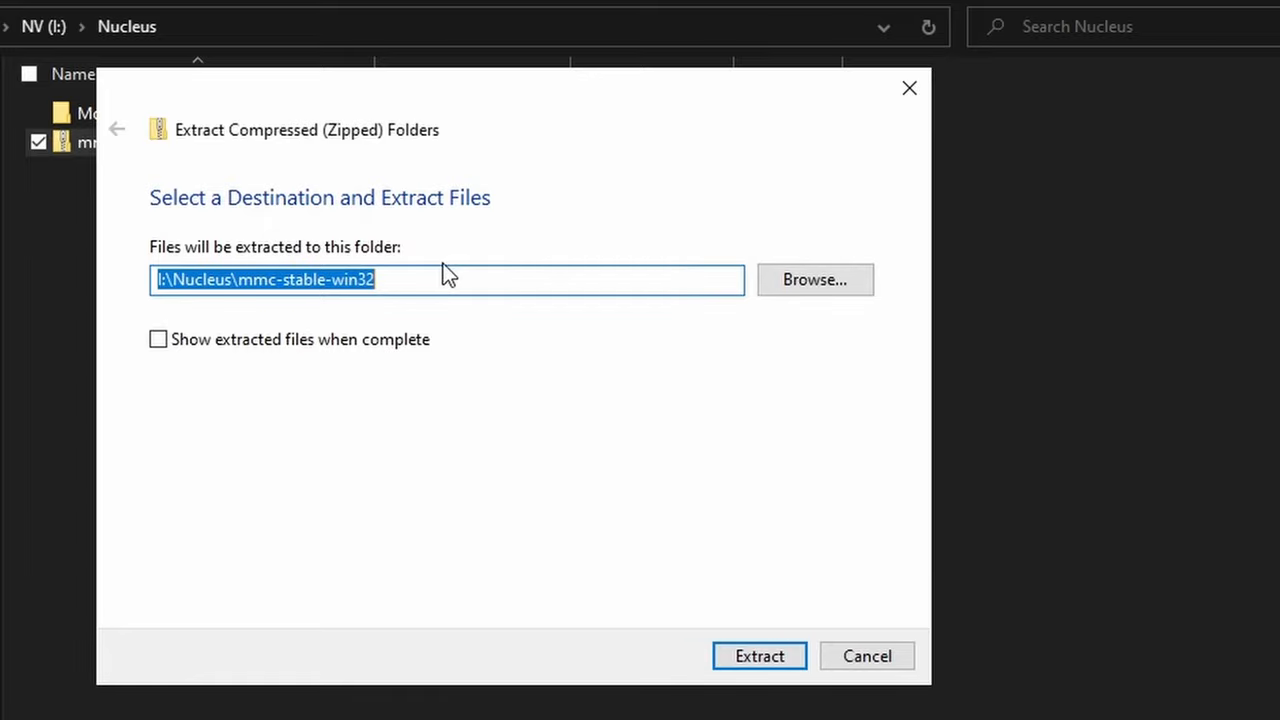
# Extract the MultiMC zip, move its MultiMC folder into Nucleus, and open it.
pyautogui.click(758, 656)
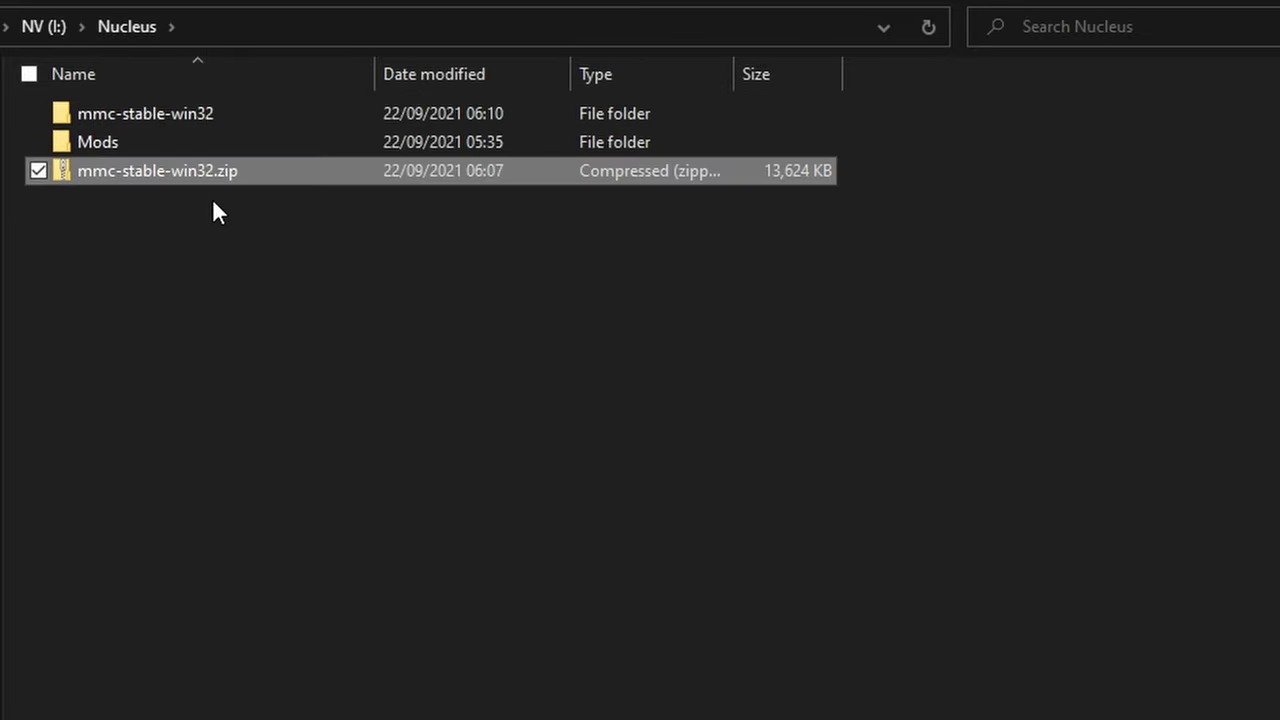
pyautogui.doubleClick(145, 113)
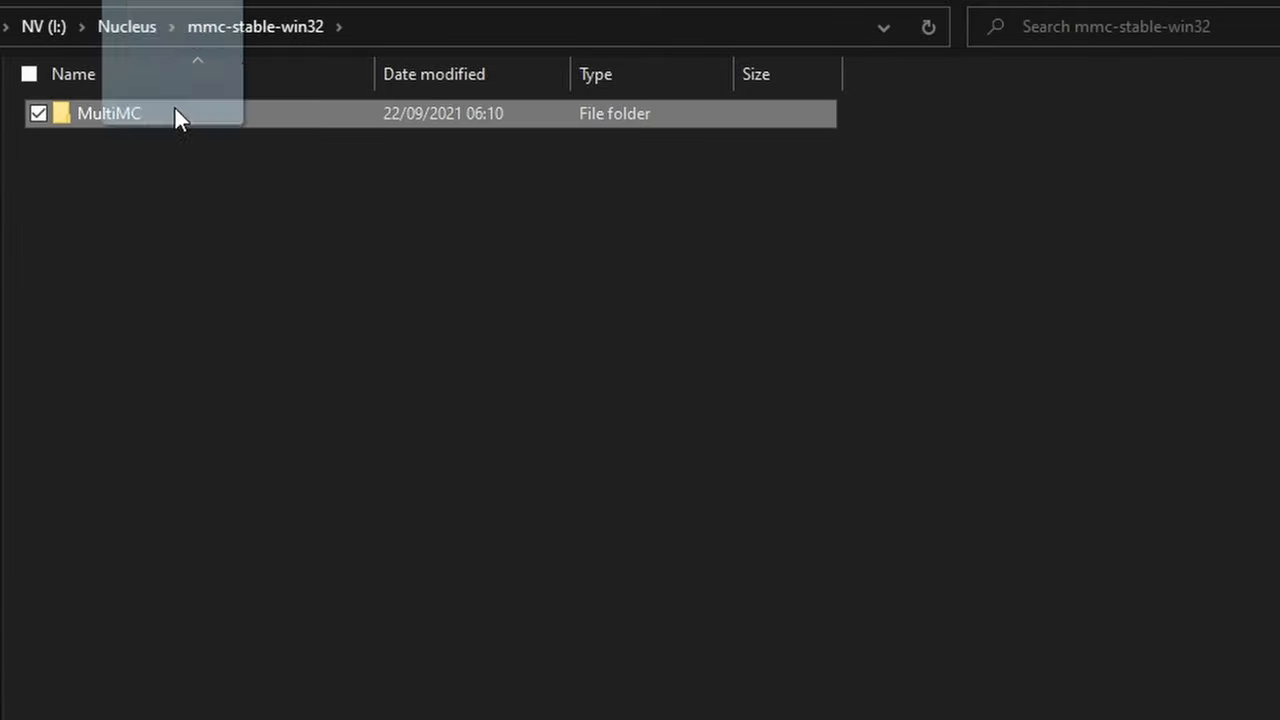
pyautogui.click(126, 26)
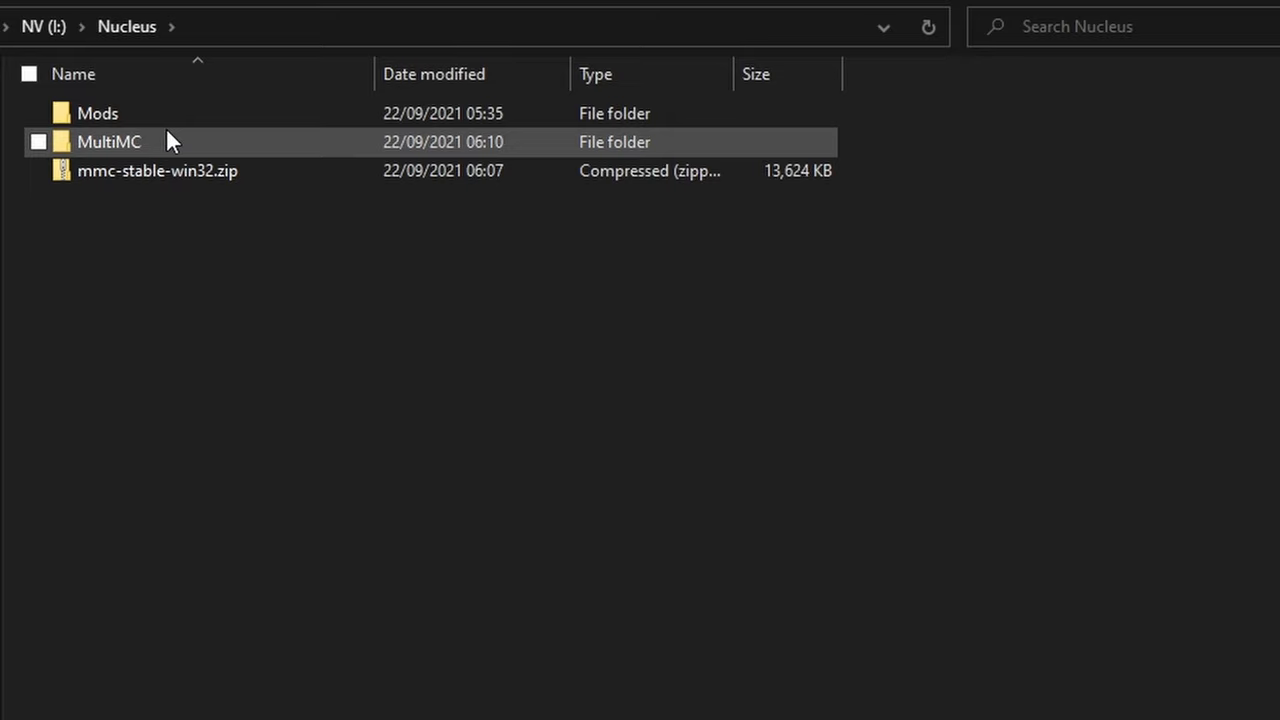
pyautogui.doubleClick(108, 141)
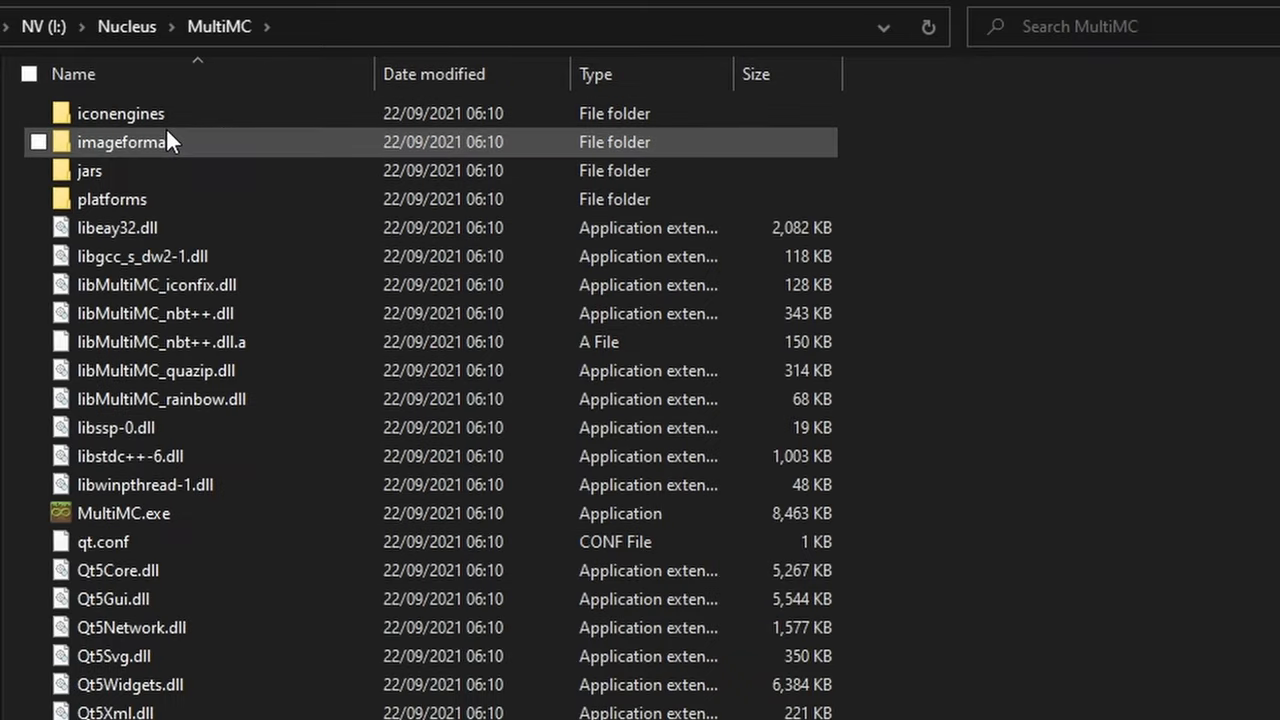
# Run MultiMC.exe past the security warning and accept default language and detected Java.
pyautogui.doubleClick(123, 513)
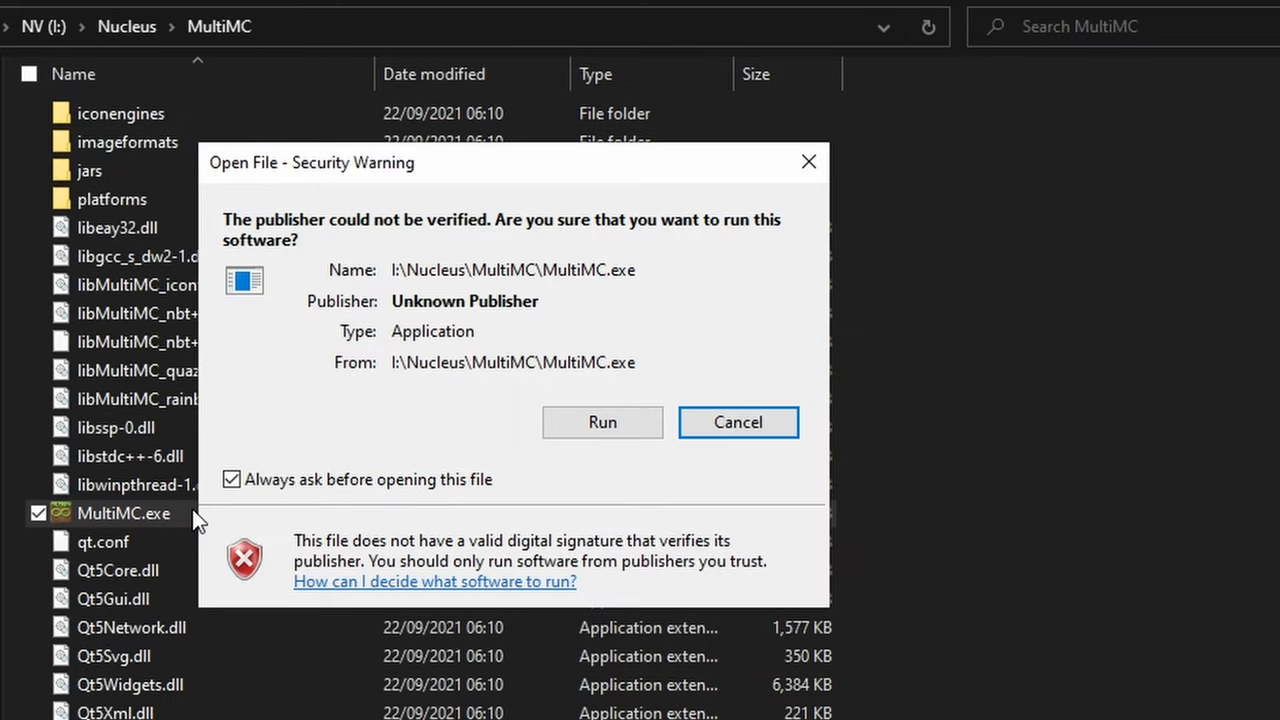
pyautogui.click(602, 422)
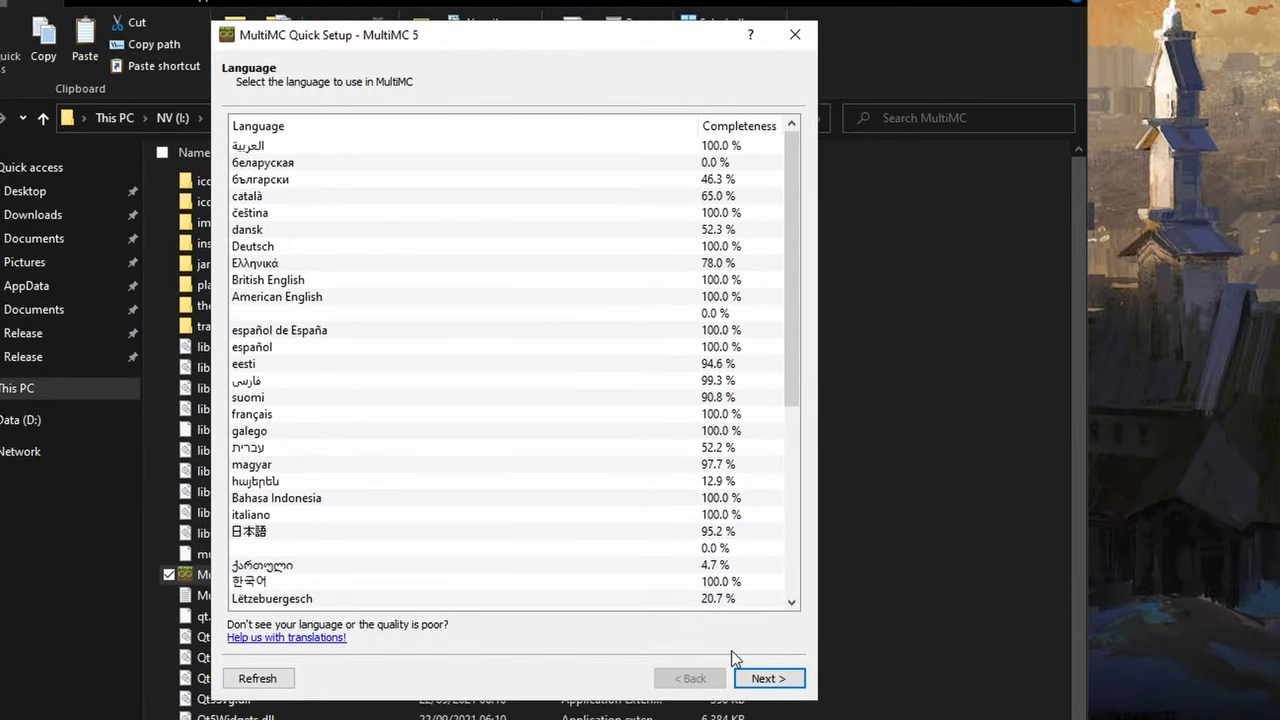
pyautogui.click(768, 678)
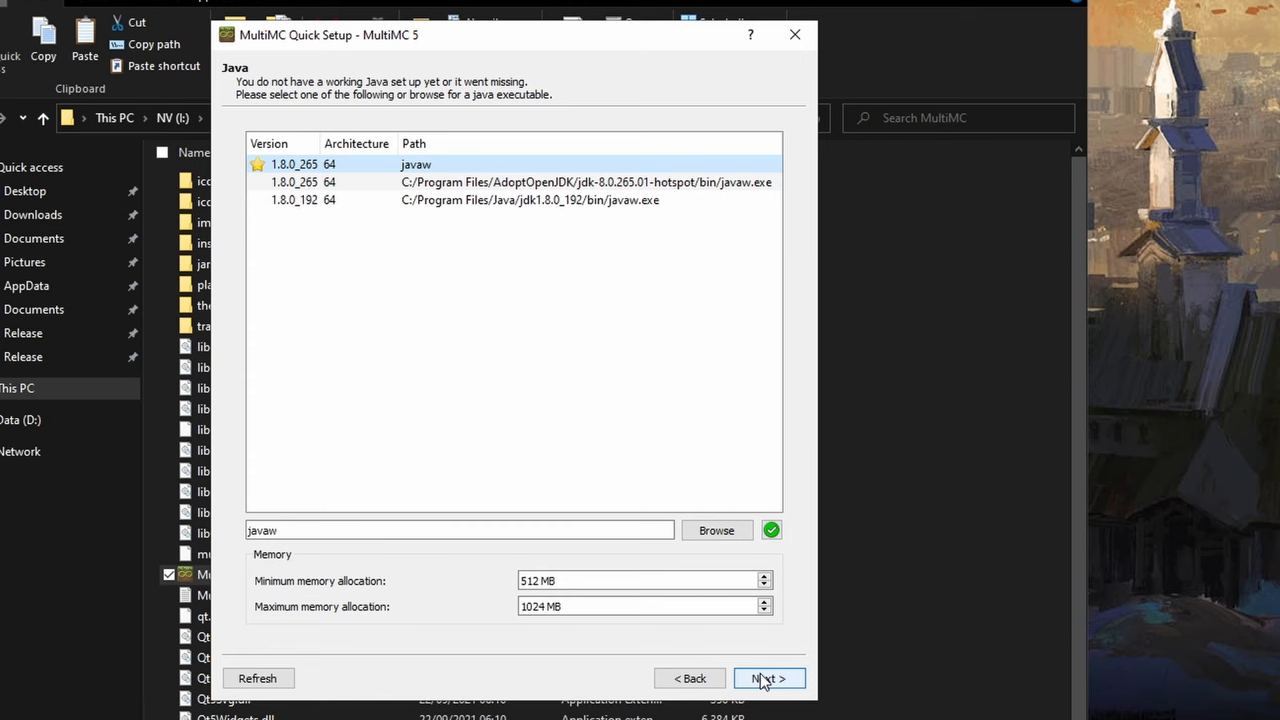
pyautogui.click(768, 678)
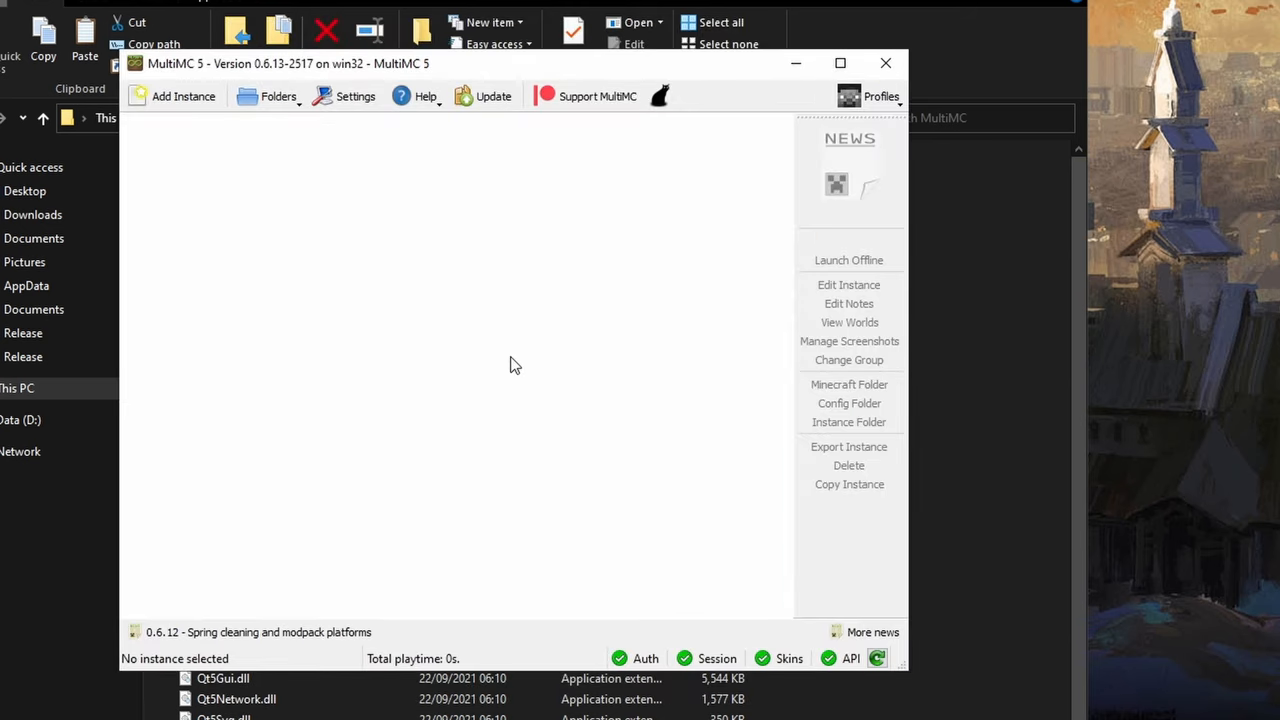
# Add a Microsoft account through Profiles > Manage Accounts.
pyautogui.click(882, 96)
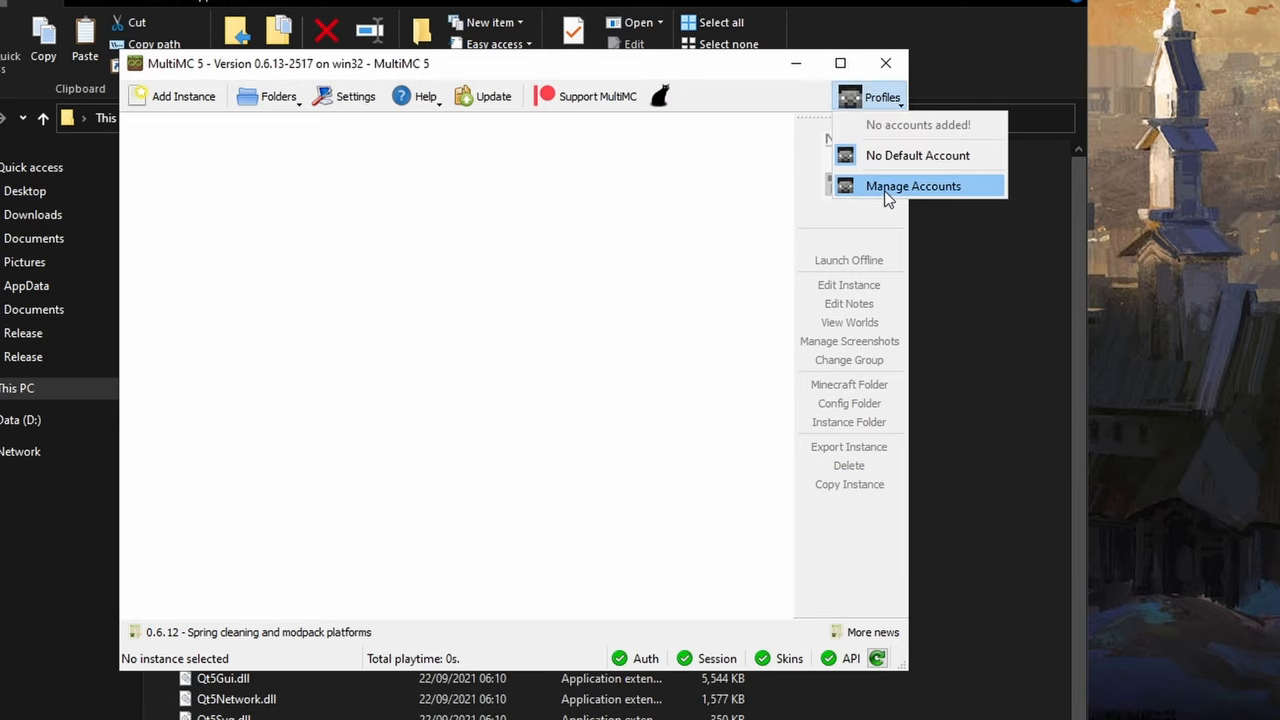
pyautogui.click(912, 186)
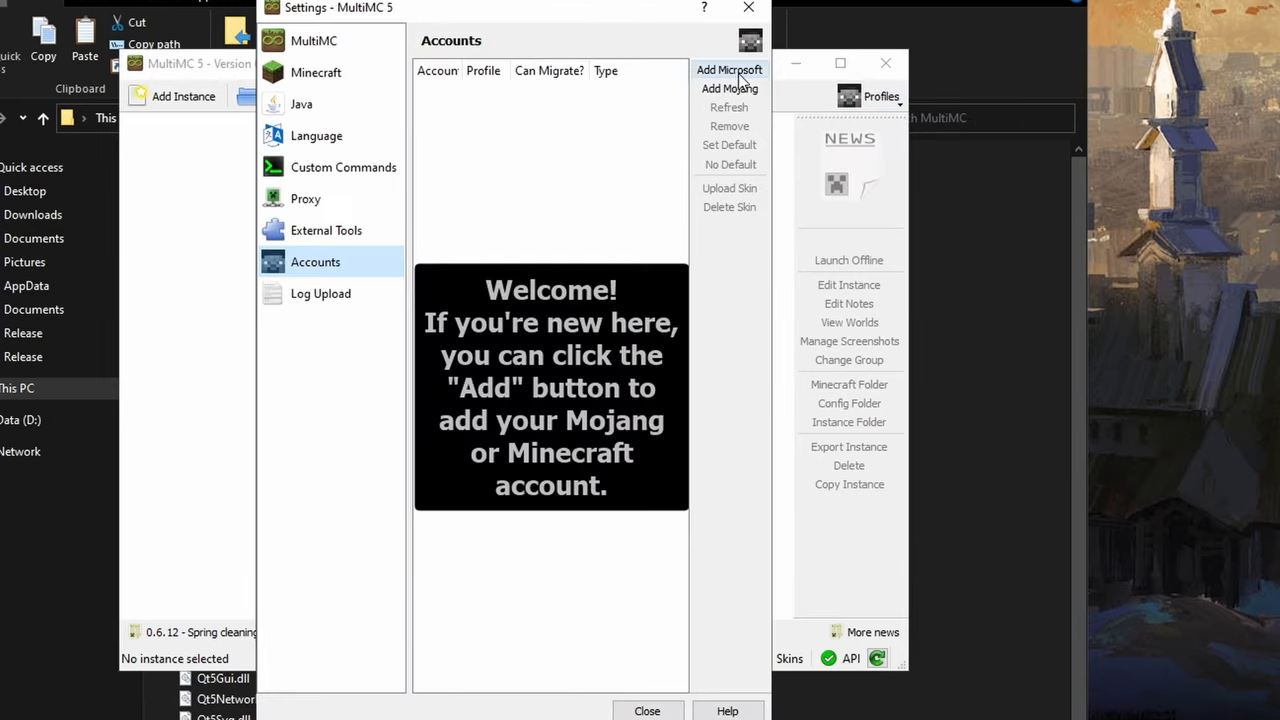
pyautogui.click(729, 88)
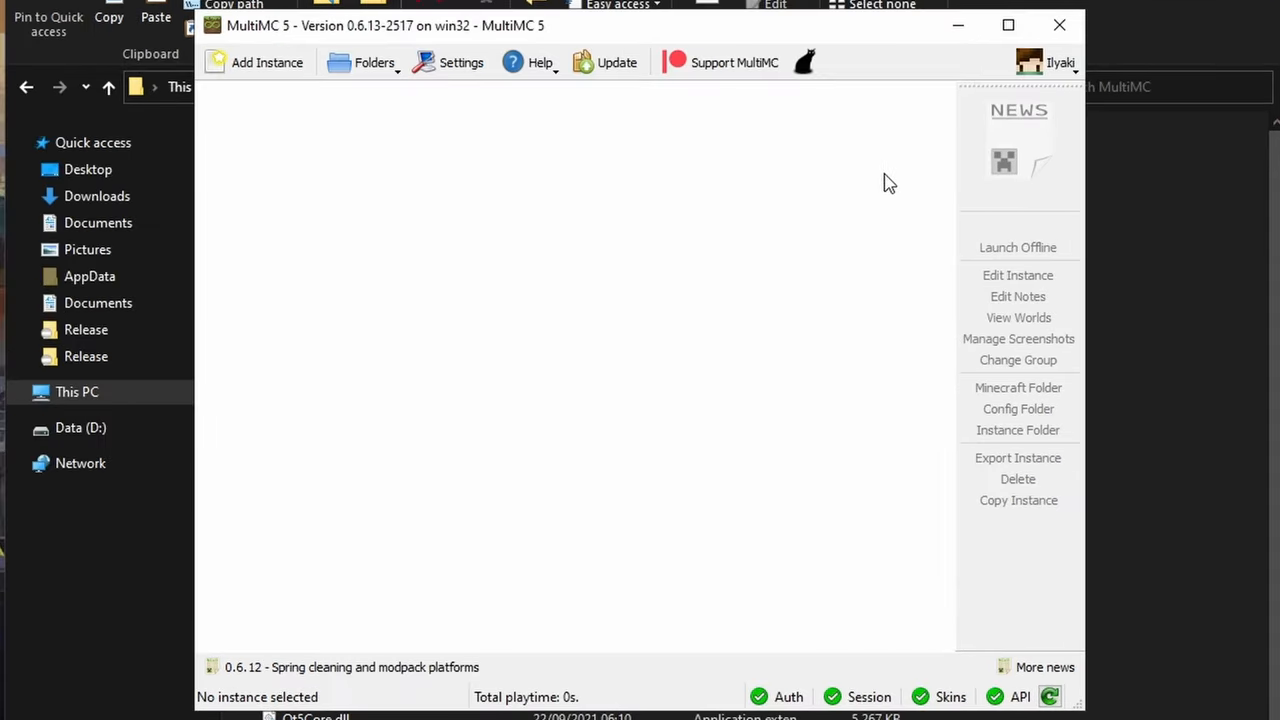
pyautogui.moveTo(826, 168)
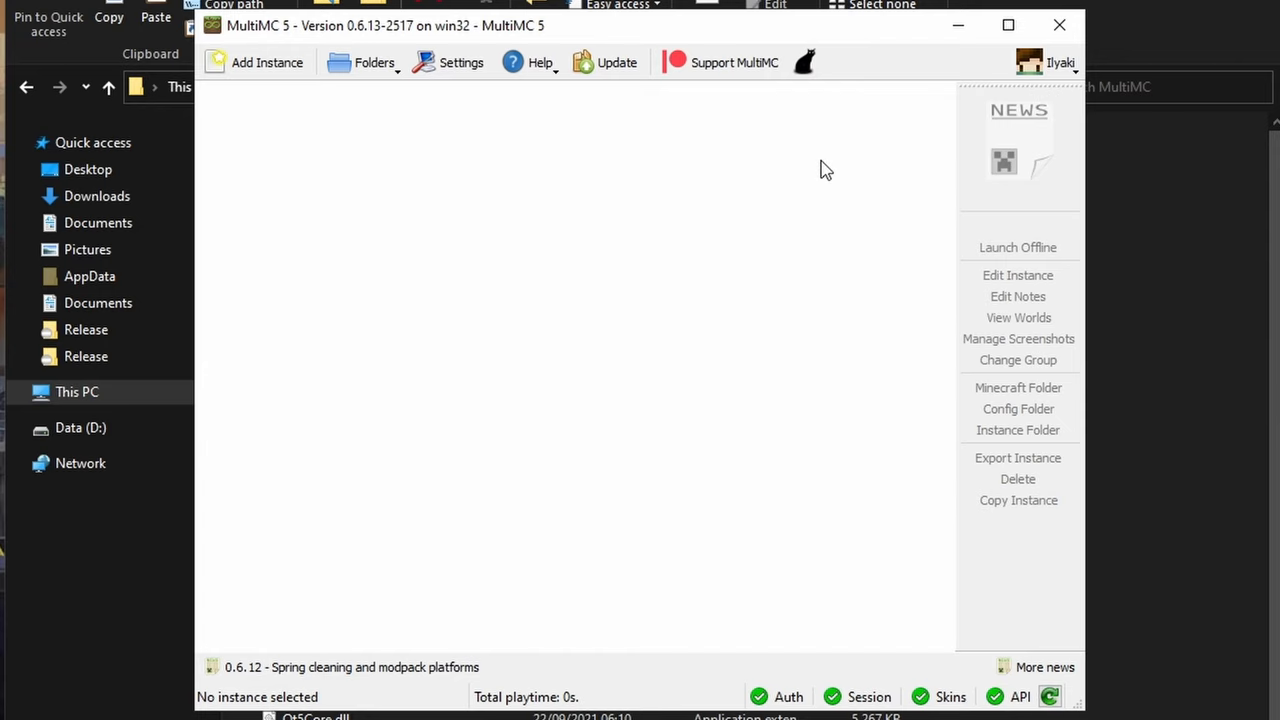
pyautogui.moveTo(243, 93)
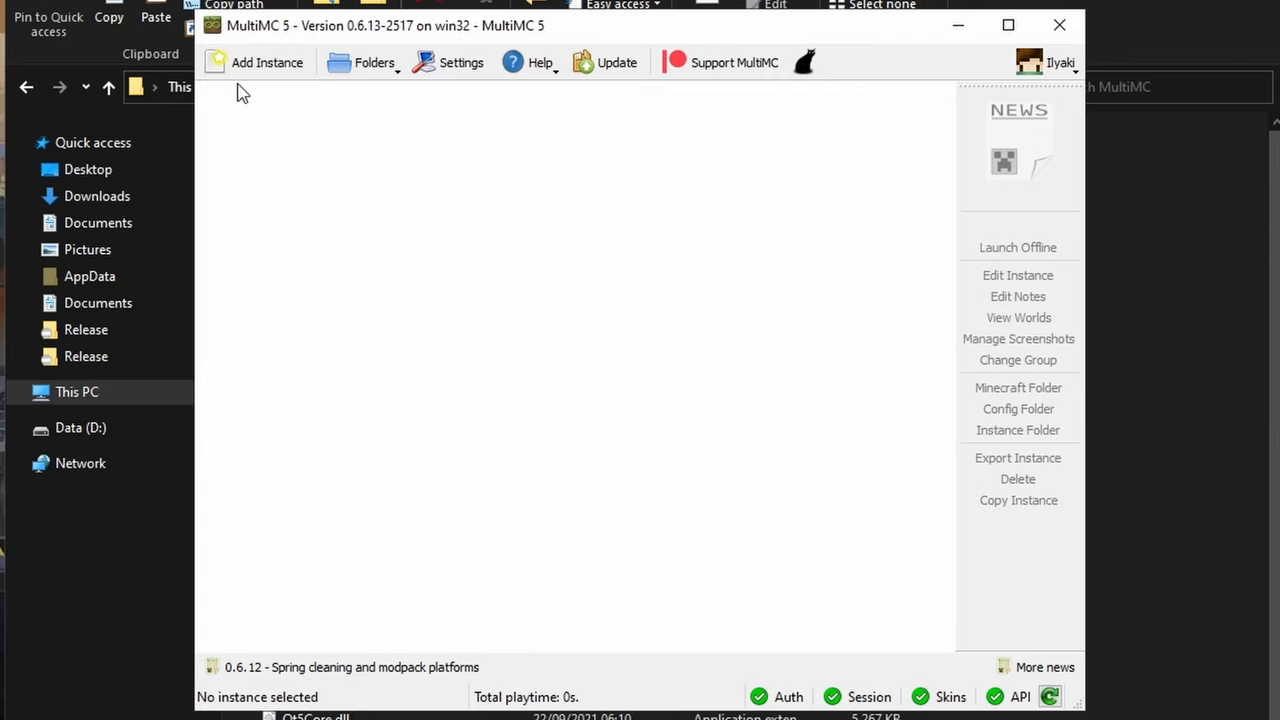
# Start a new Vanilla instance and browse the release list toward Minecraft 1.16.5.
pyautogui.click(267, 62)
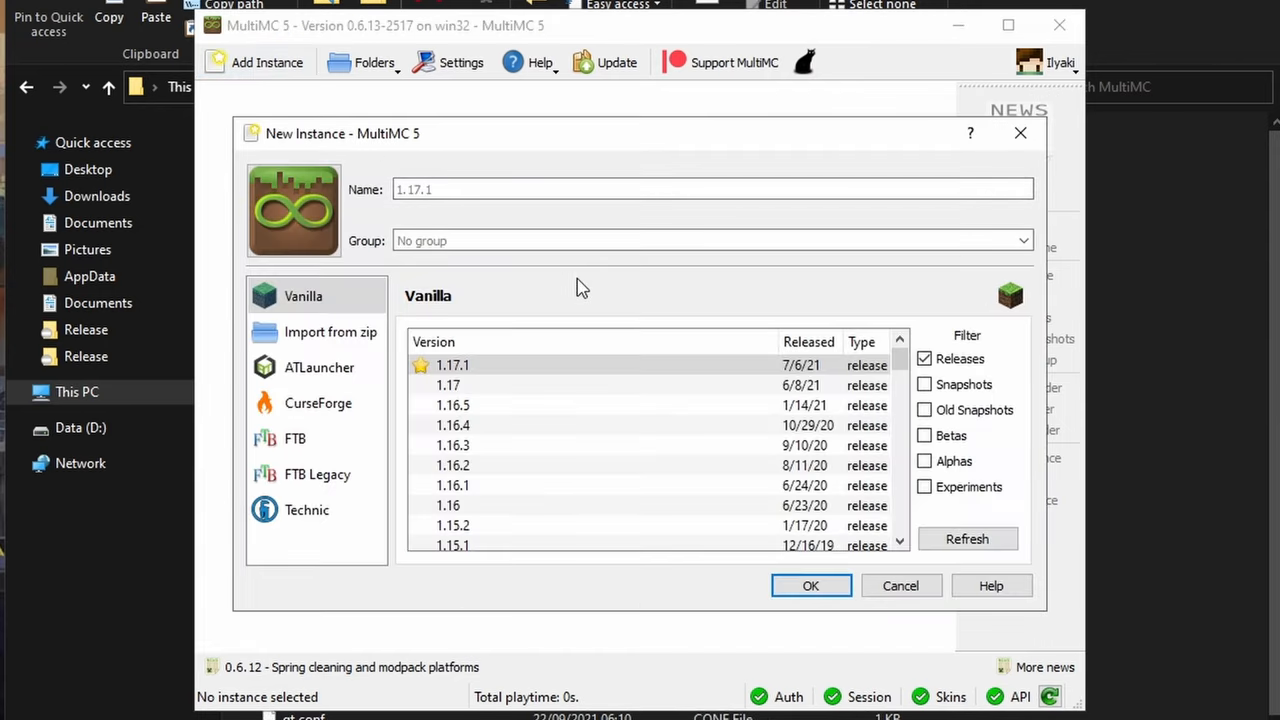
pyautogui.moveTo(570, 300)
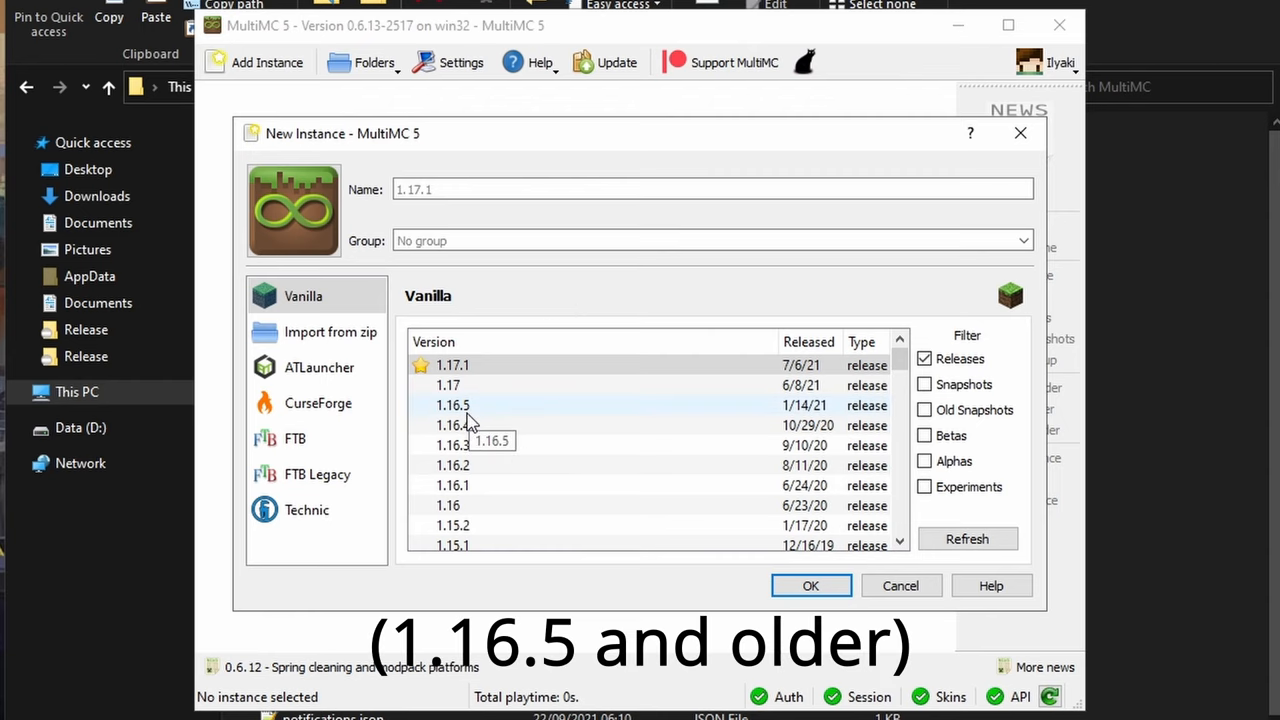
pyautogui.moveTo(455, 420)
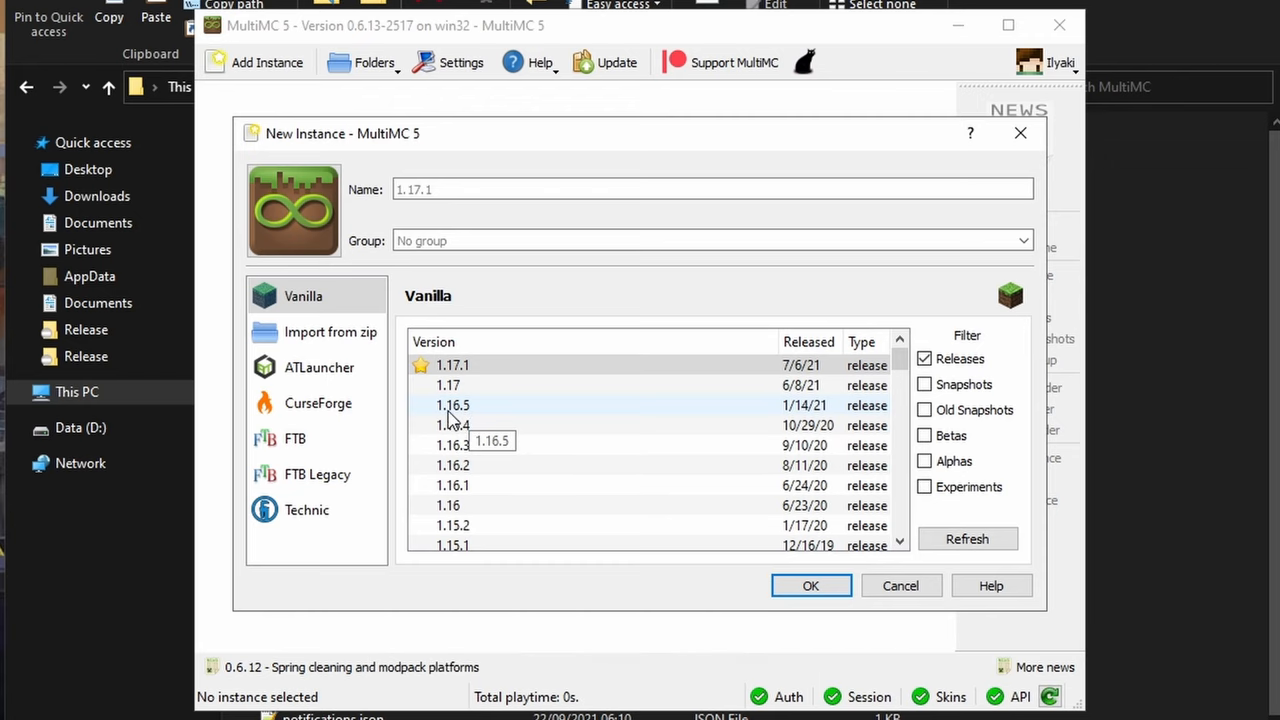
pyautogui.click(452, 364)
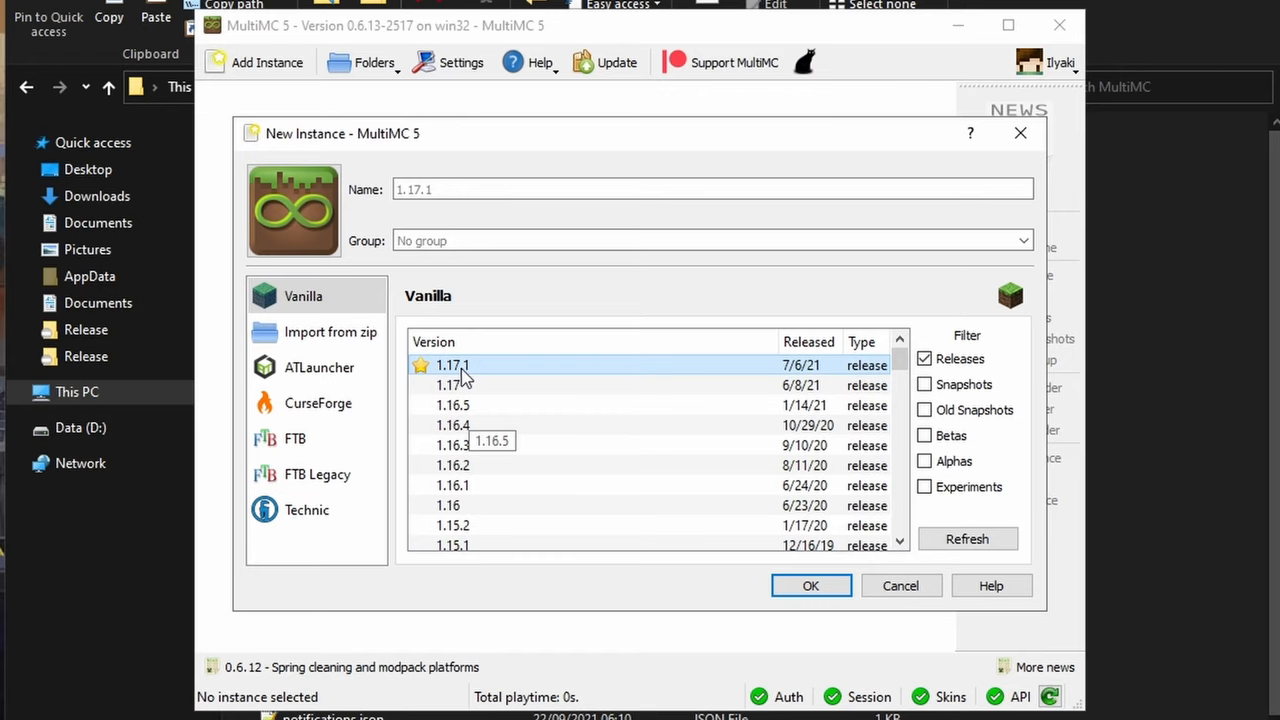
pyautogui.click(452, 405)
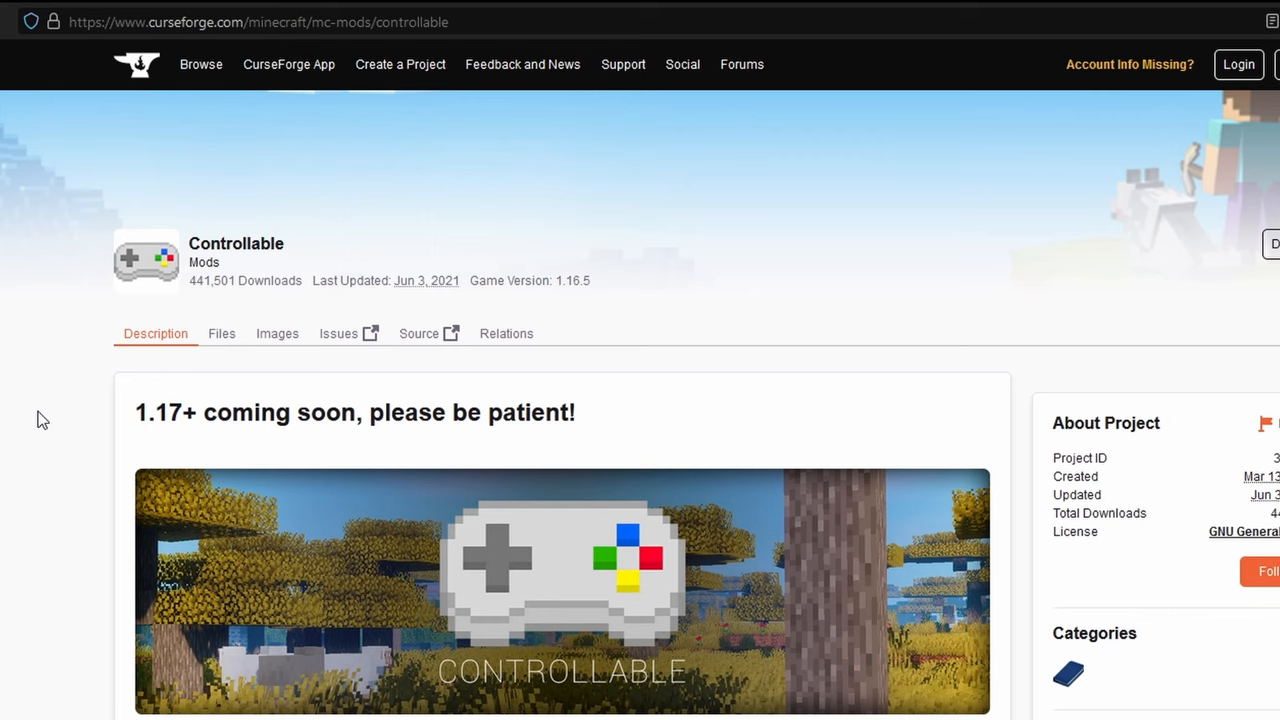
pyautogui.moveTo(300, 386)
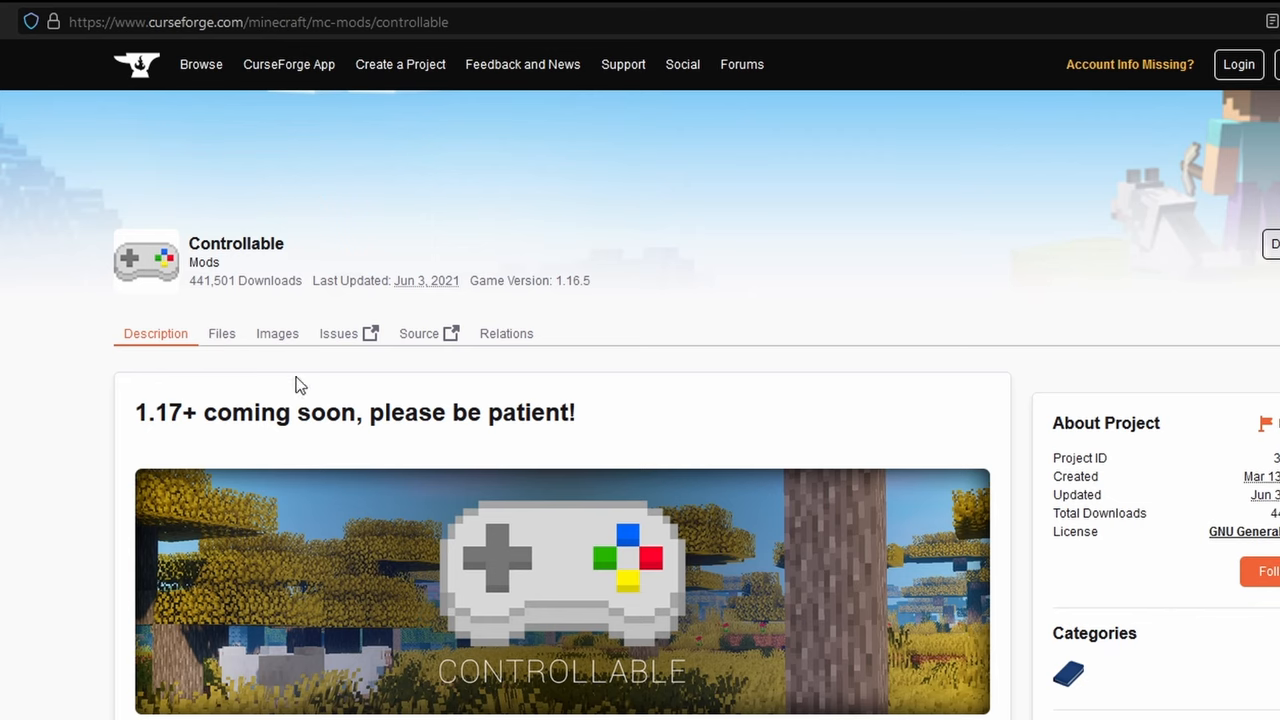
# Open Controllable's Files tab, showing main file 0.13.3 for 1.16.5.
pyautogui.click(221, 333)
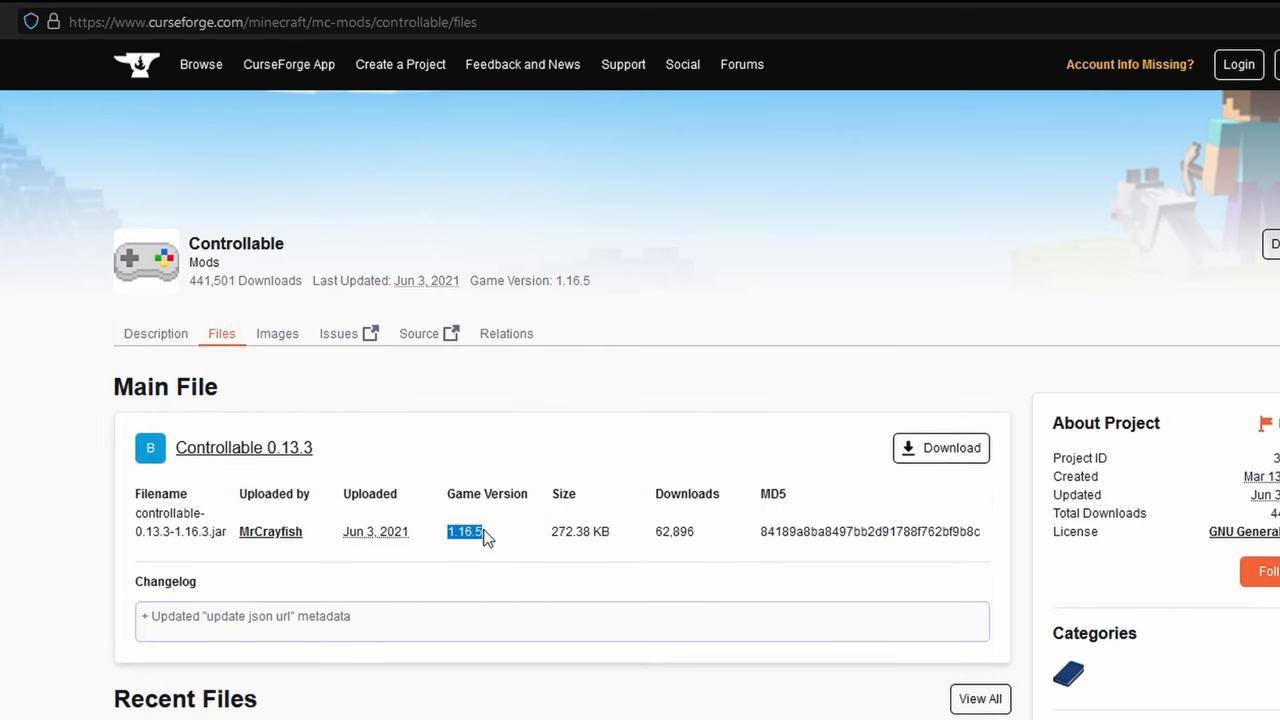
pyautogui.moveTo(483, 548)
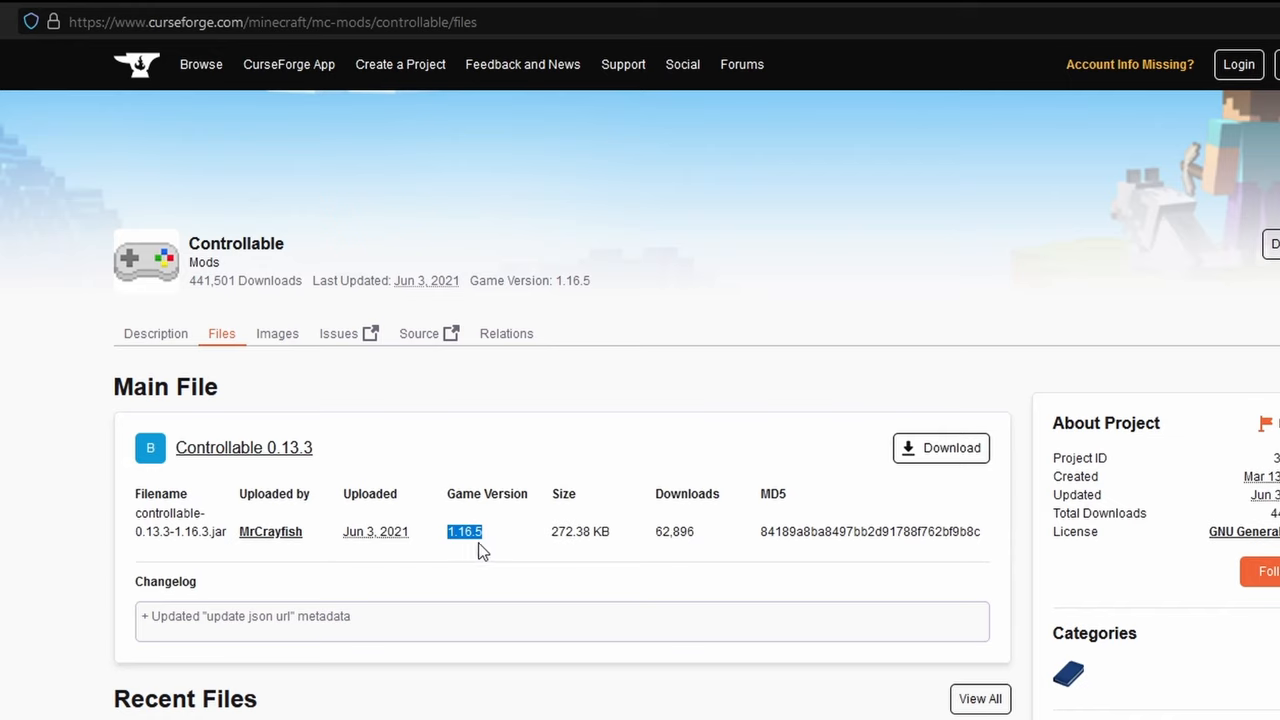
pyautogui.moveTo(951, 461)
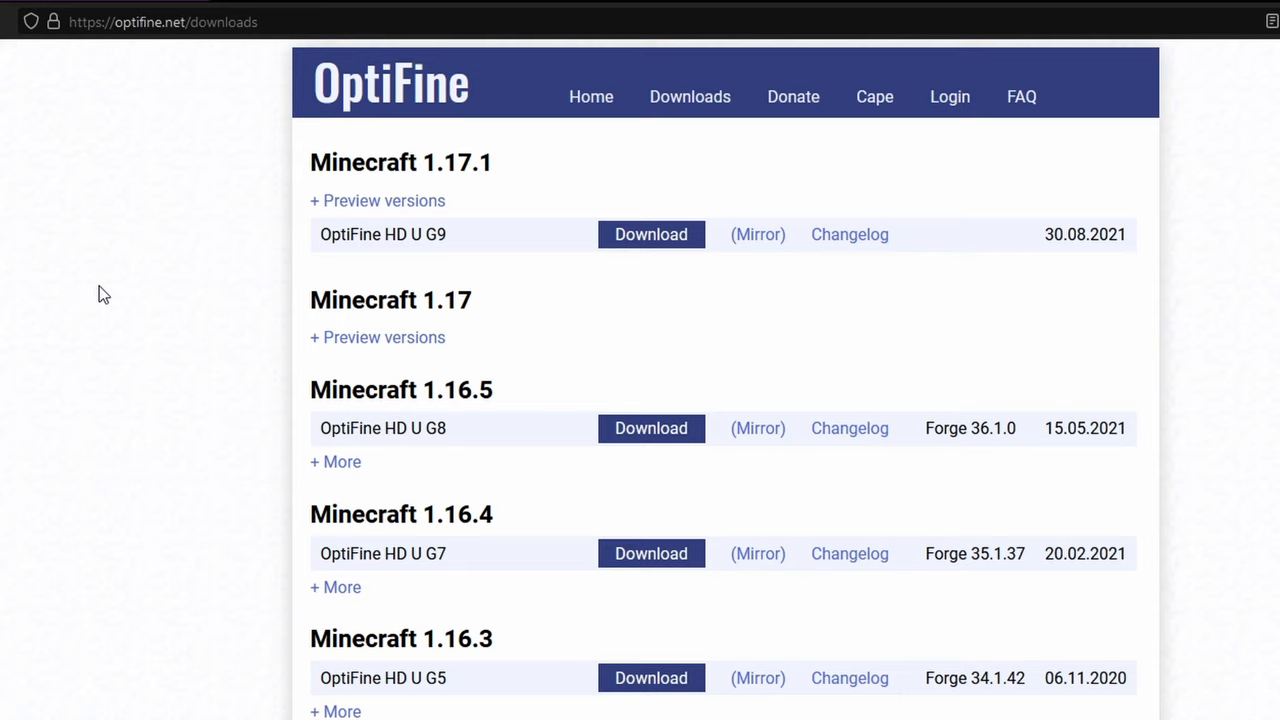
pyautogui.moveTo(480, 389)
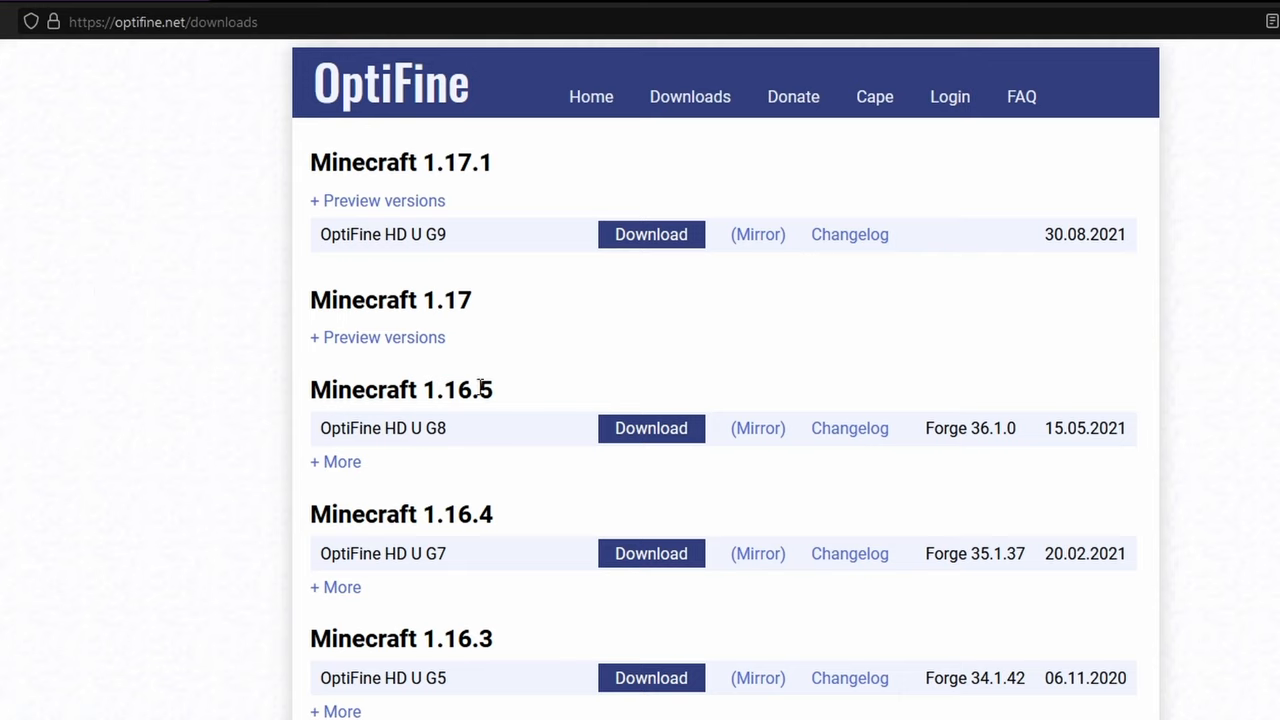
# Highlight the Minecraft 1.16.5 heading on OptiFine's downloads page.
pyautogui.doubleClick(457, 390)
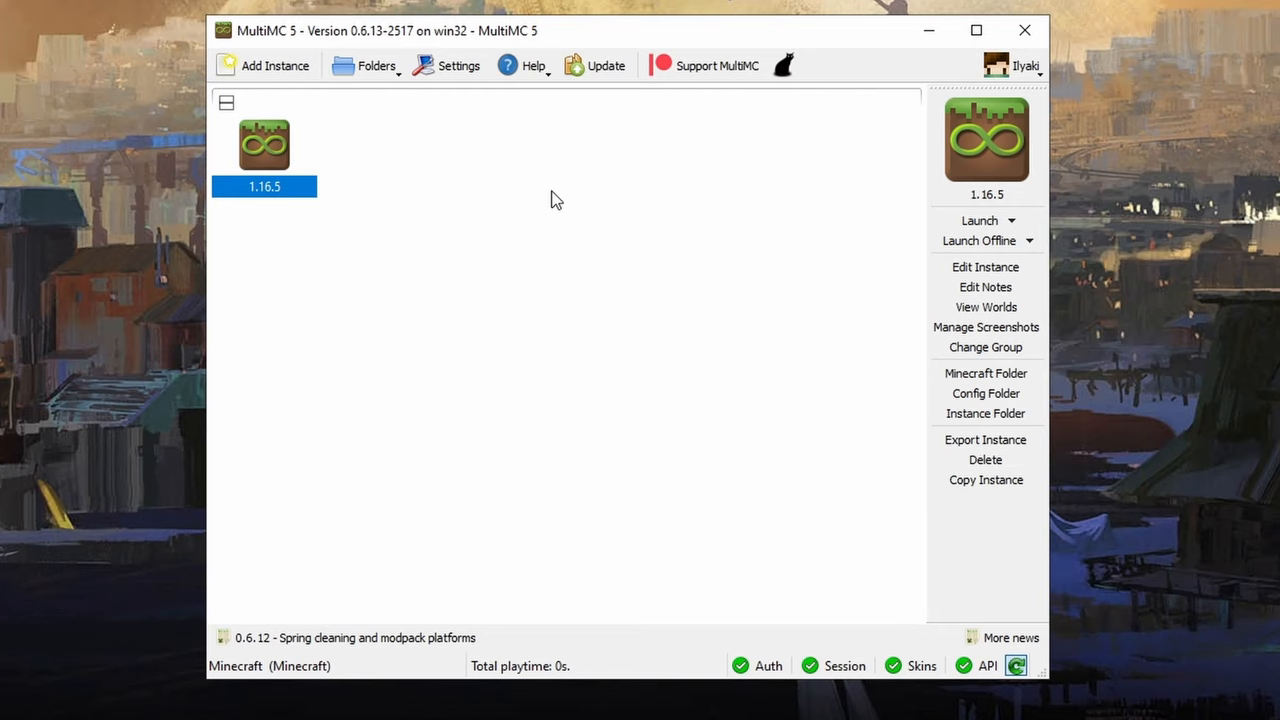
# Install recommended Forge 36.2.0 on the 1.16.5 instance.
pyautogui.rightClick(264, 145)
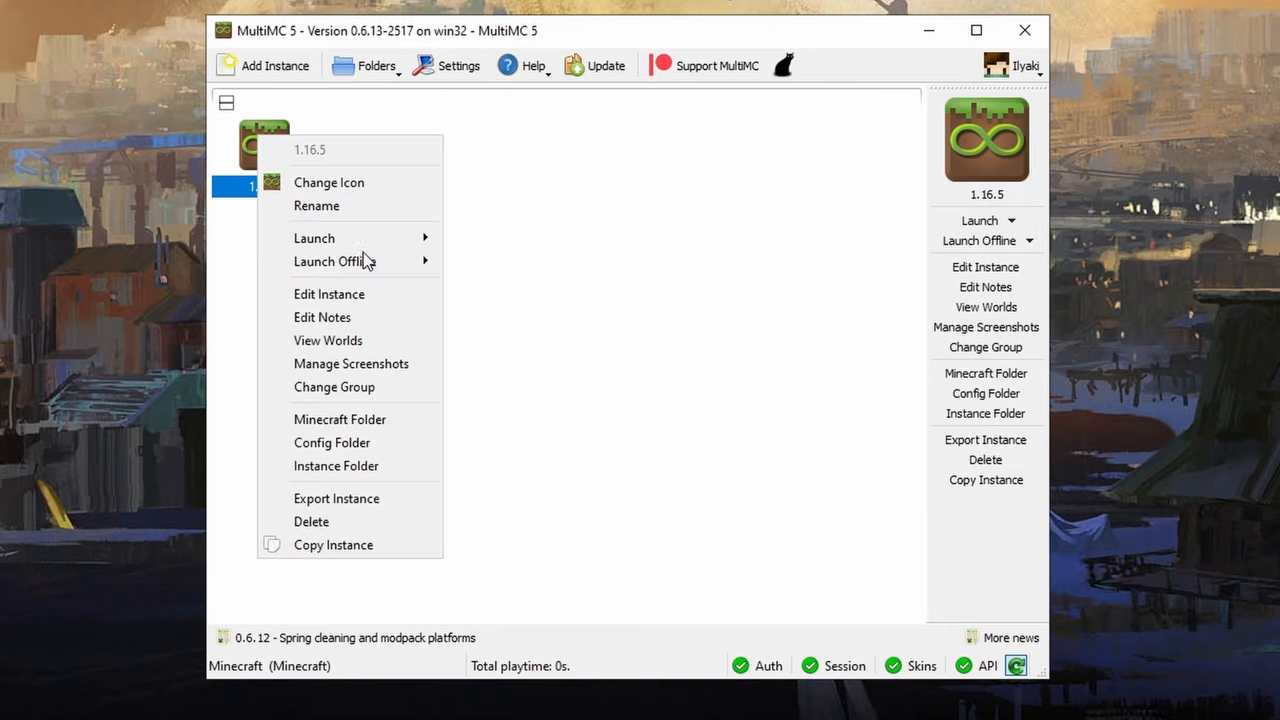
pyautogui.click(329, 293)
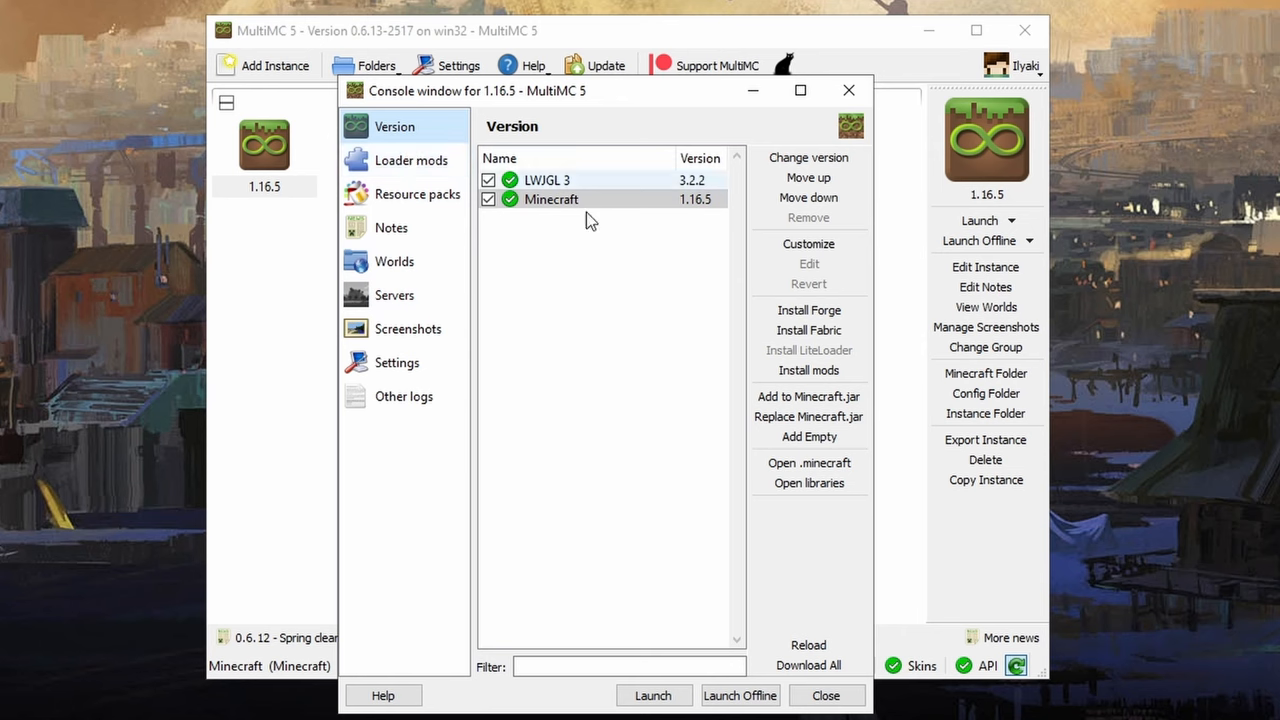
pyautogui.click(808, 309)
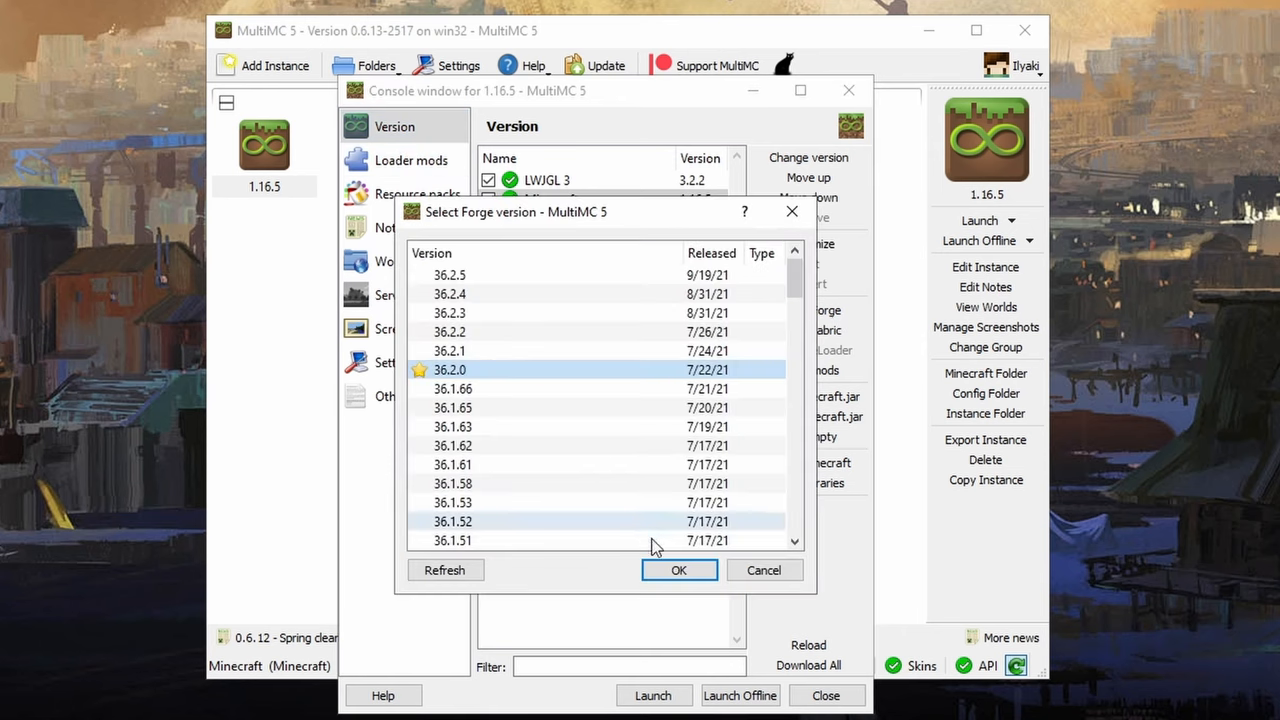
pyautogui.click(678, 570)
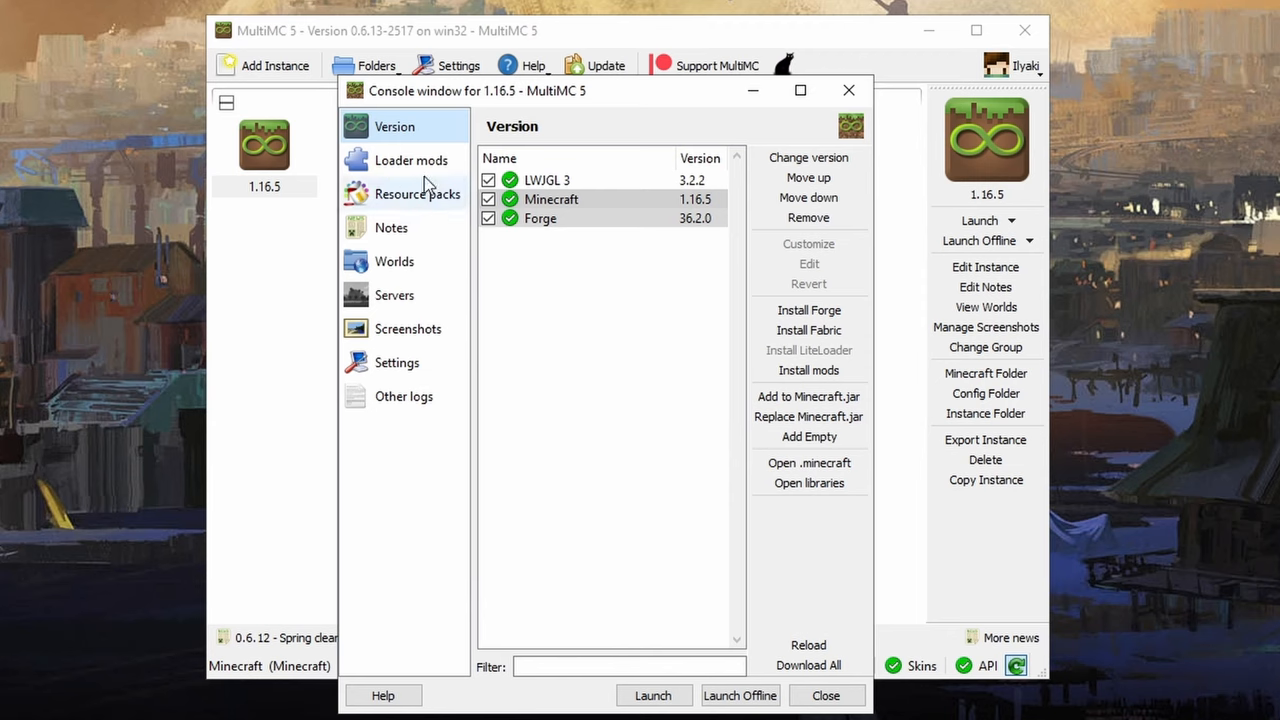
# Load the Controllable and OptiFine jars from Nucleus\Mods as loader mods, then close the editor.
pyautogui.click(411, 160)
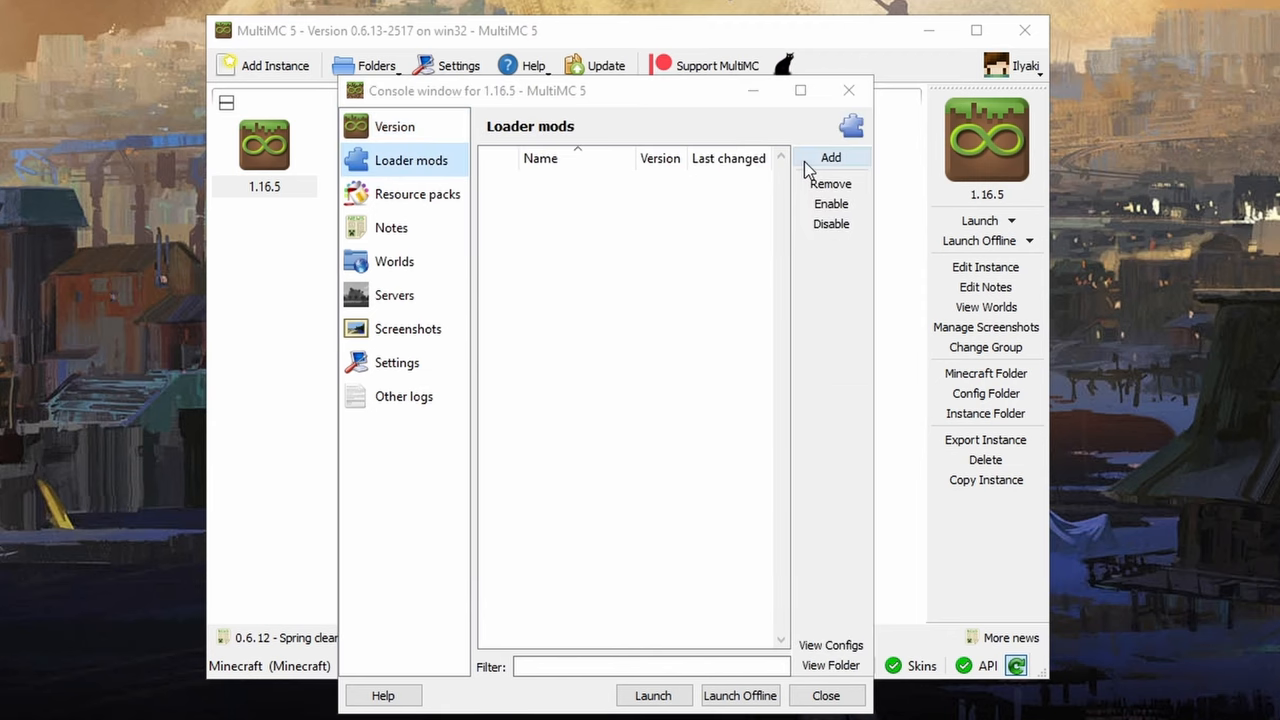
pyautogui.click(830, 157)
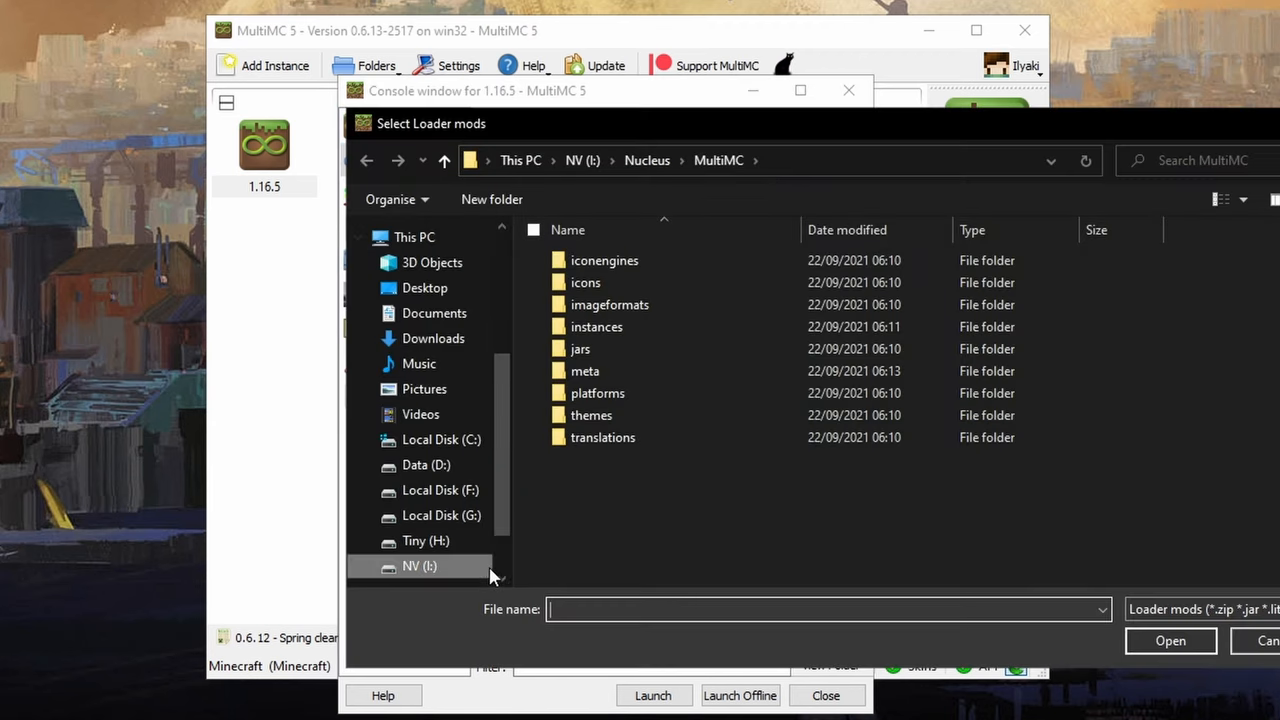
pyautogui.click(583, 160)
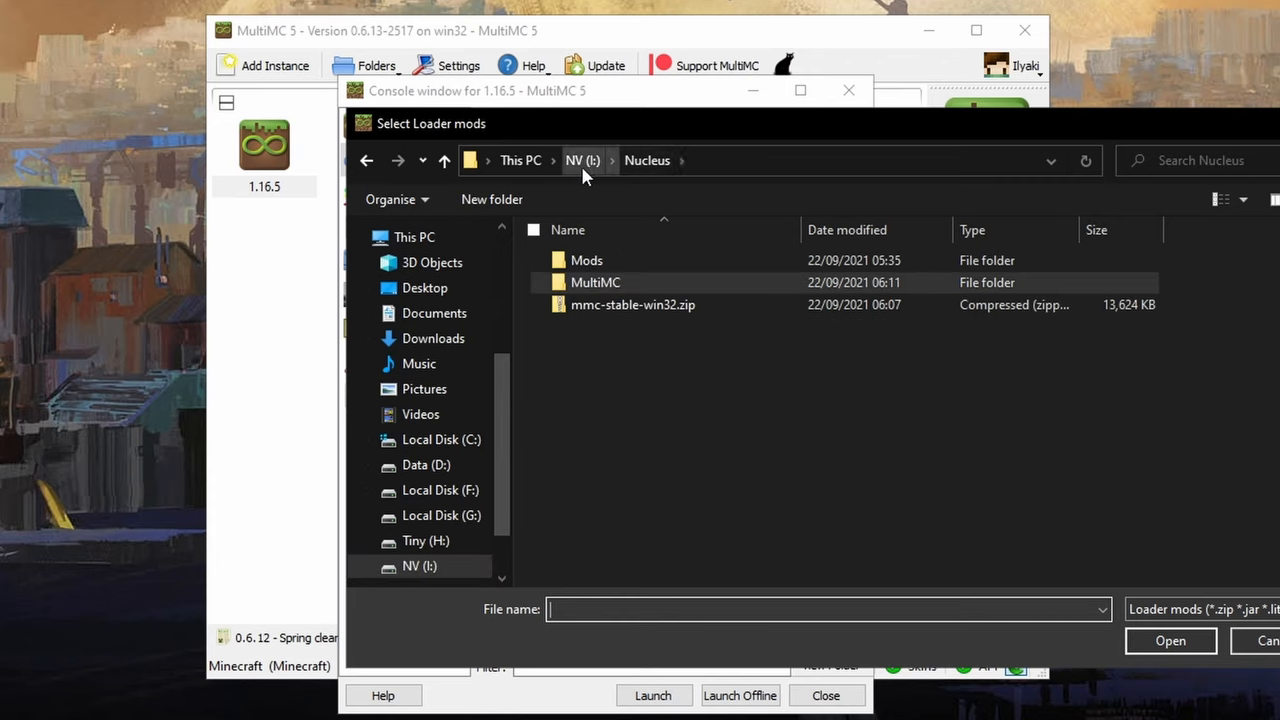
pyautogui.doubleClick(586, 260)
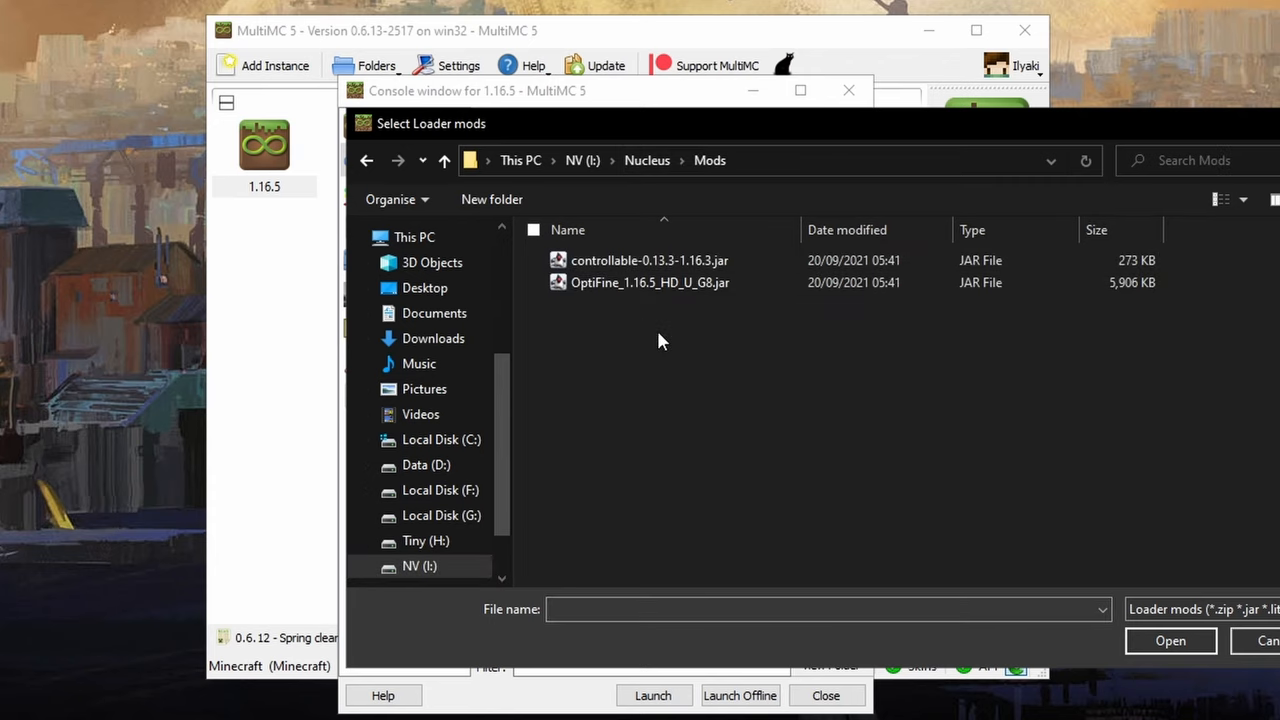
pyautogui.click(1170, 640)
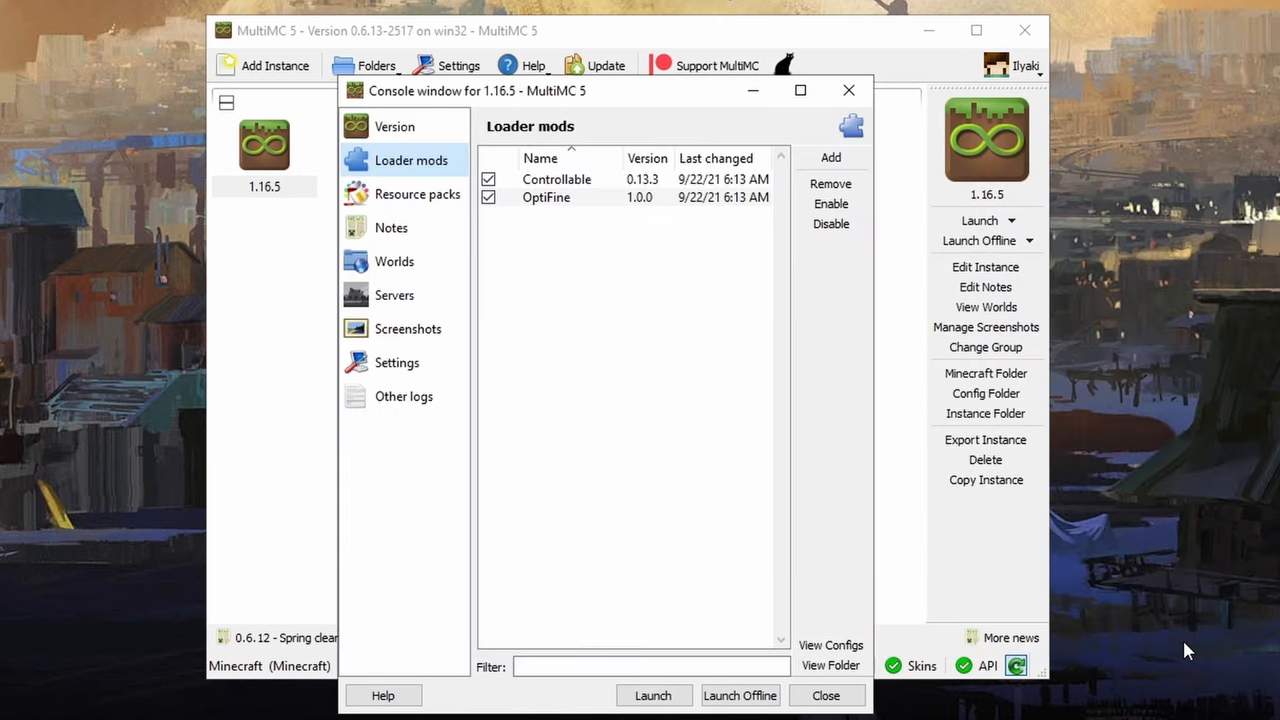
pyautogui.click(825, 695)
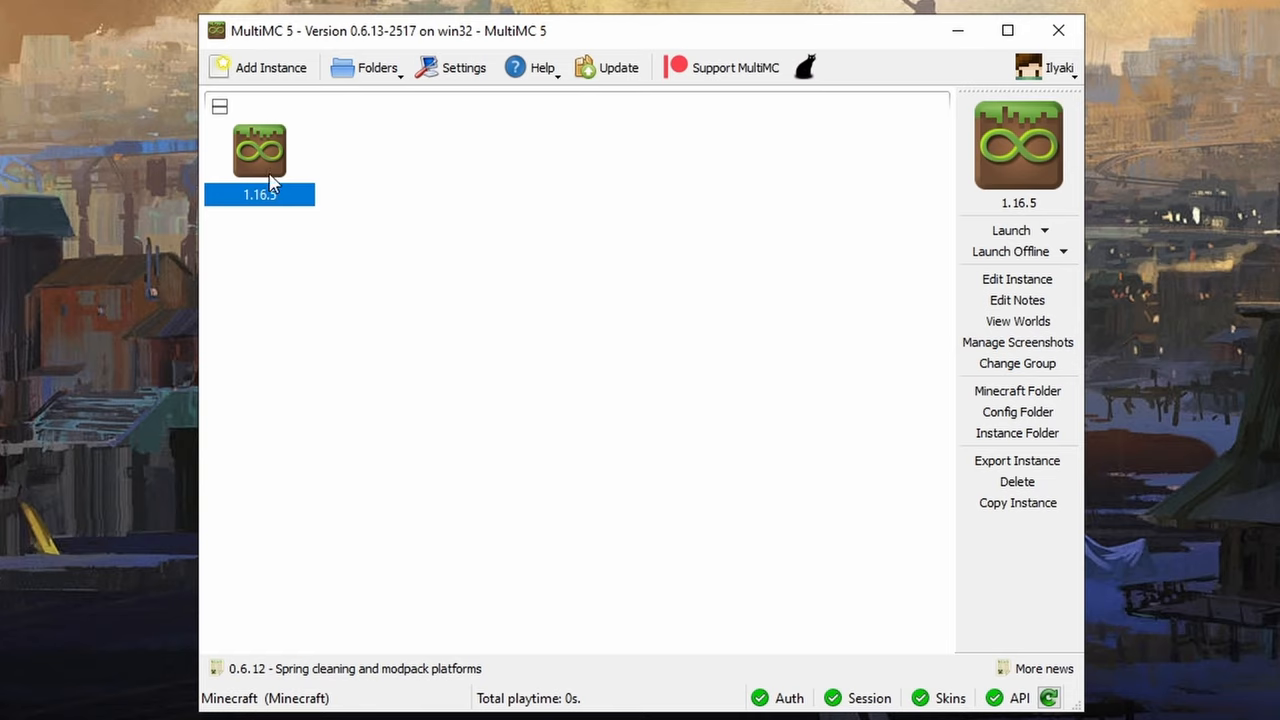
# Launch the 1.16.5 instance, play, and quit, logging 3m 36s played.
pyautogui.doubleClick(259, 151)
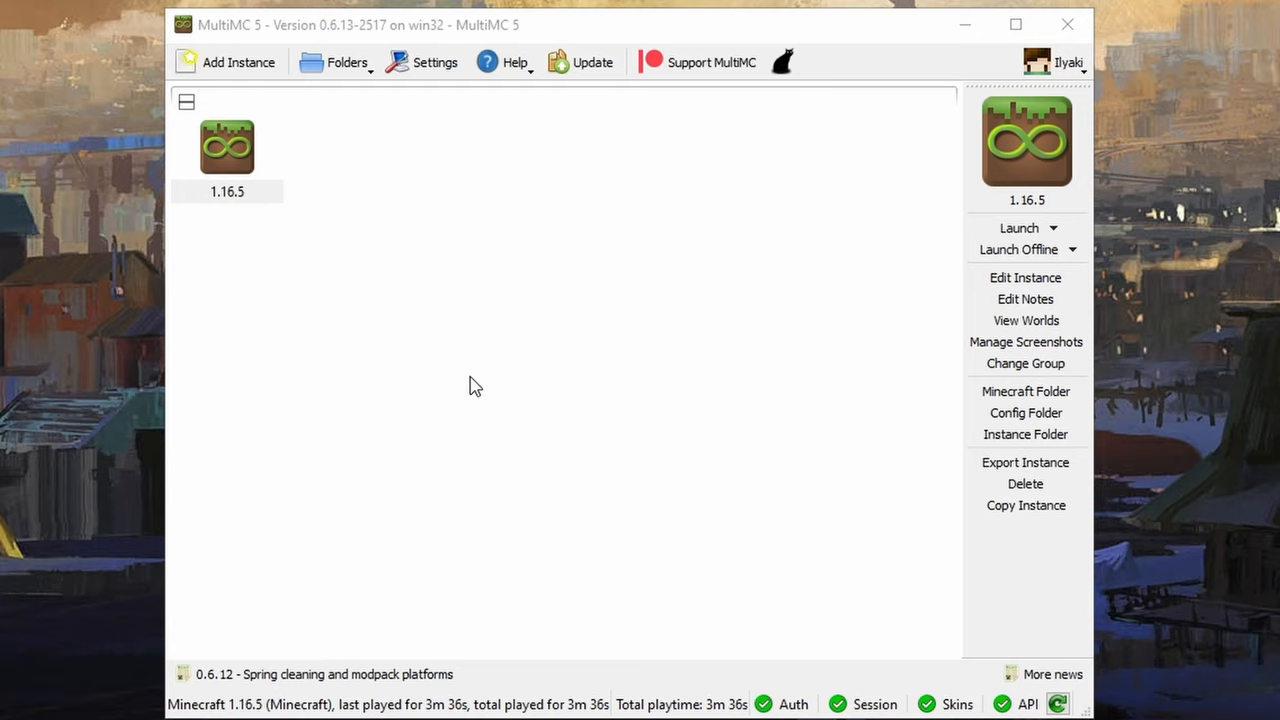
# Copy the 1.16.5 instance as '1.16.5 2' keeping saves and play time, then start another copy.
pyautogui.click(1025, 505)
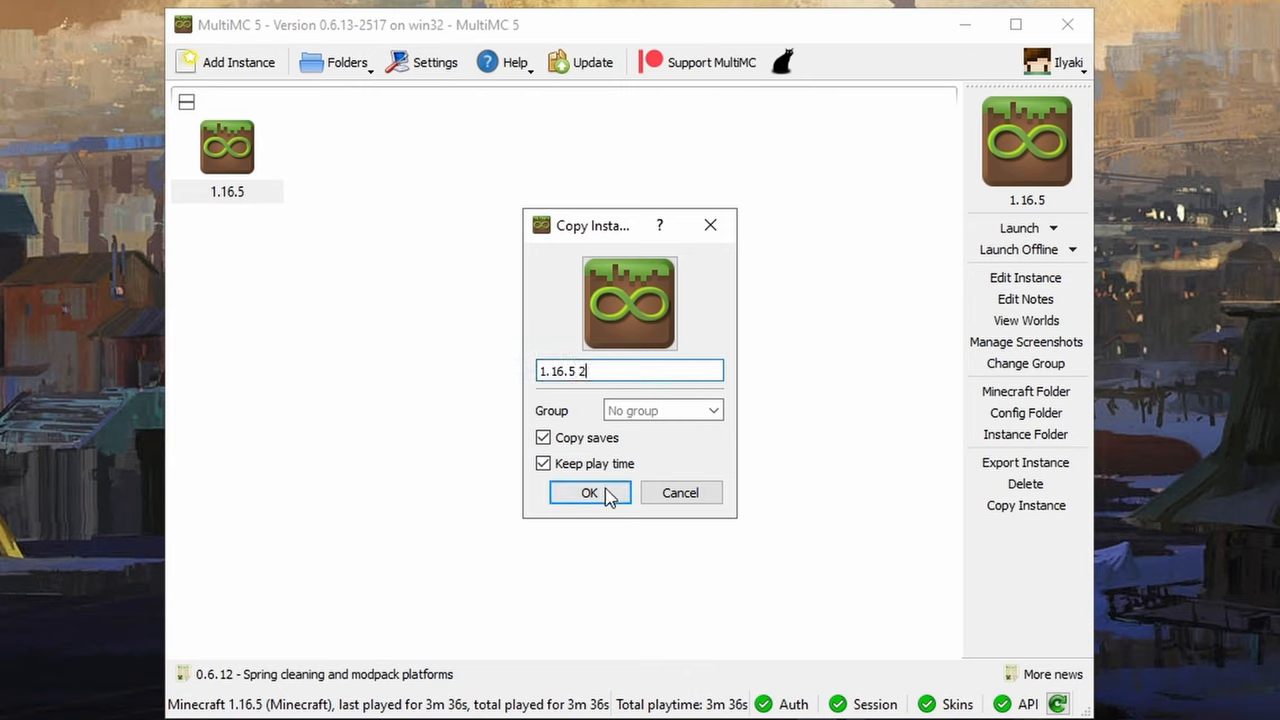
pyautogui.click(589, 493)
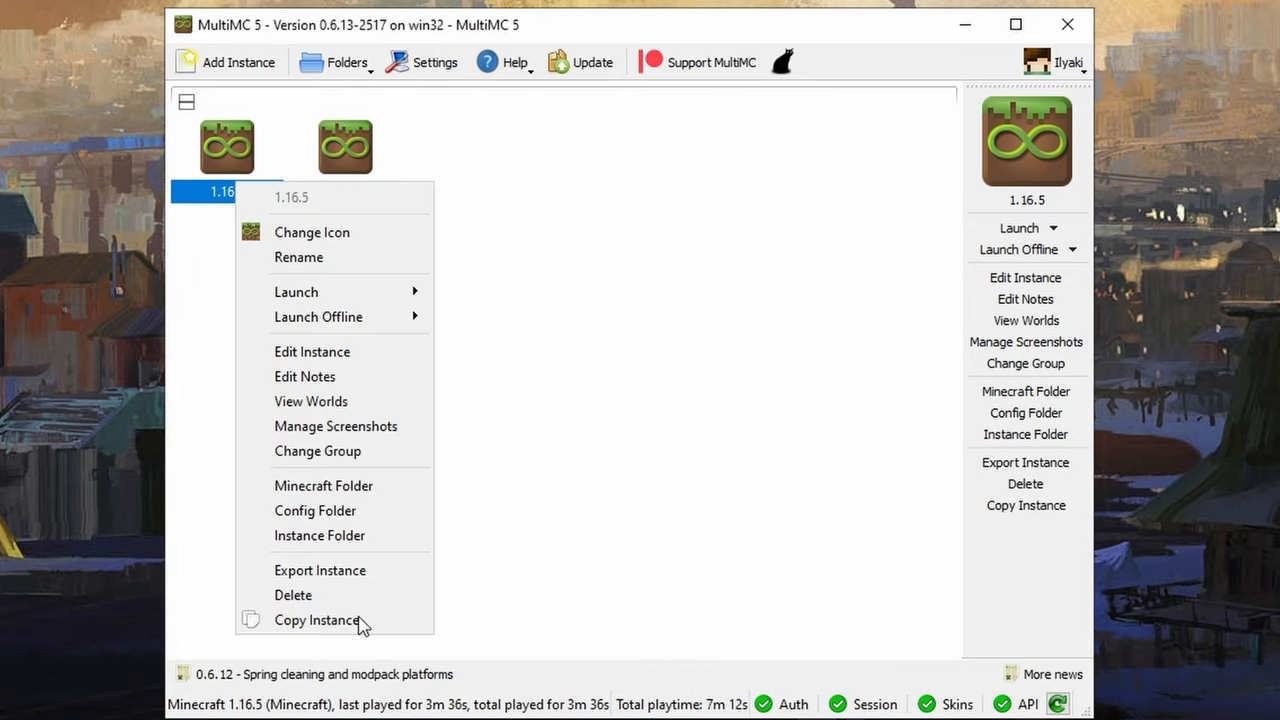
pyautogui.click(317, 620)
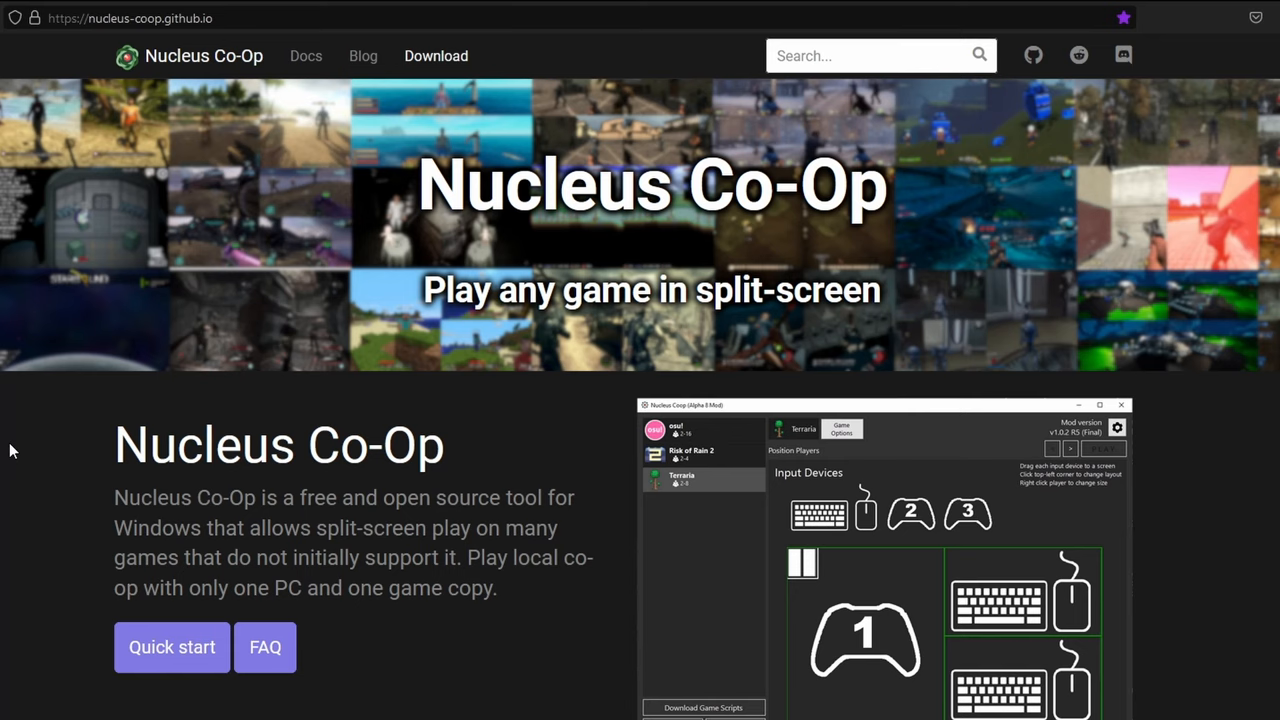
pyautogui.moveTo(441, 72)
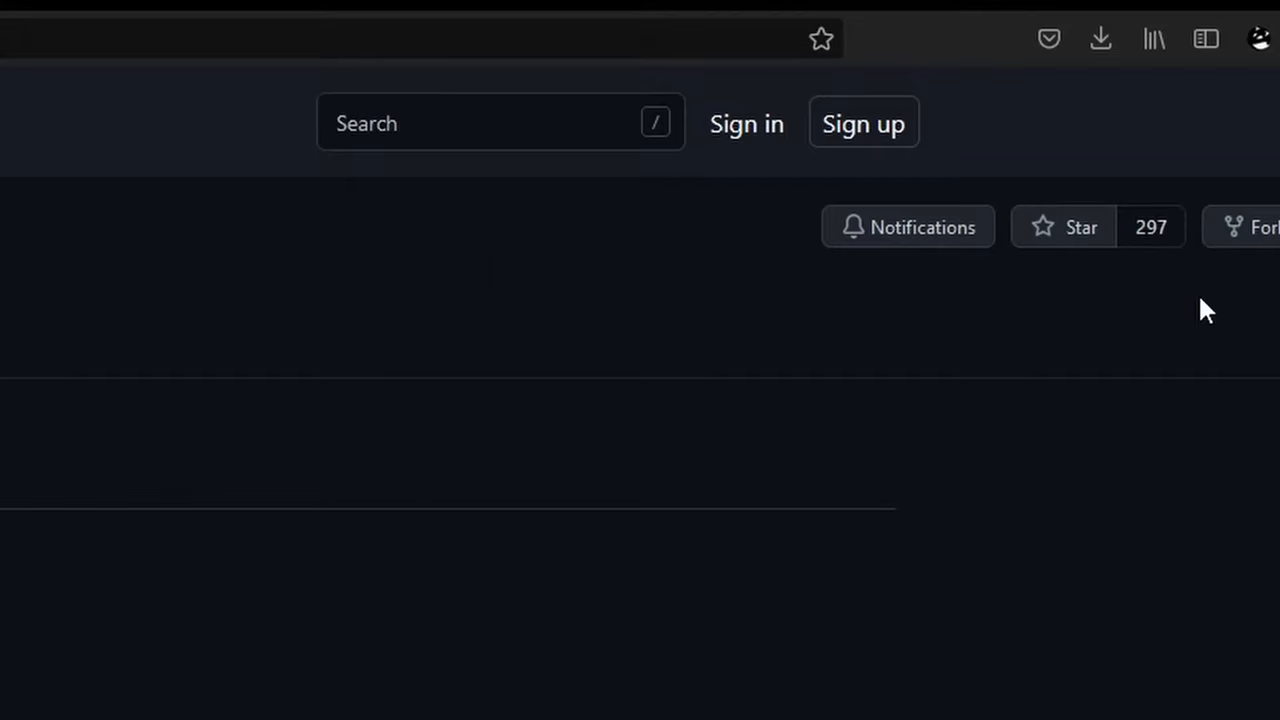
# Open the options for the flagged NucleusCoop.Mod.v1.1.2.zip in Firefox's Downloads panel.
pyautogui.click(1100, 38)
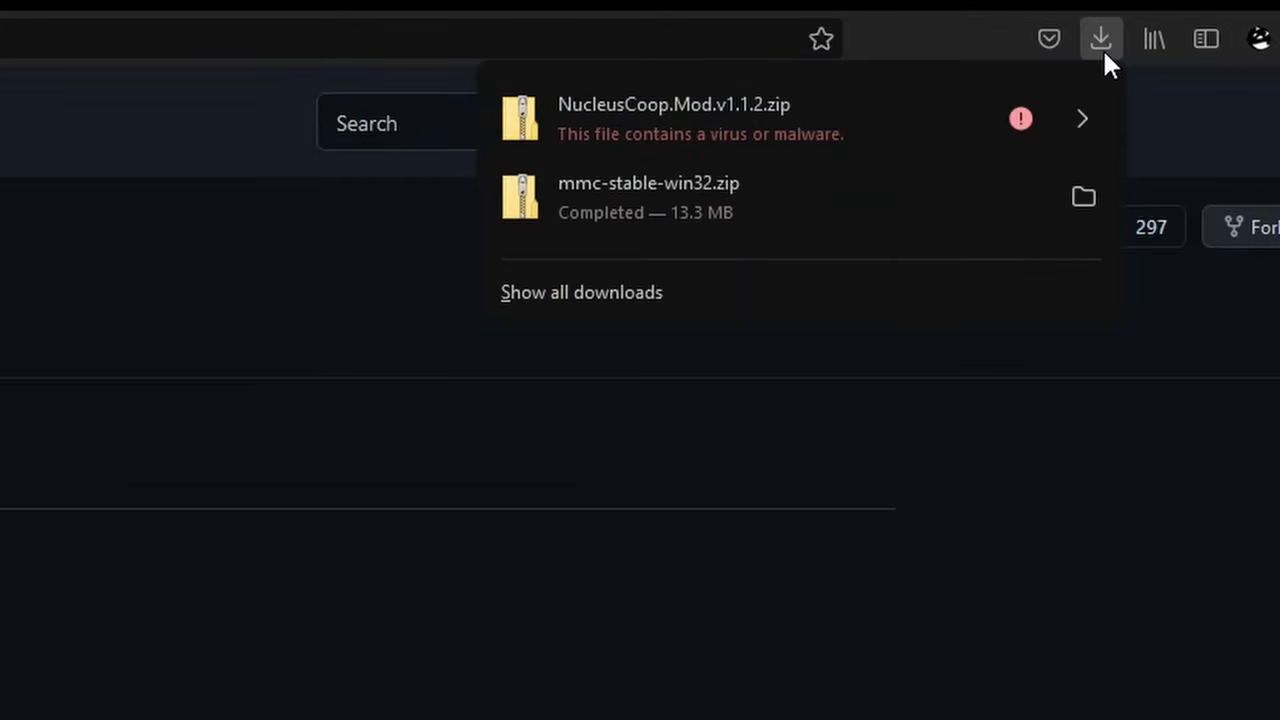
pyautogui.click(1081, 119)
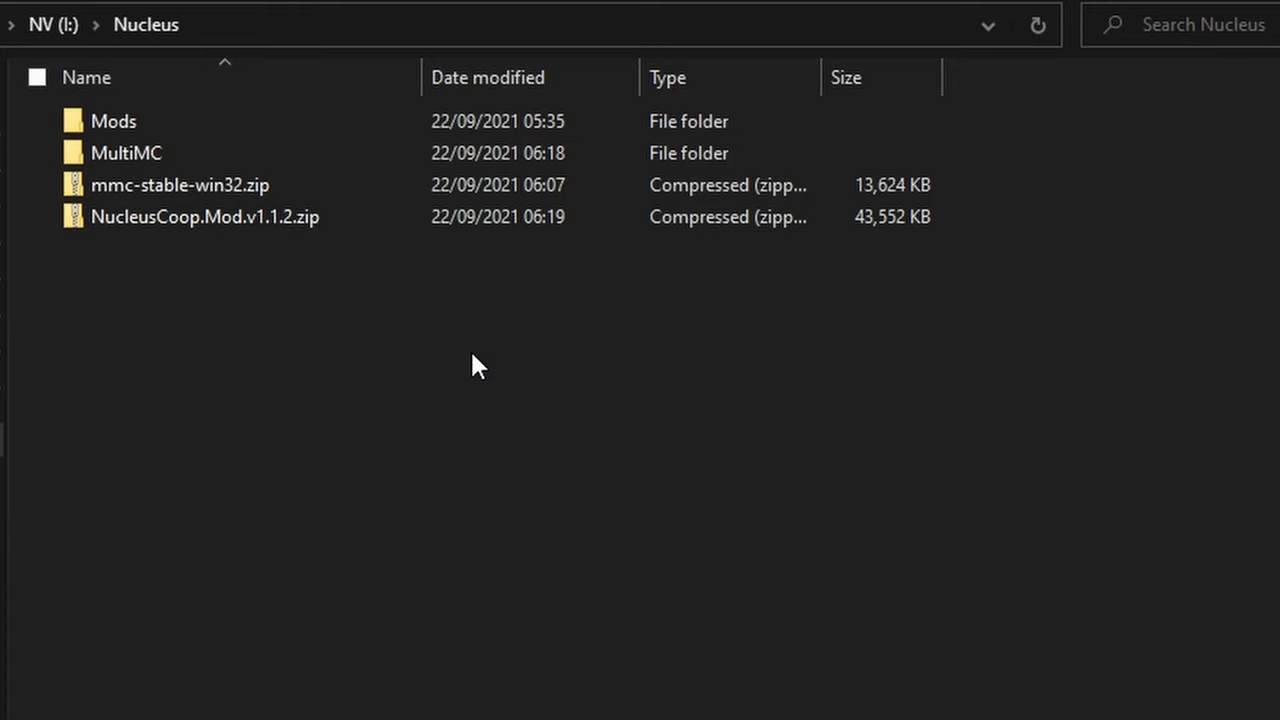
# Run a Microsoft Defender scan on NucleusCoop.Mod.v1.1.2.zip from its context menu.
pyautogui.click(180, 185)
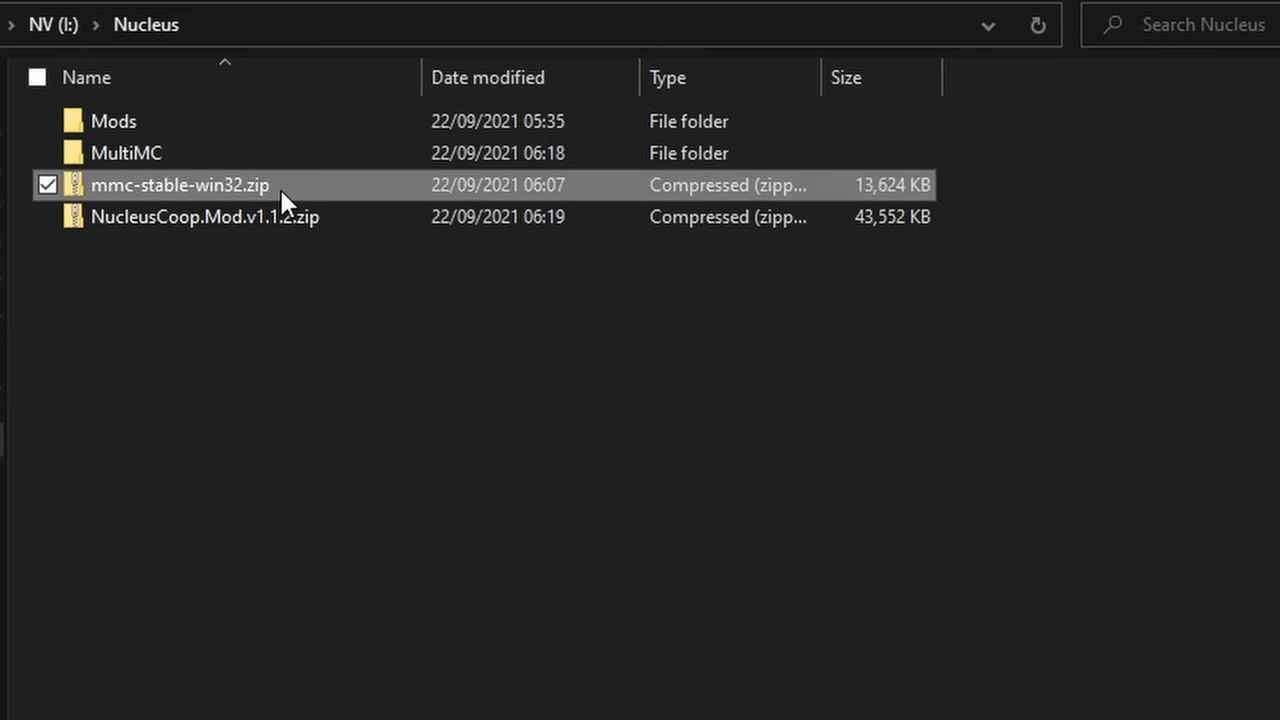
pyautogui.rightClick(205, 217)
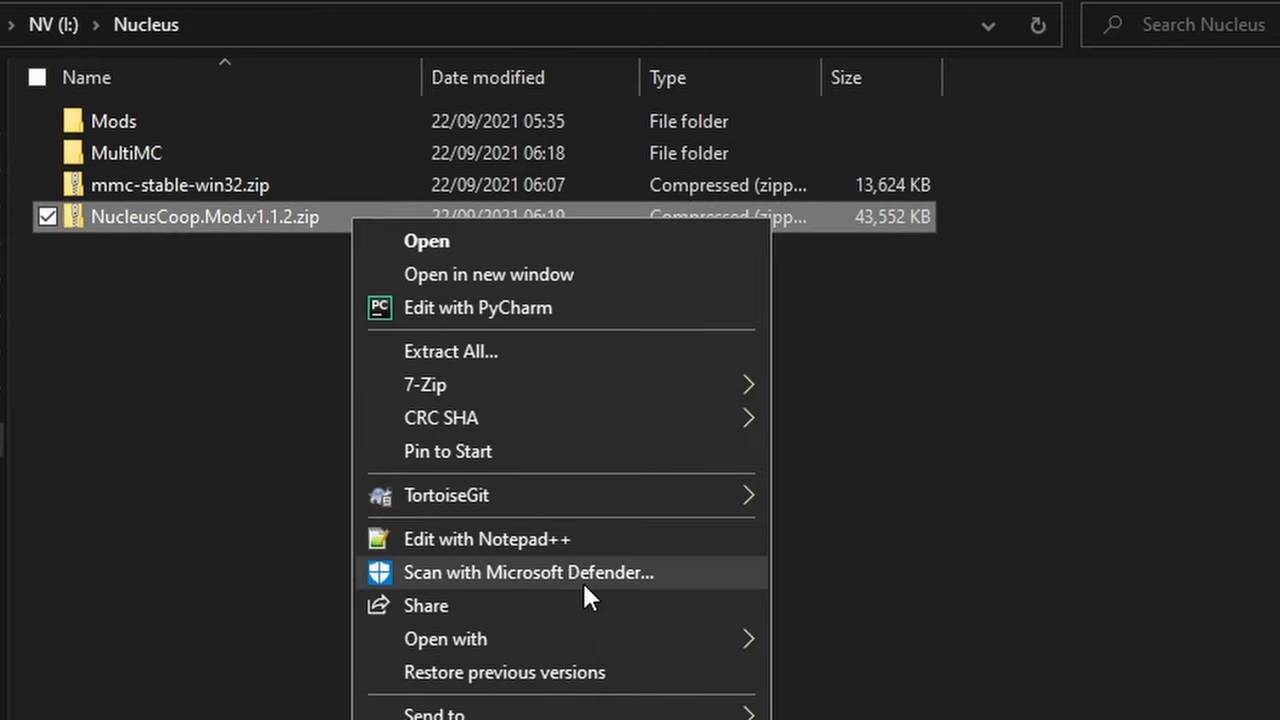
pyautogui.click(529, 572)
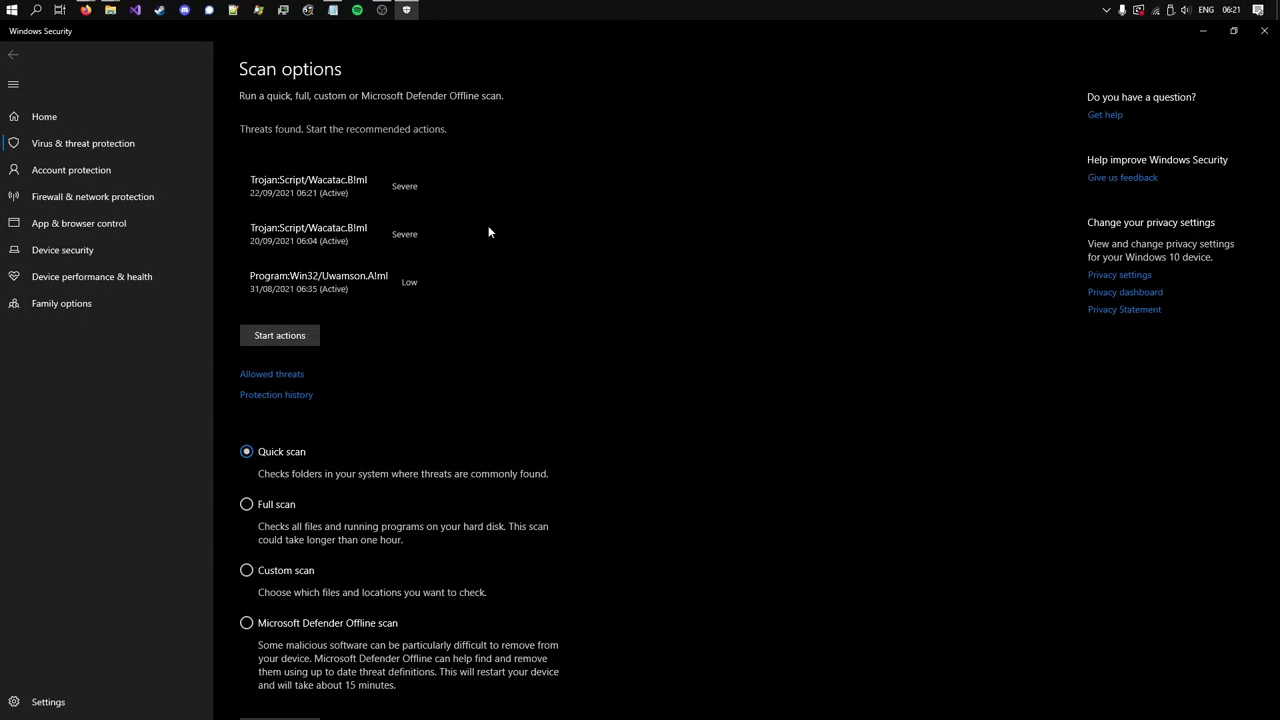
# Expand the Wacatac.B!ml threat, check it names the NucleusCoop zip, and dismiss the details.
pyautogui.click(308, 185)
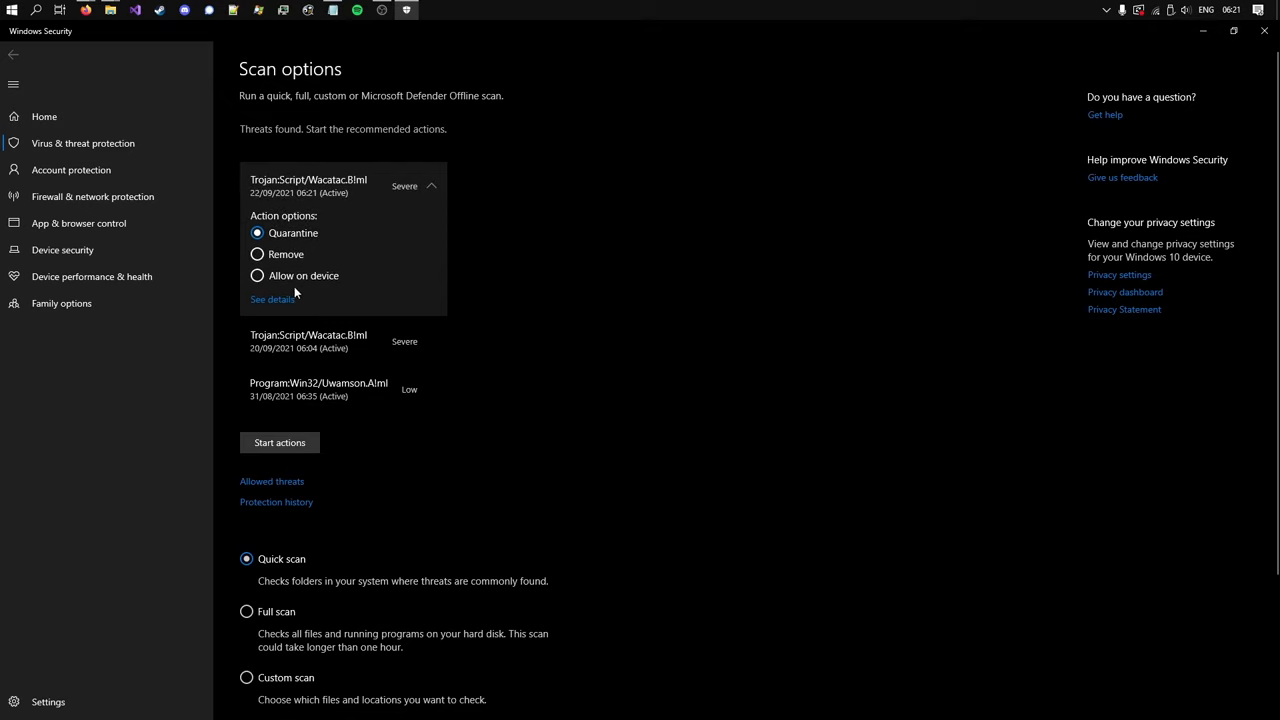
pyautogui.moveTo(289, 305)
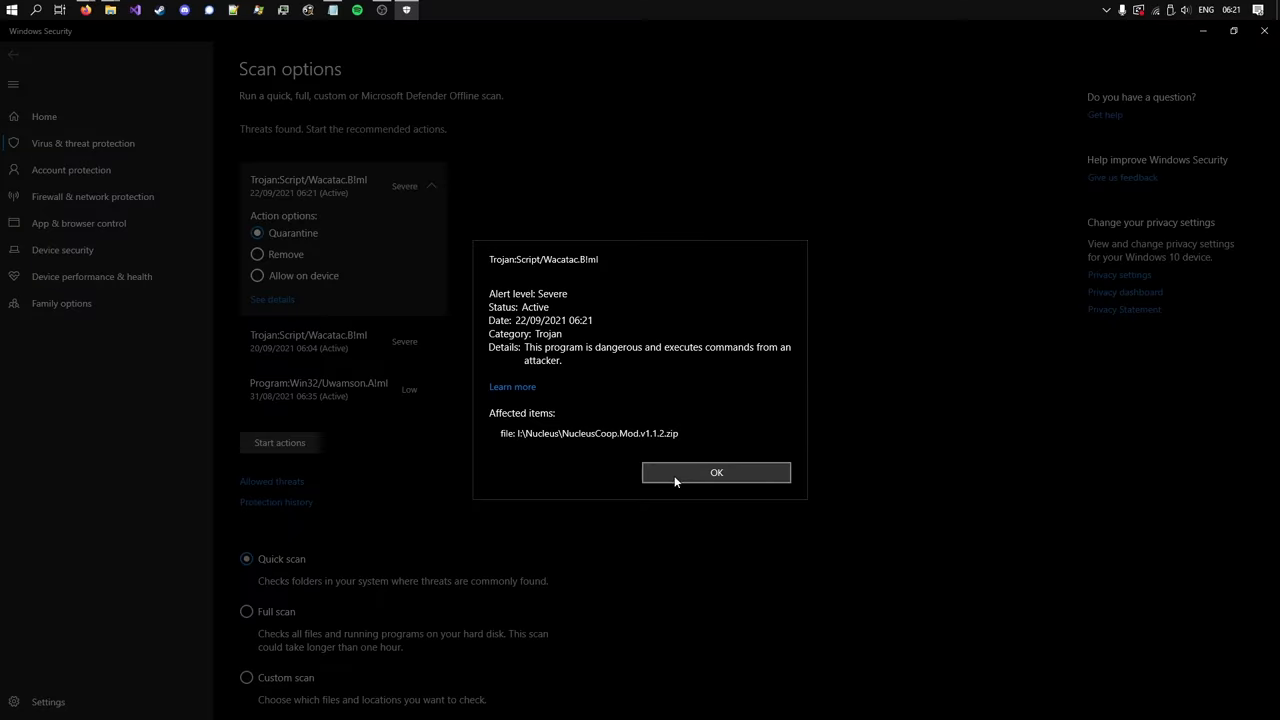
pyautogui.click(716, 472)
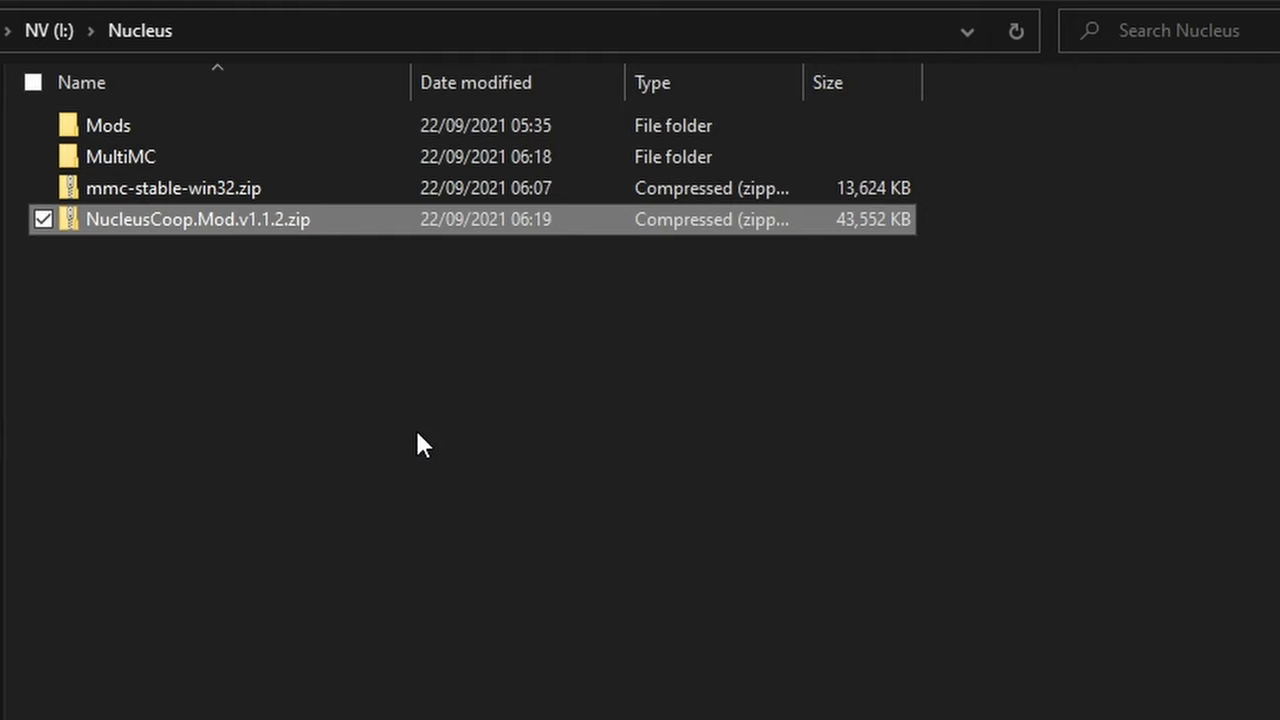
pyautogui.moveTo(338, 248)
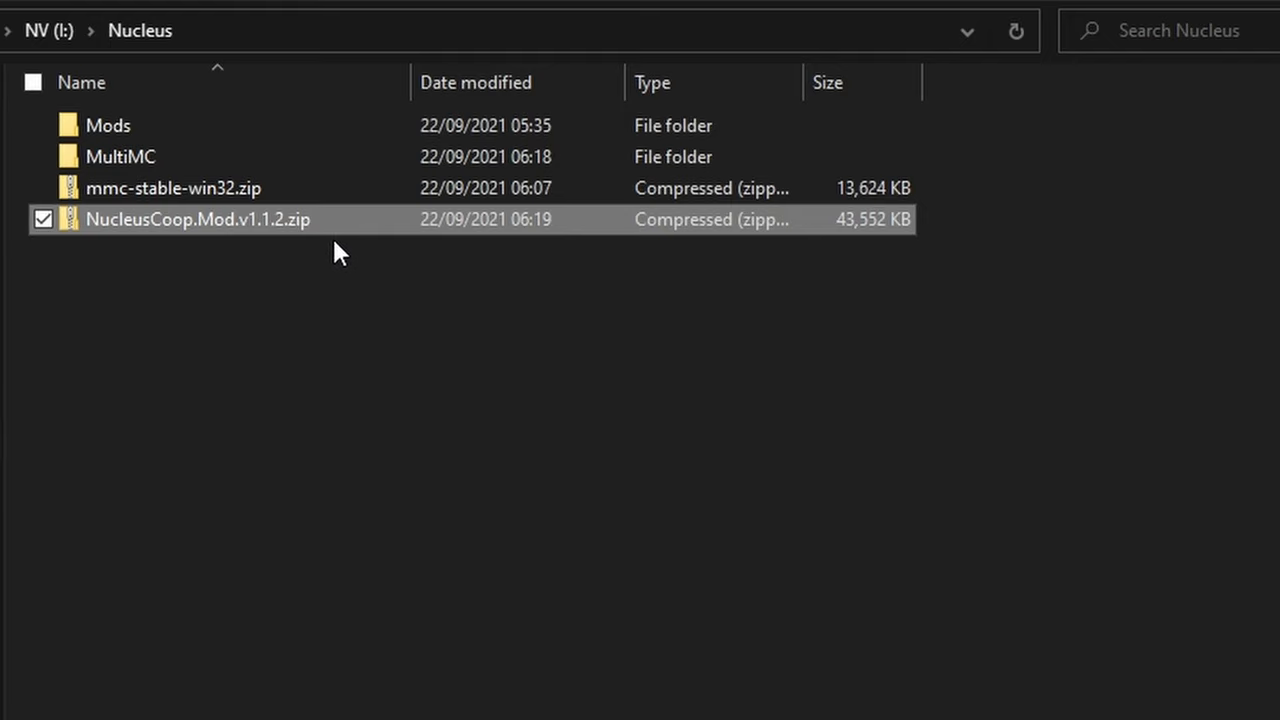
pyautogui.moveTo(547, 351)
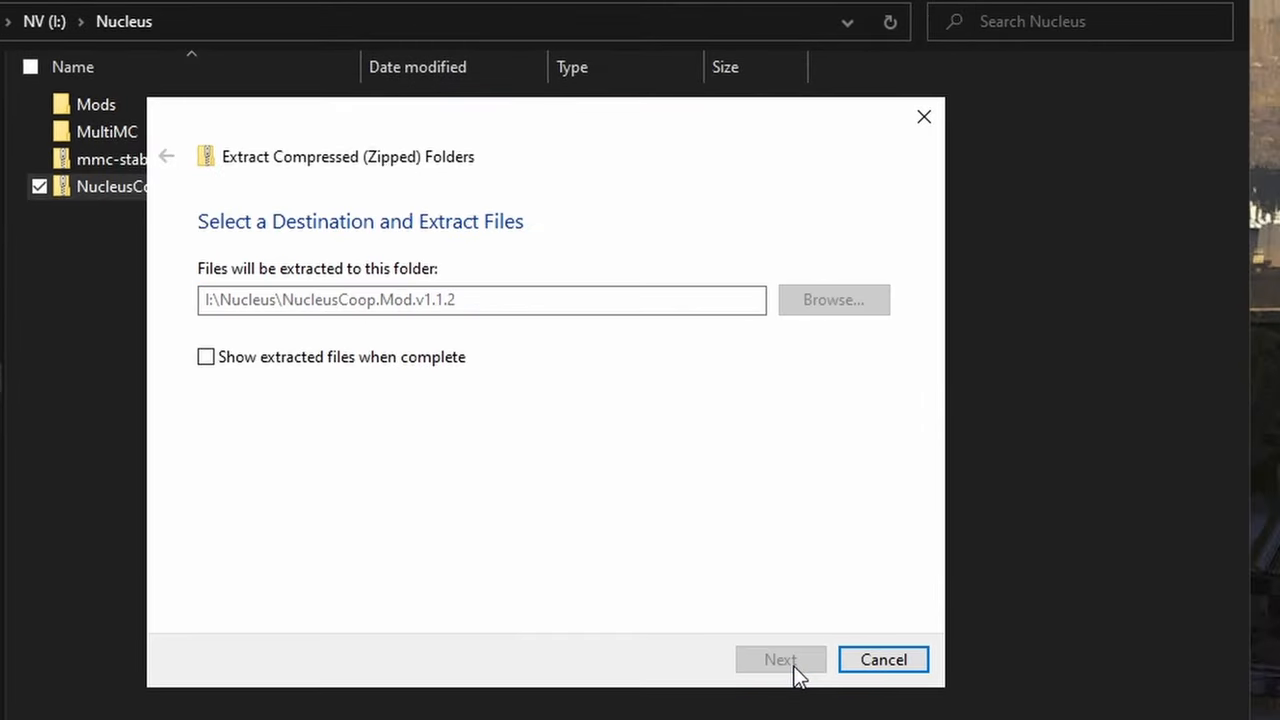
# Extract the NucleusCoop zip and look through the extracted folder in Nucleus.
pyautogui.click(780, 659)
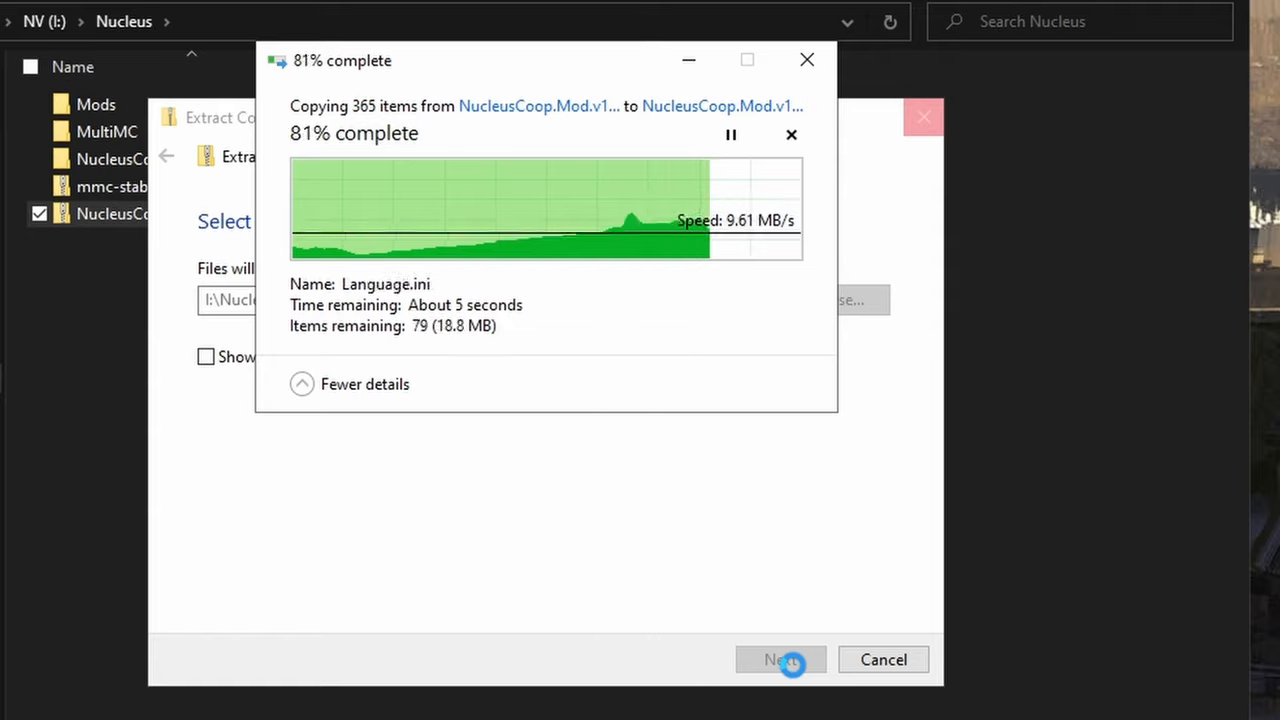
pyautogui.click(780, 659)
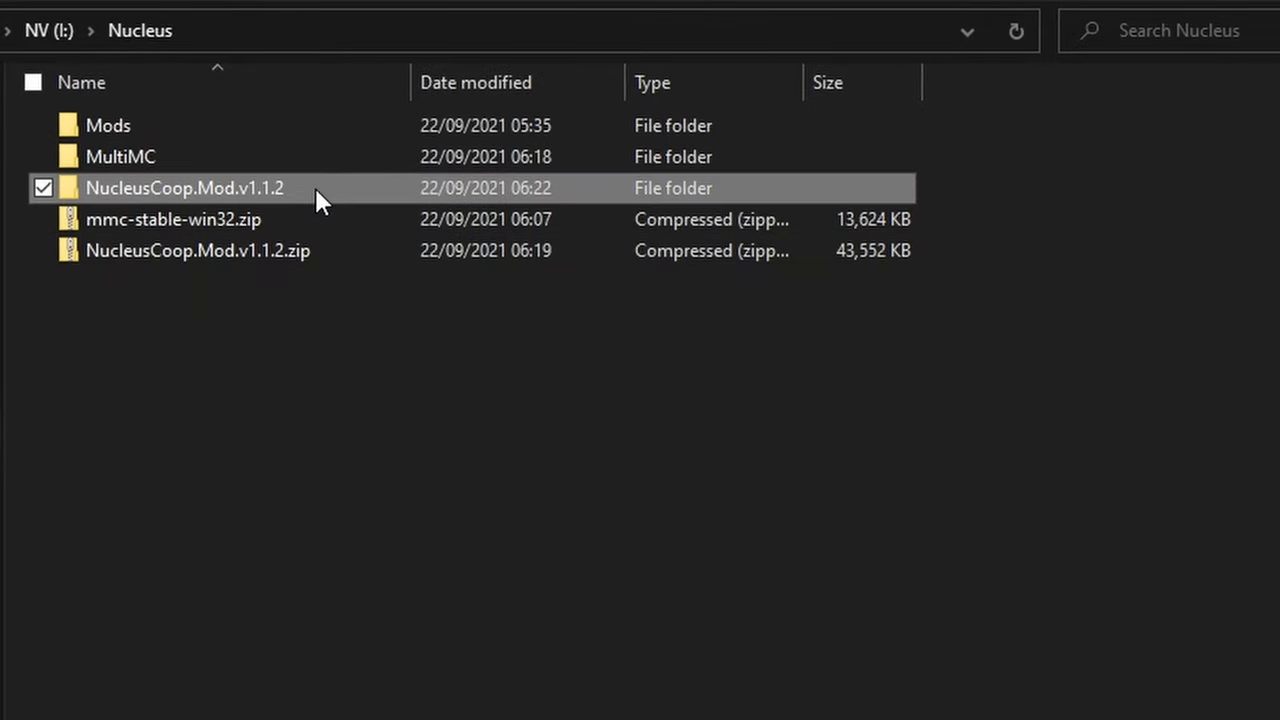
pyautogui.doubleClick(184, 188)
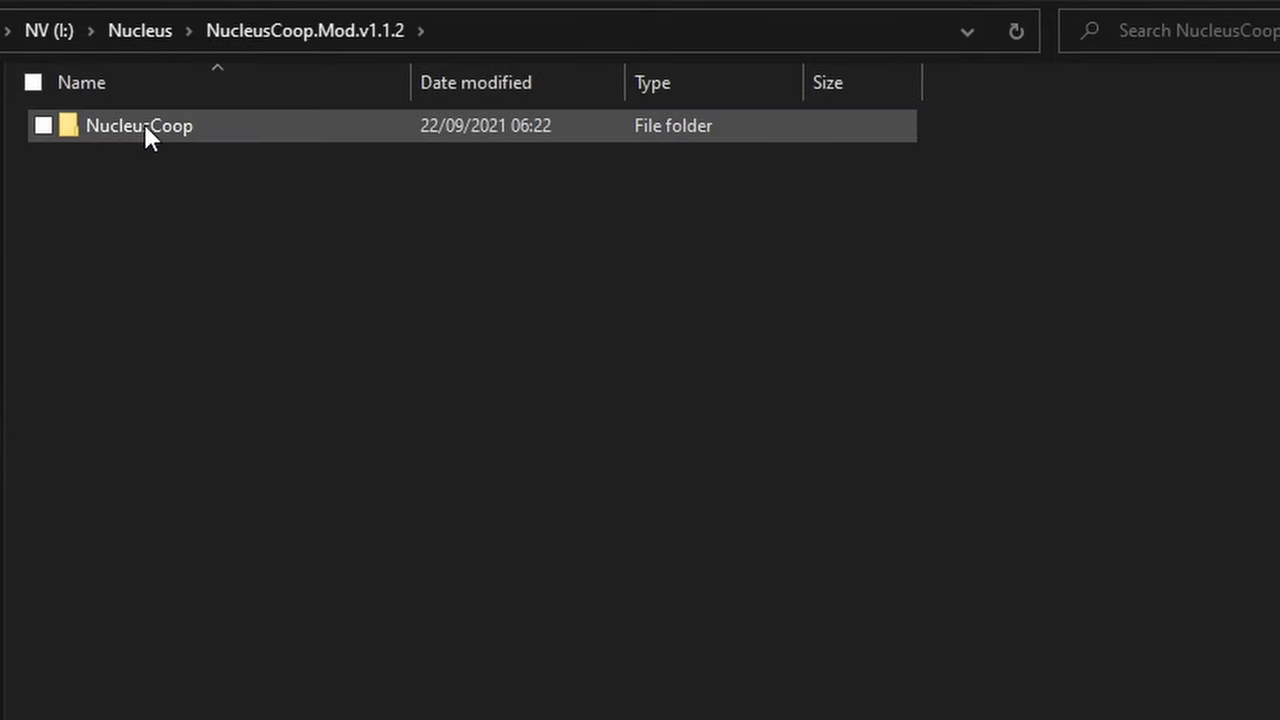
pyautogui.click(140, 30)
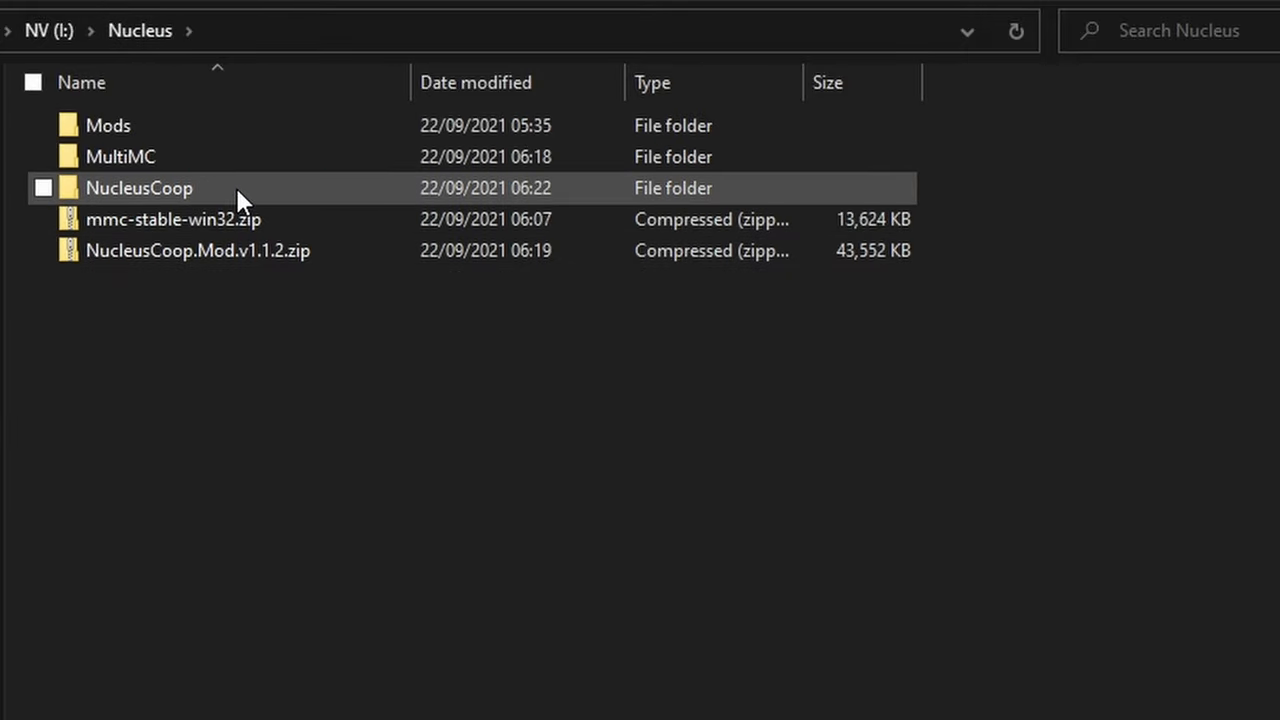
# Run NucleusCoop.exe from the NucleusCoop folder, allowing it past the security warning.
pyautogui.doubleClick(139, 188)
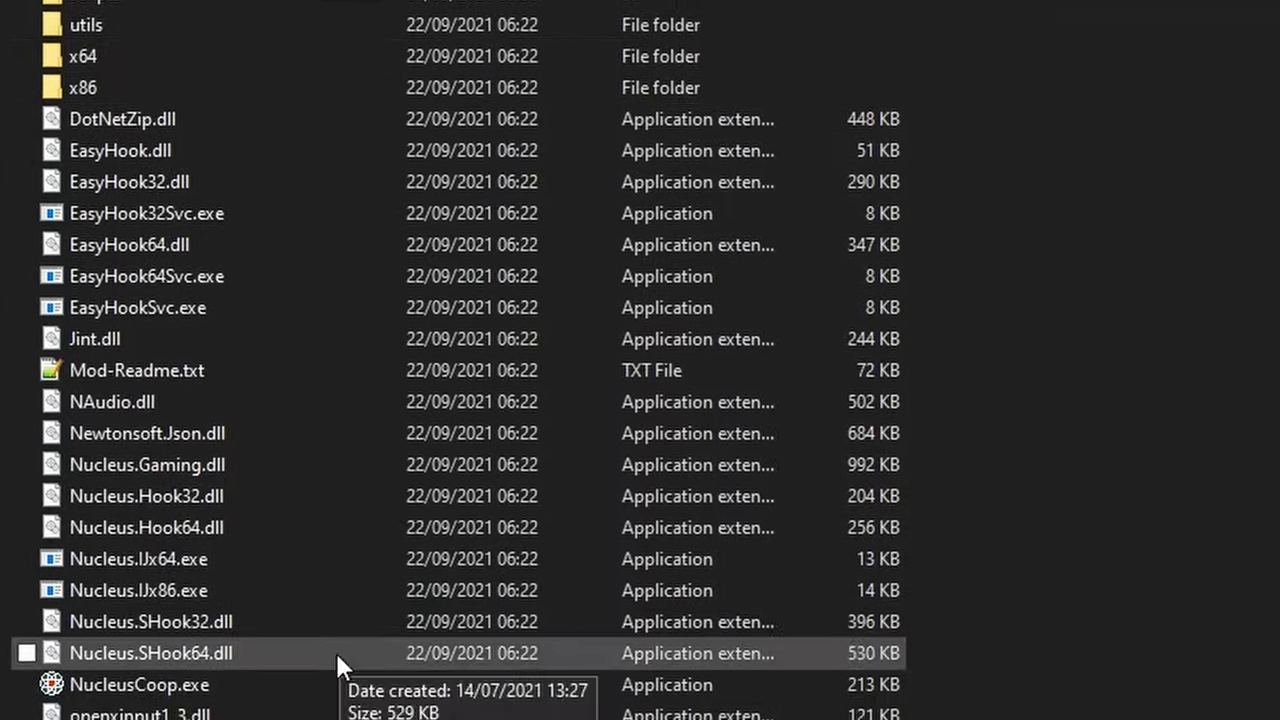
pyautogui.scroll(-3)
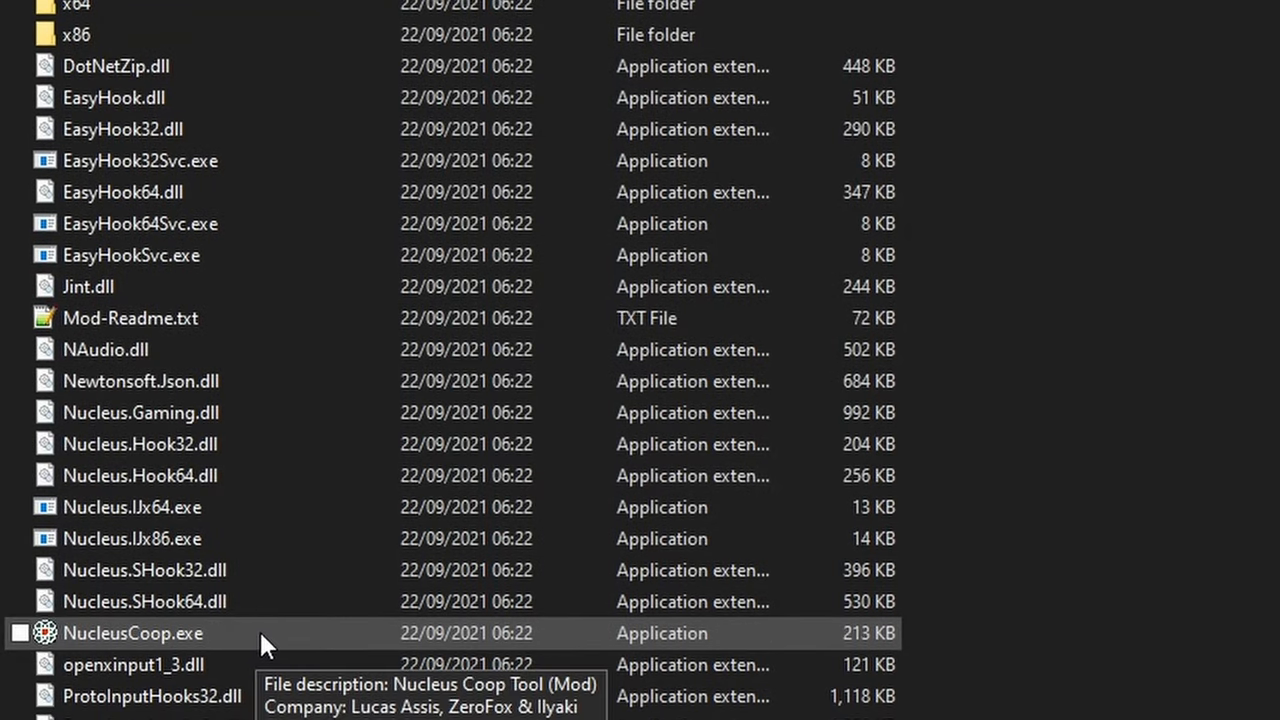
pyautogui.doubleClick(132, 633)
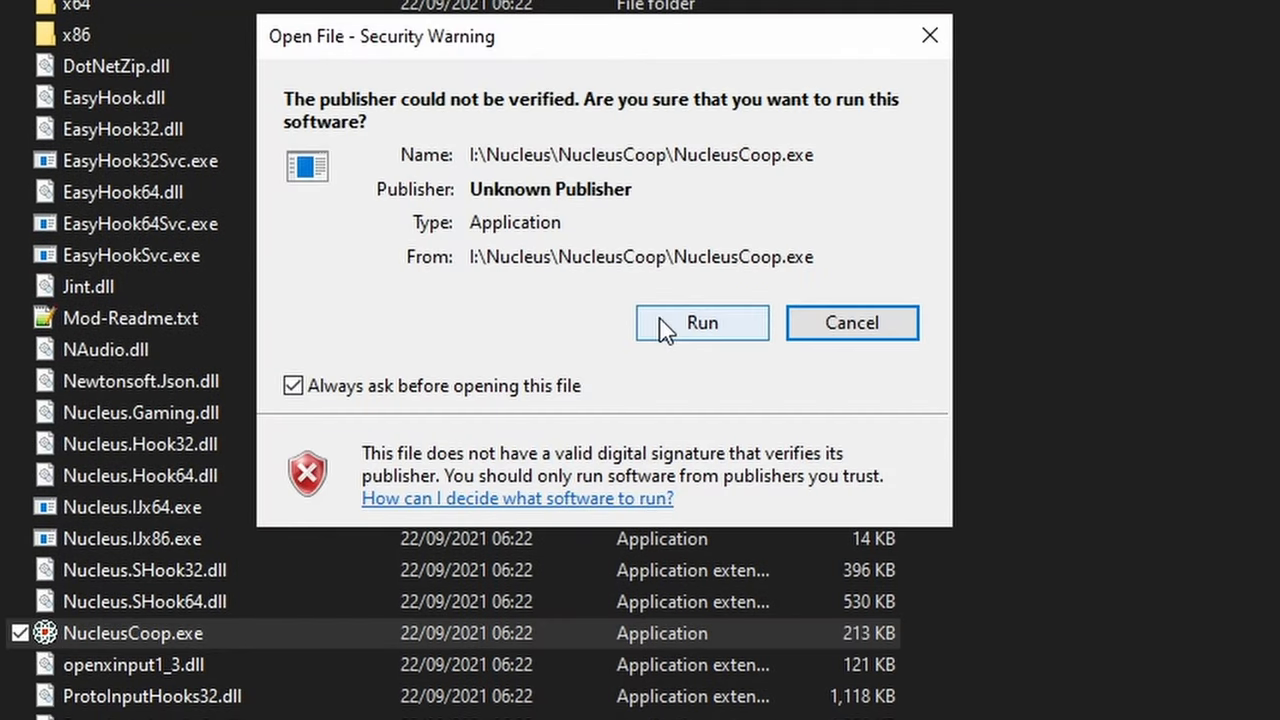
pyautogui.click(702, 322)
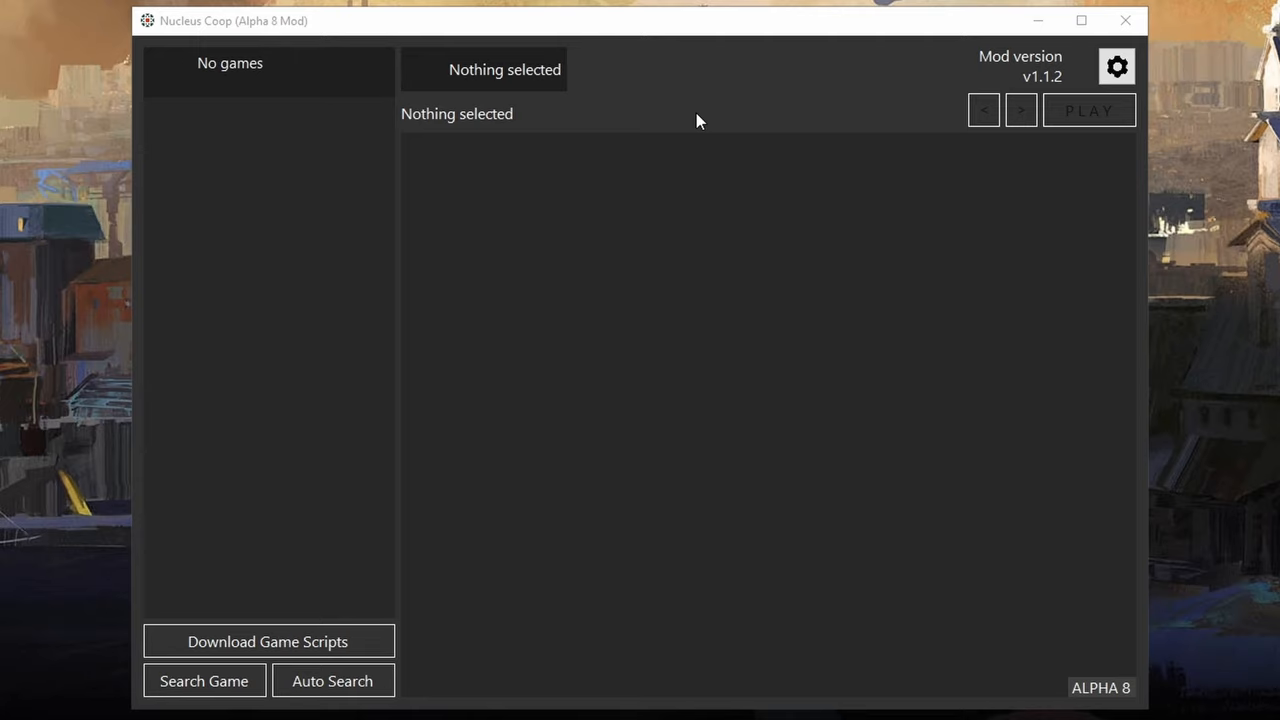
pyautogui.moveTo(340, 620)
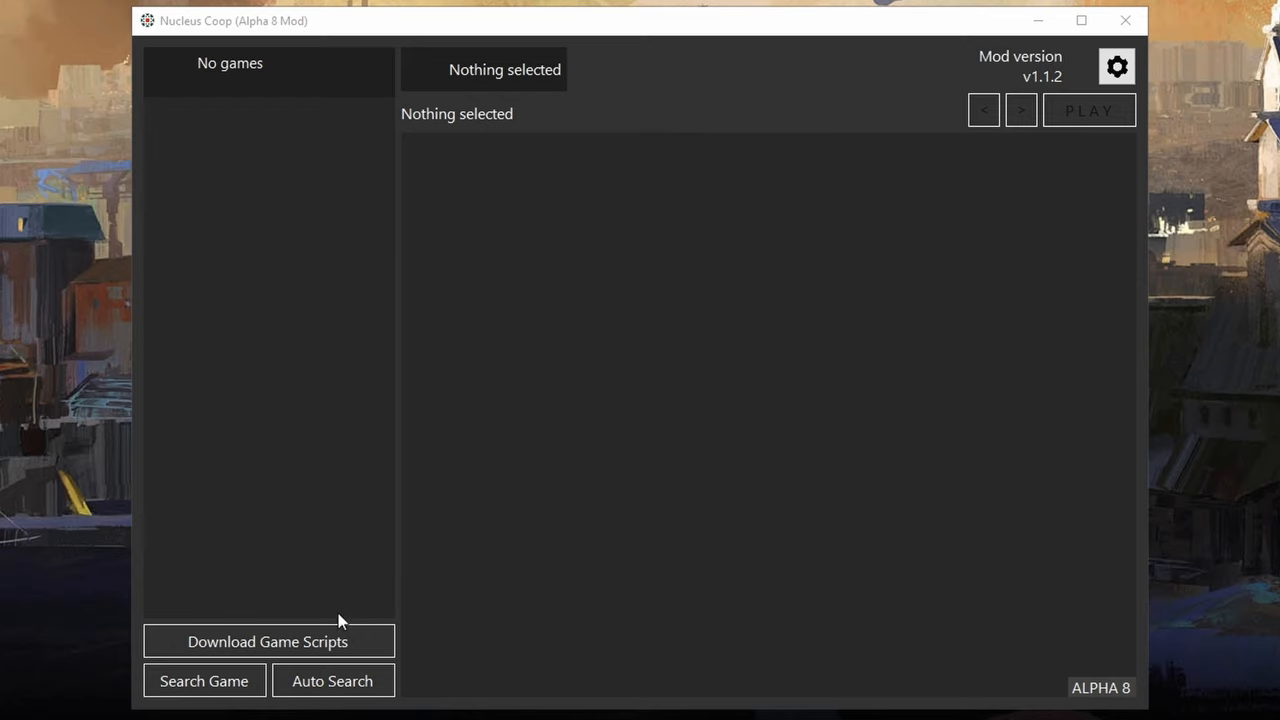
# Download the 'Minecraft Java Edition - MultiMC' script and link it to MultiMC.exe.
pyautogui.click(267, 641)
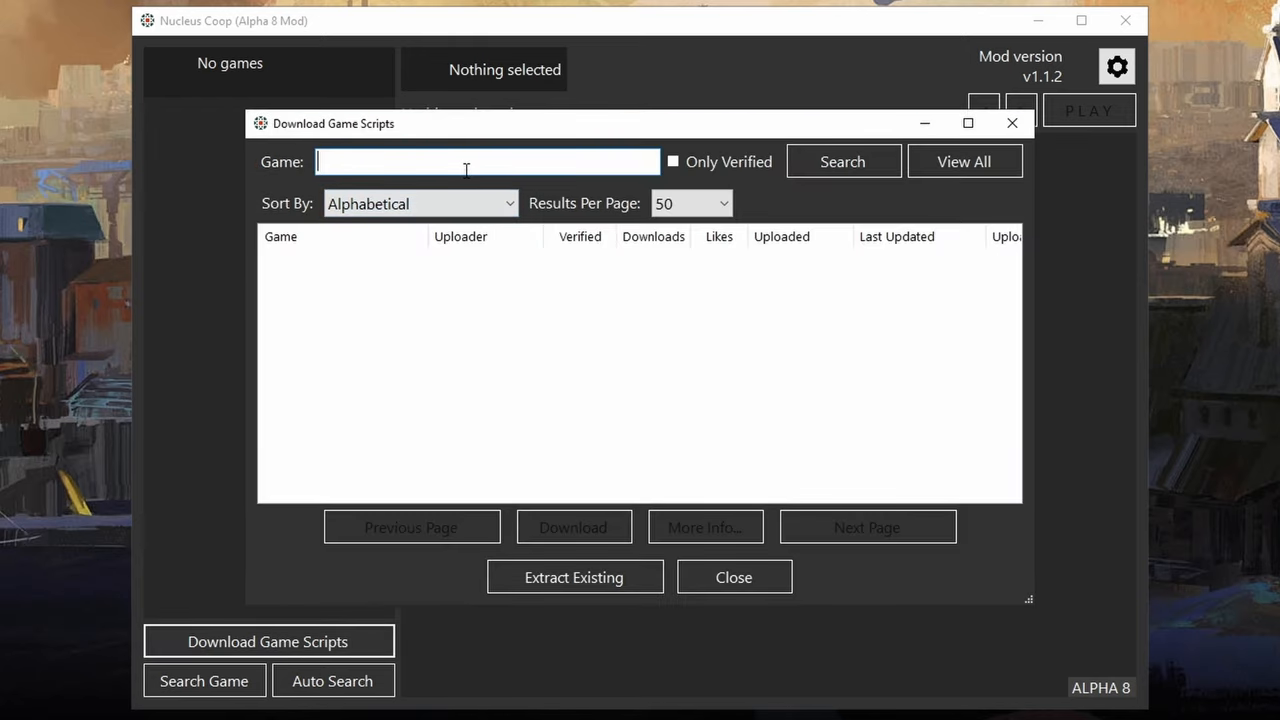
pyautogui.write('minecr')
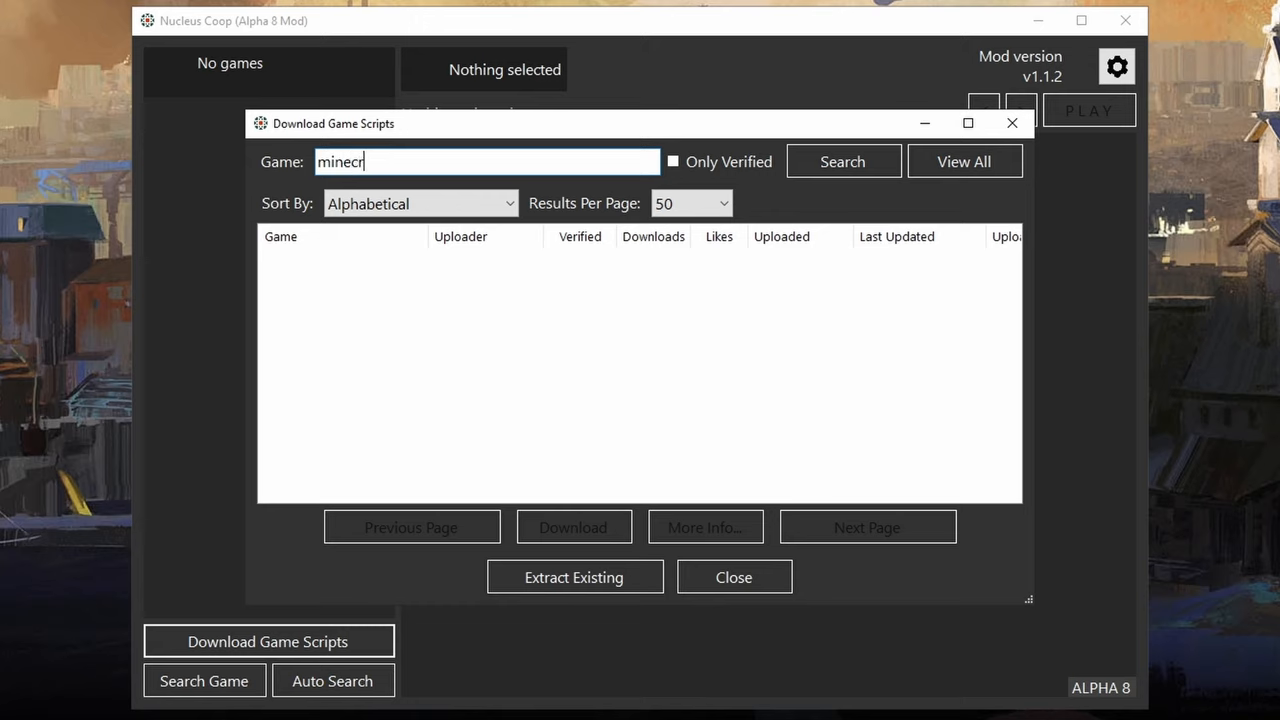
pyautogui.click(842, 161)
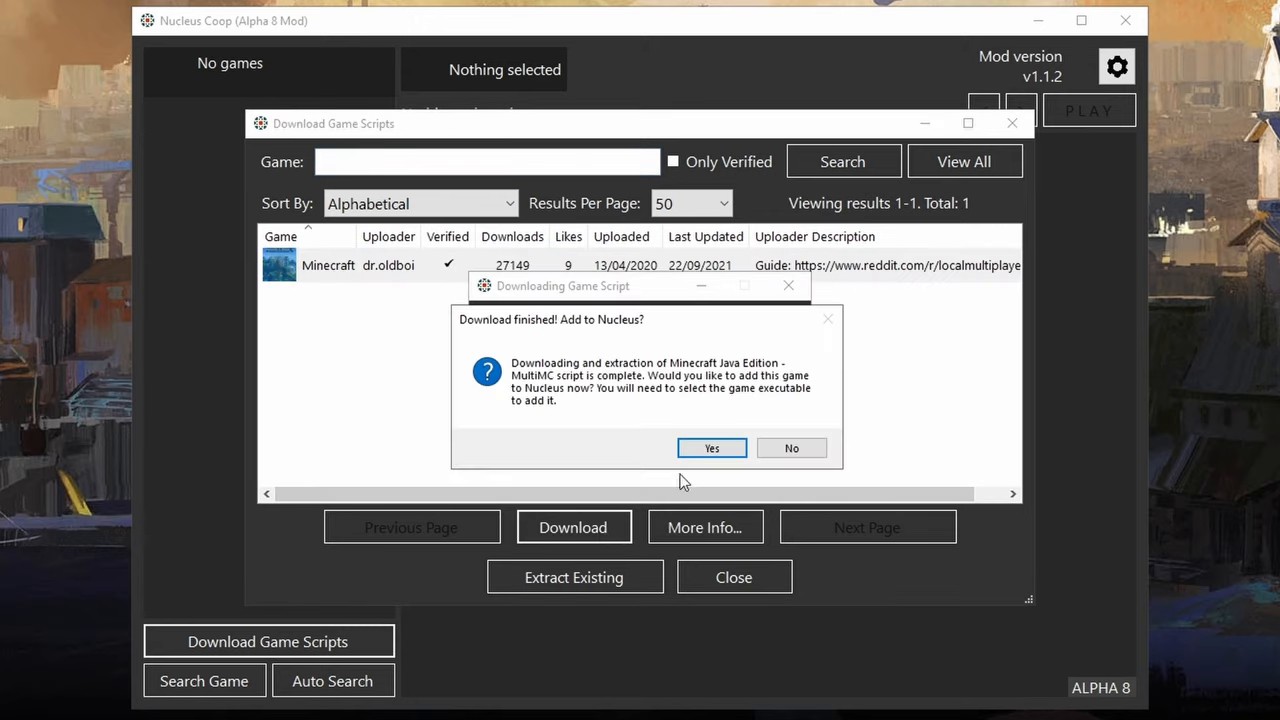
pyautogui.click(711, 447)
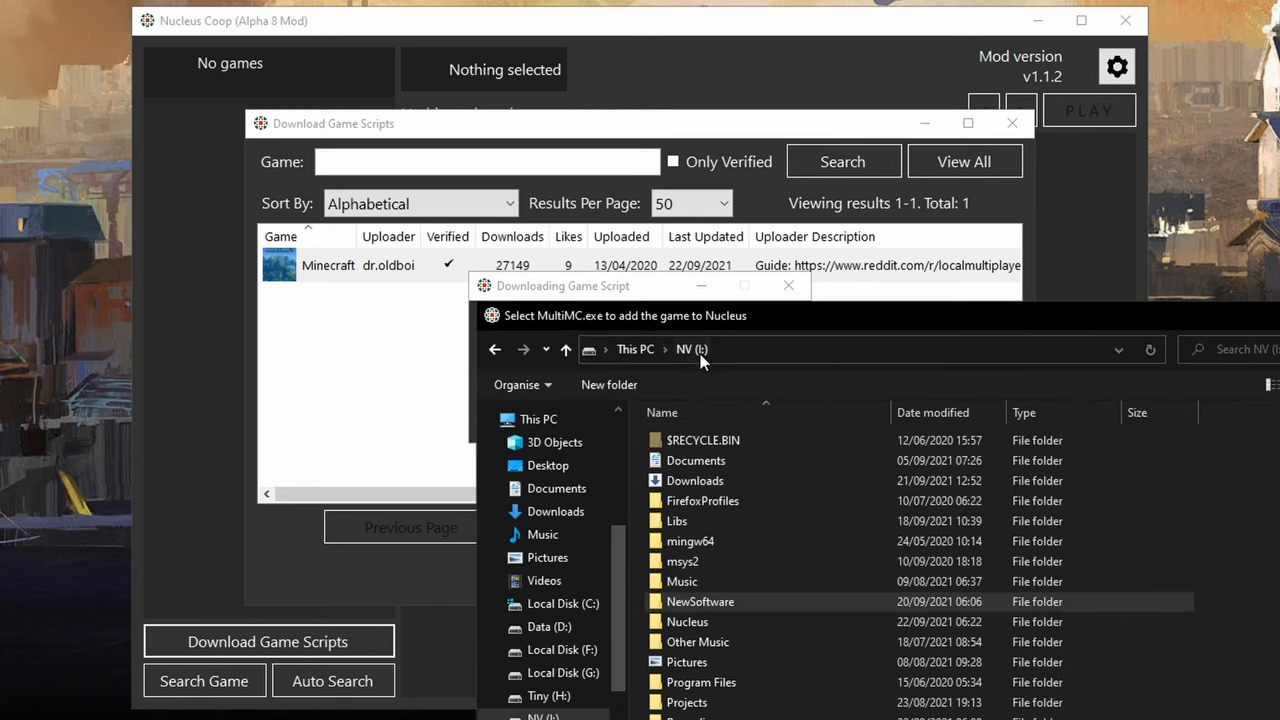
pyautogui.doubleClick(687, 621)
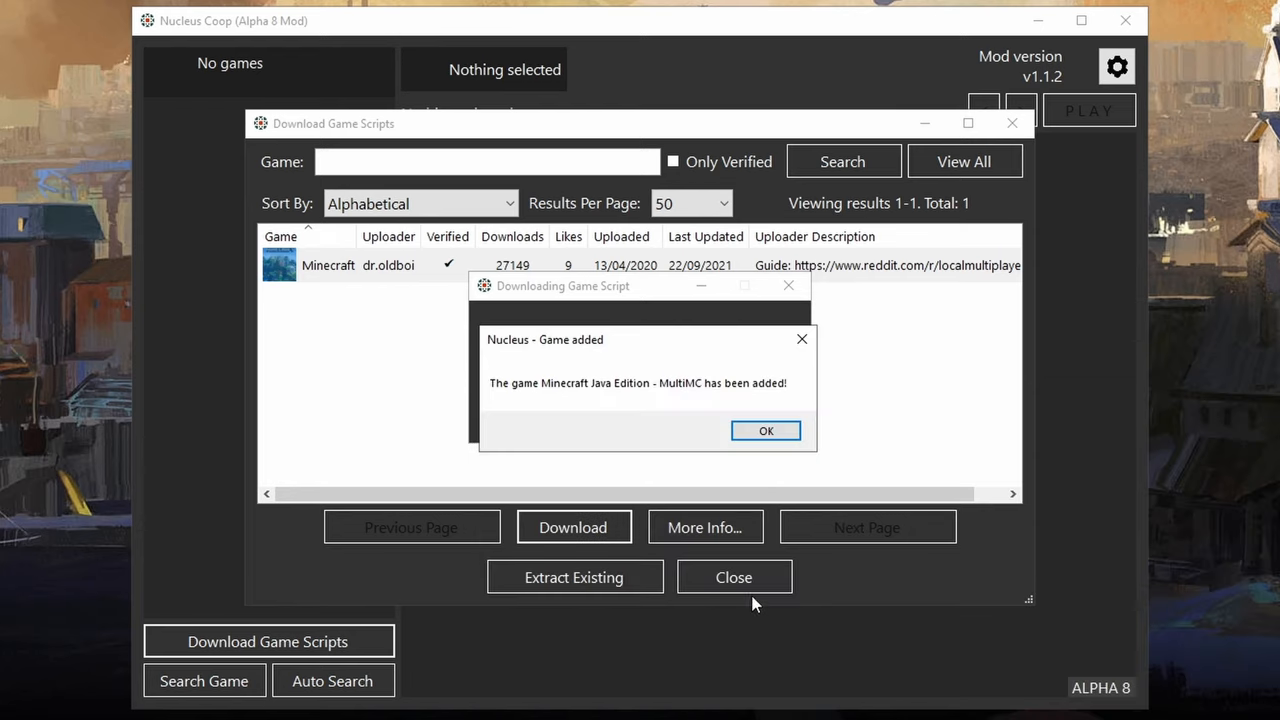
pyautogui.click(766, 430)
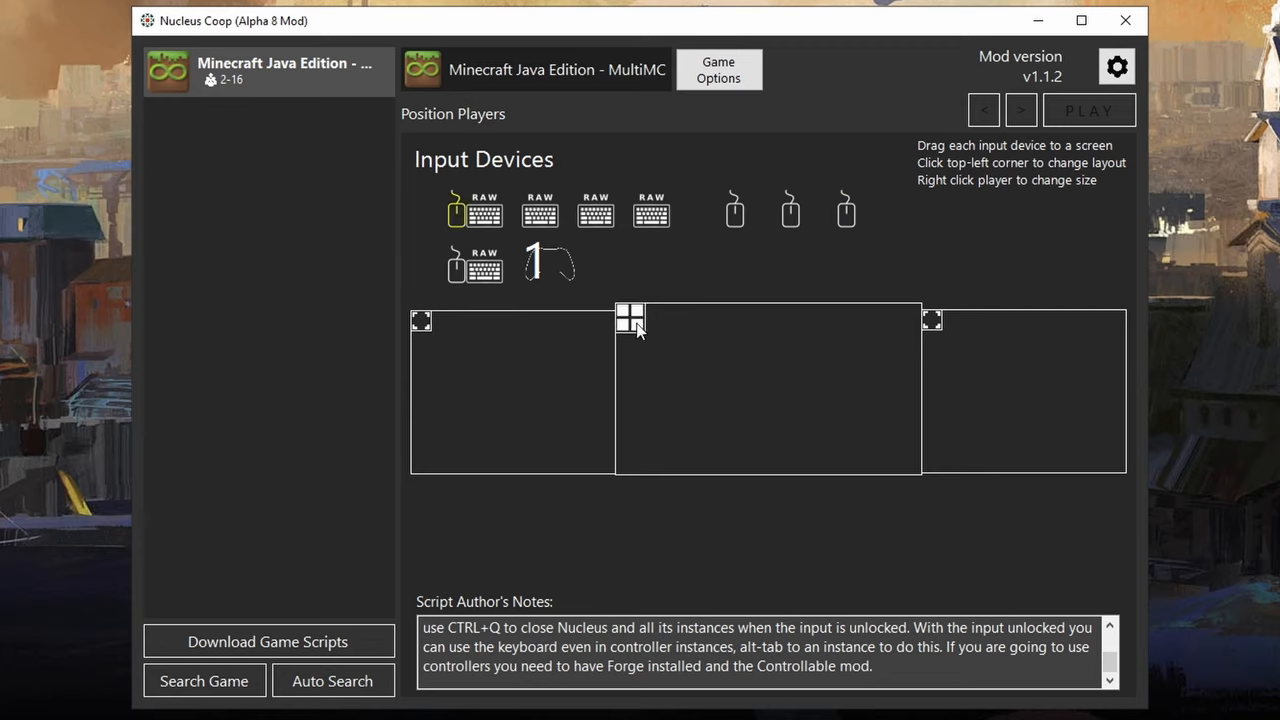
# Split the middle display; assign two keyboard/mouse players left and controller 1 top-right.
pyautogui.click(845, 208)
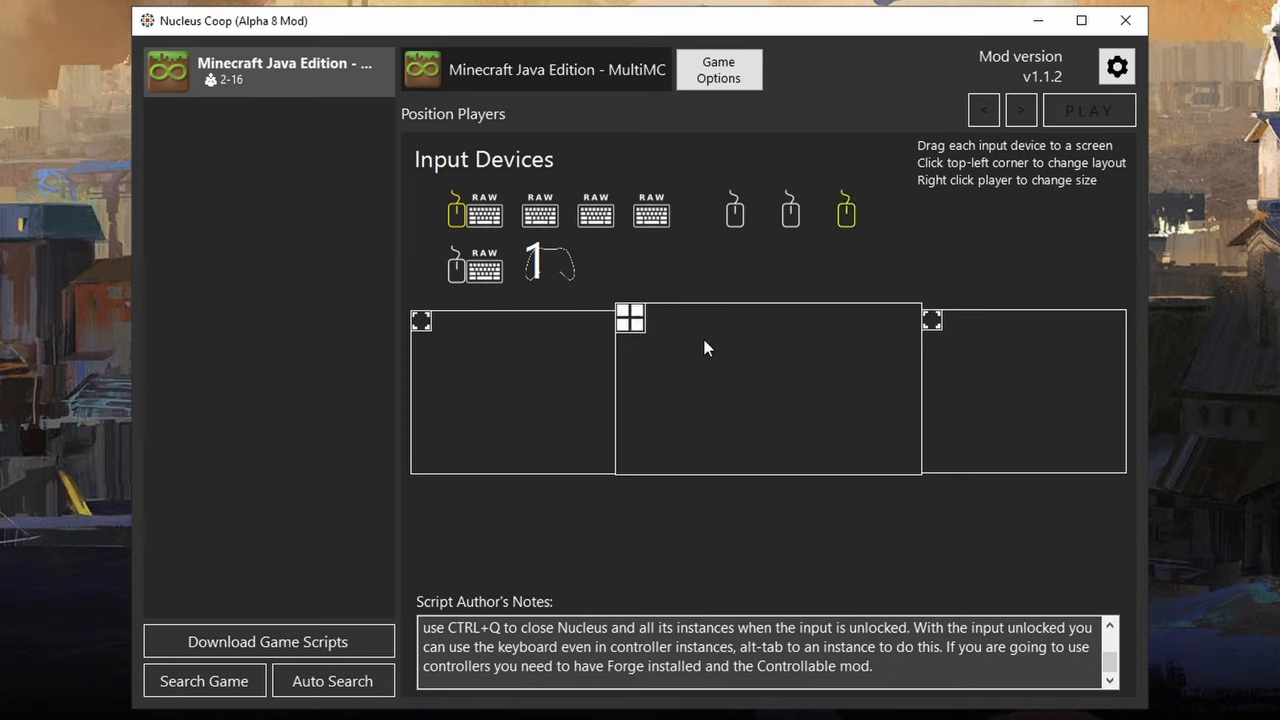
pyautogui.moveTo(838, 194)
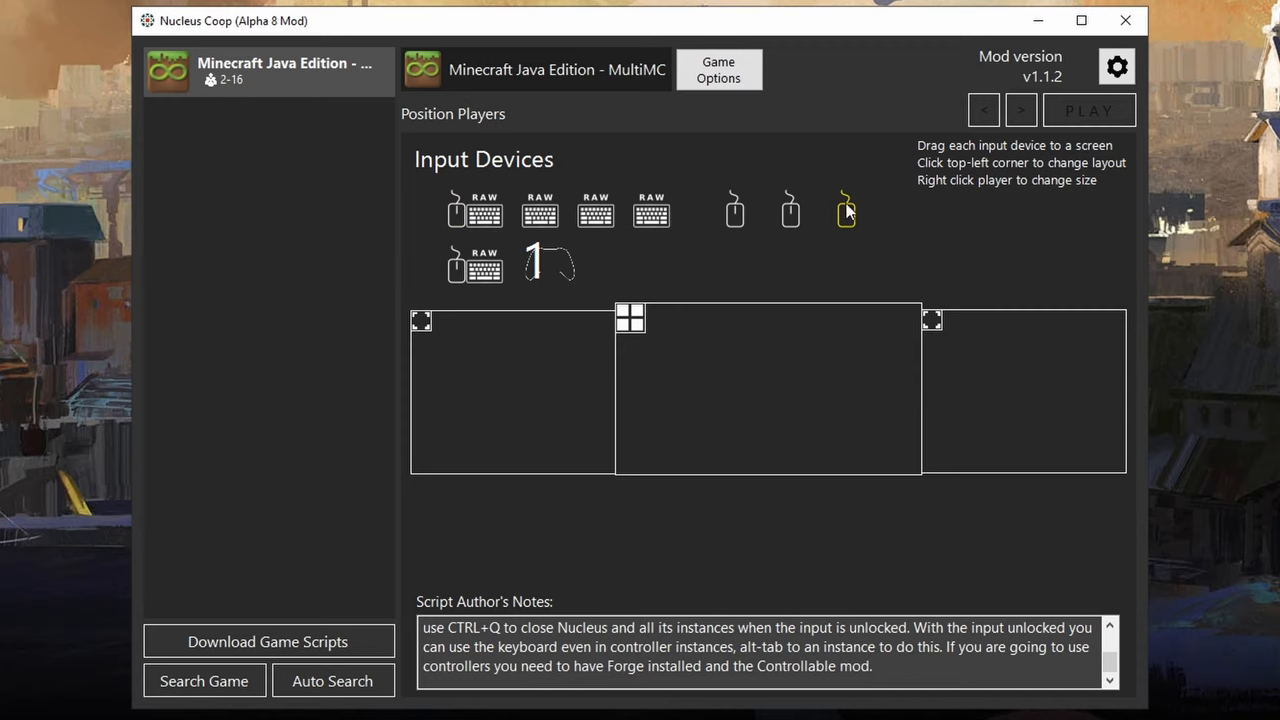
pyautogui.moveTo(846, 209); pyautogui.dragTo(730, 345)
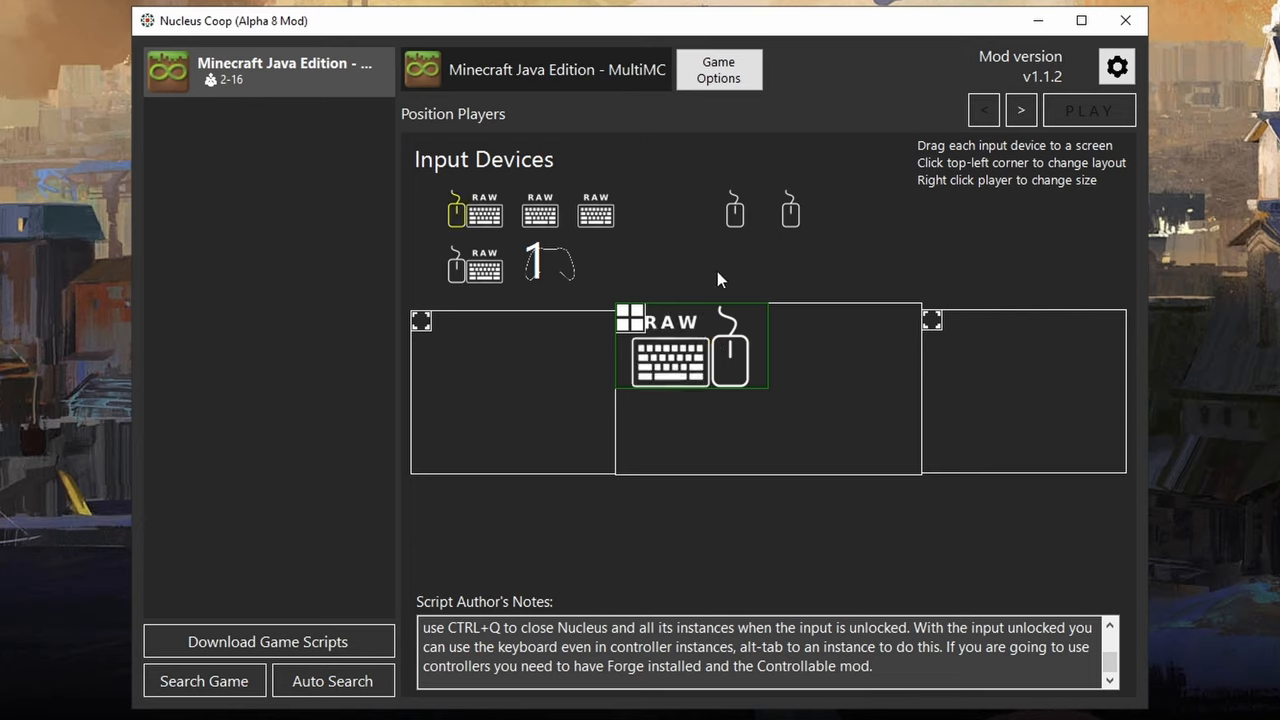
pyautogui.moveTo(400, 173)
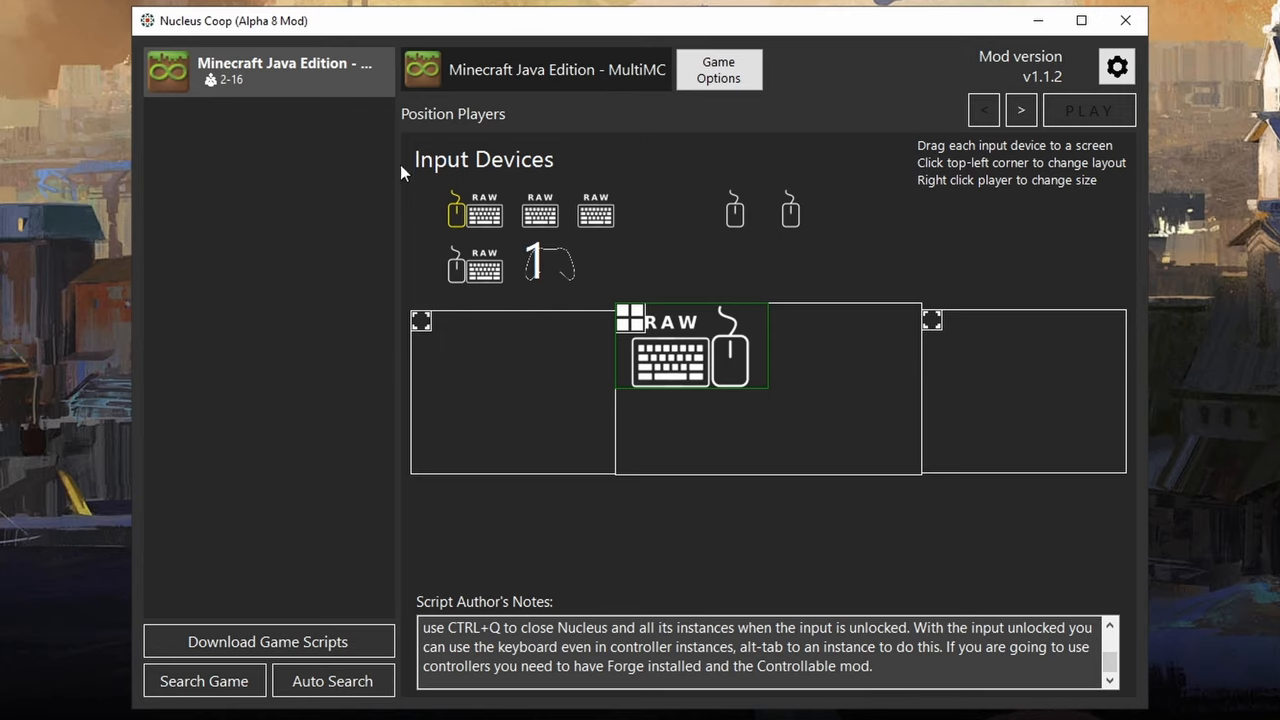
pyautogui.moveTo(457, 210); pyautogui.dragTo(730, 435)
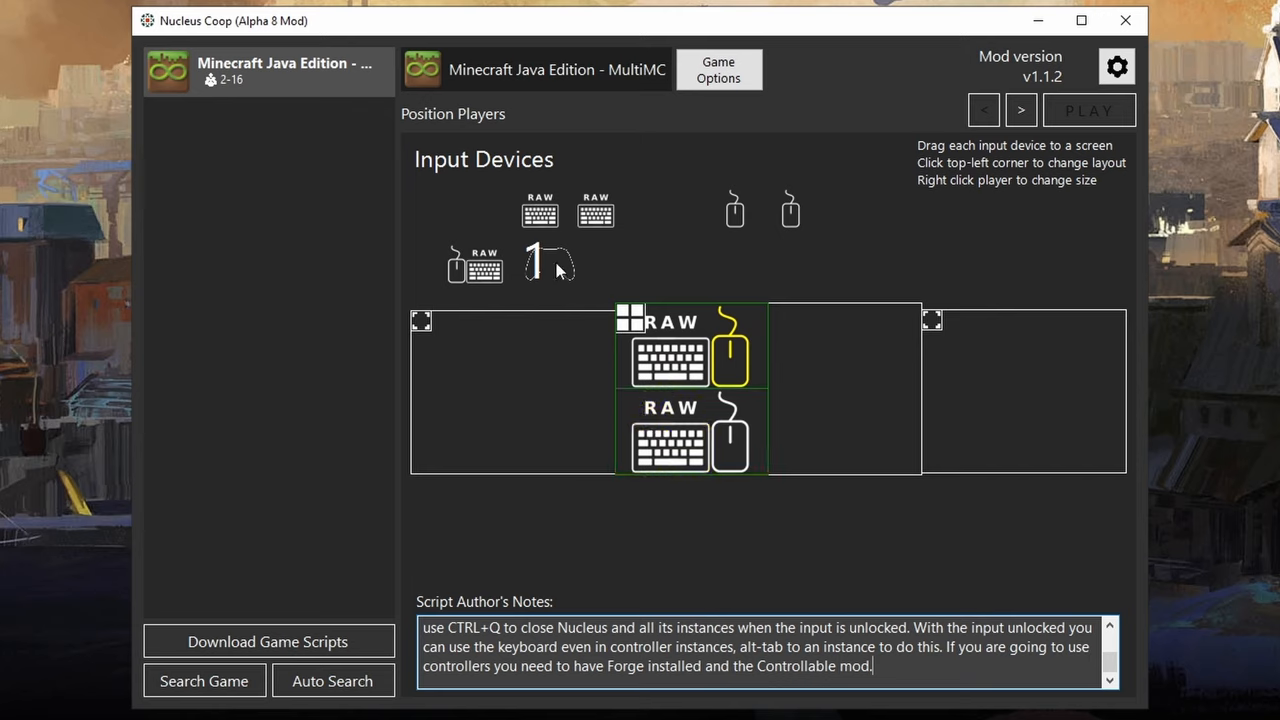
pyautogui.moveTo(548, 265); pyautogui.dragTo(778, 322)
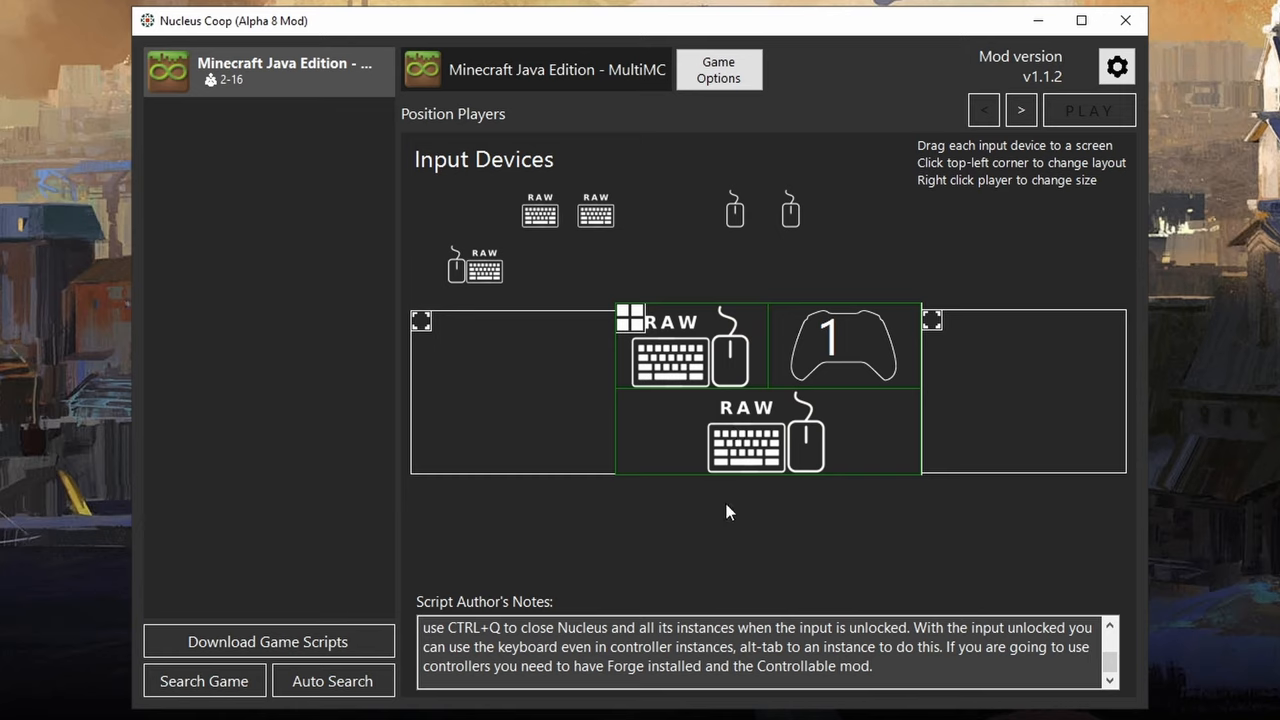
pyautogui.moveTo(783, 476)
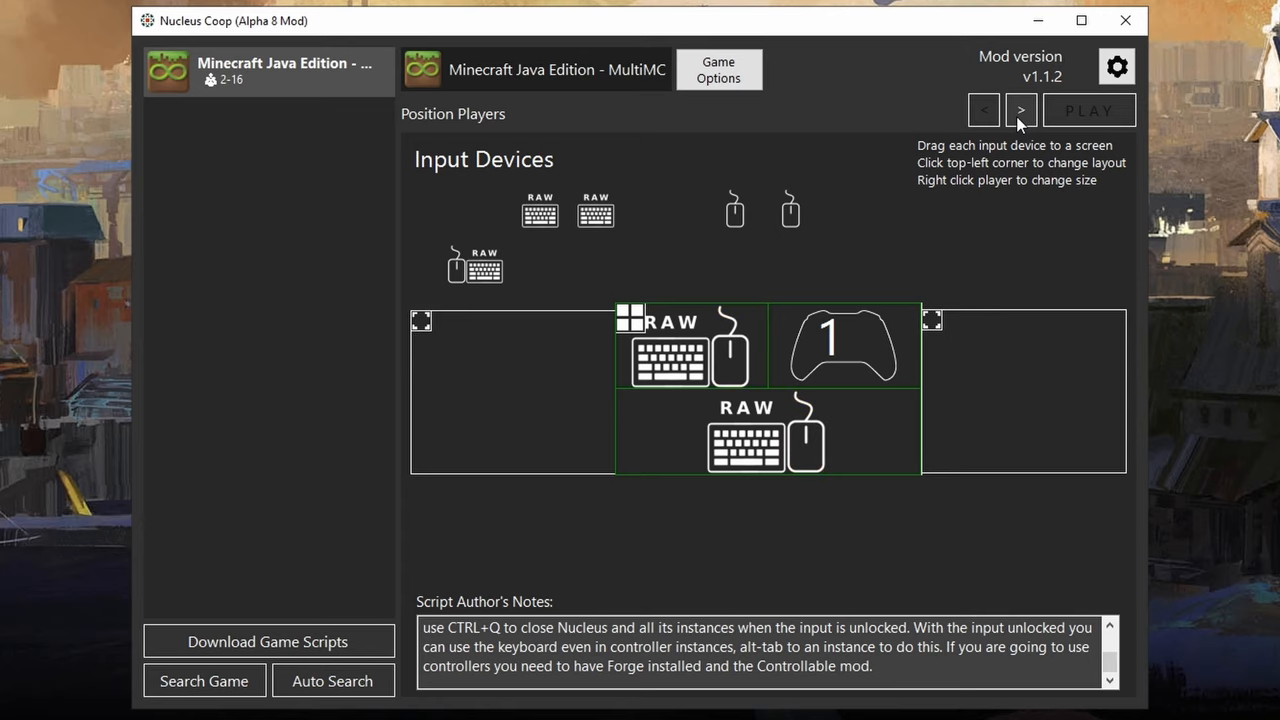
# Advance past player options, press PLAY, and acknowledge the End-key input-lock message.
pyautogui.click(1020, 110)
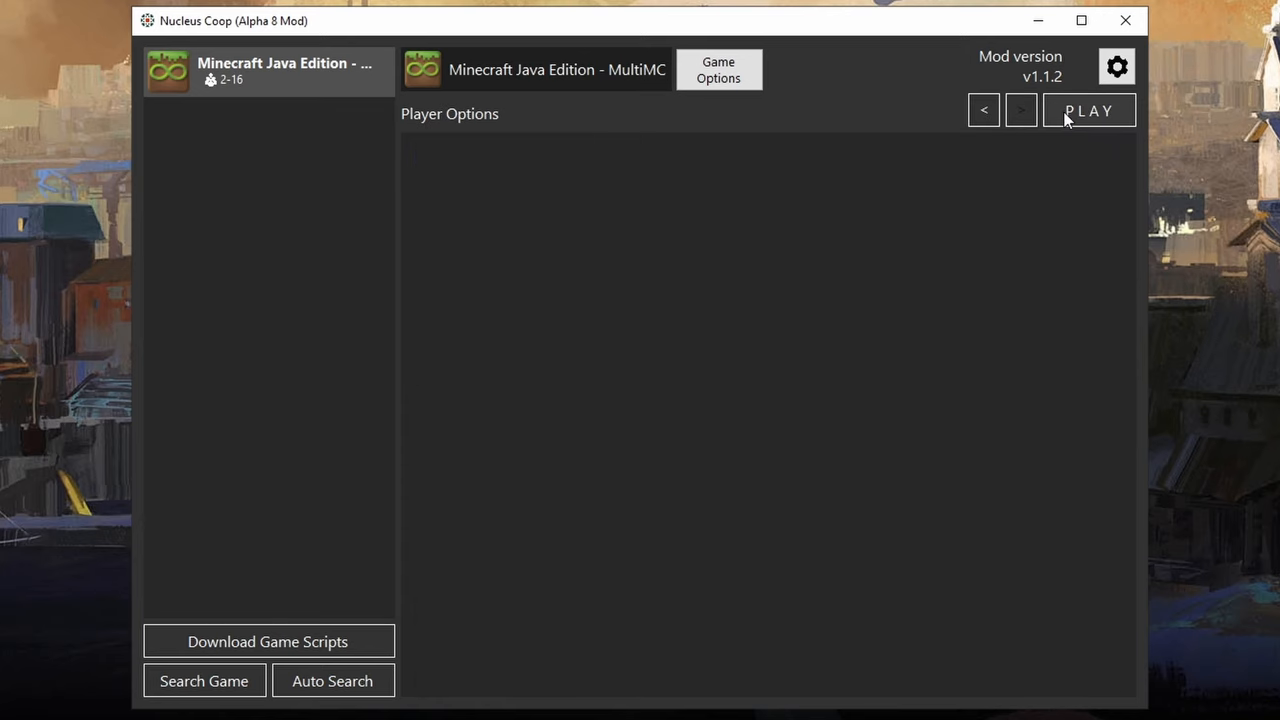
pyautogui.click(1088, 110)
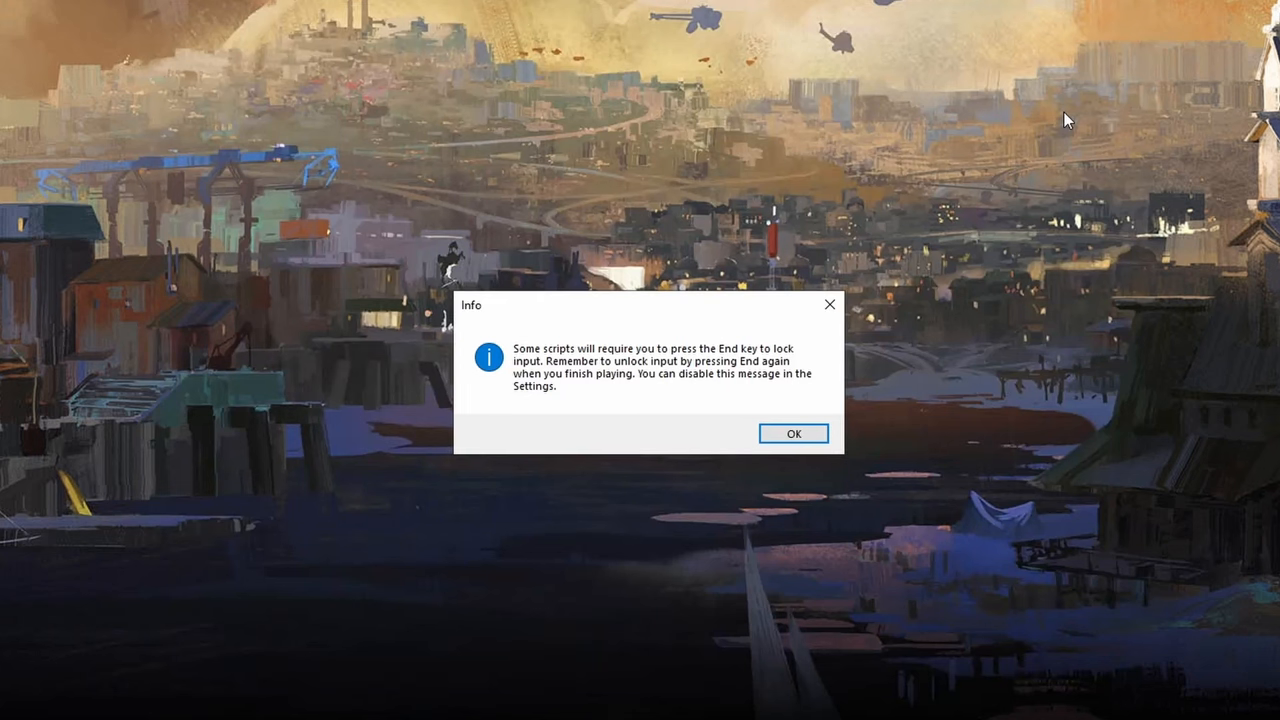
pyautogui.click(793, 433)
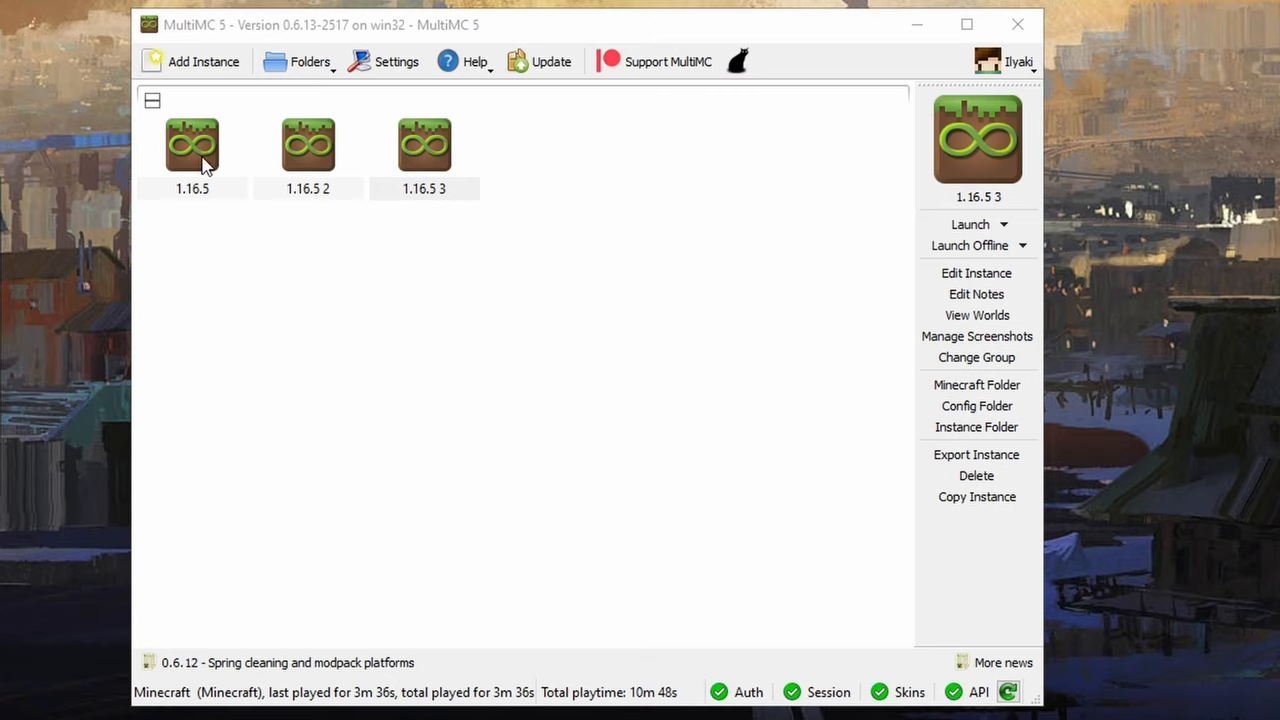
pyautogui.moveTo(890, 210)
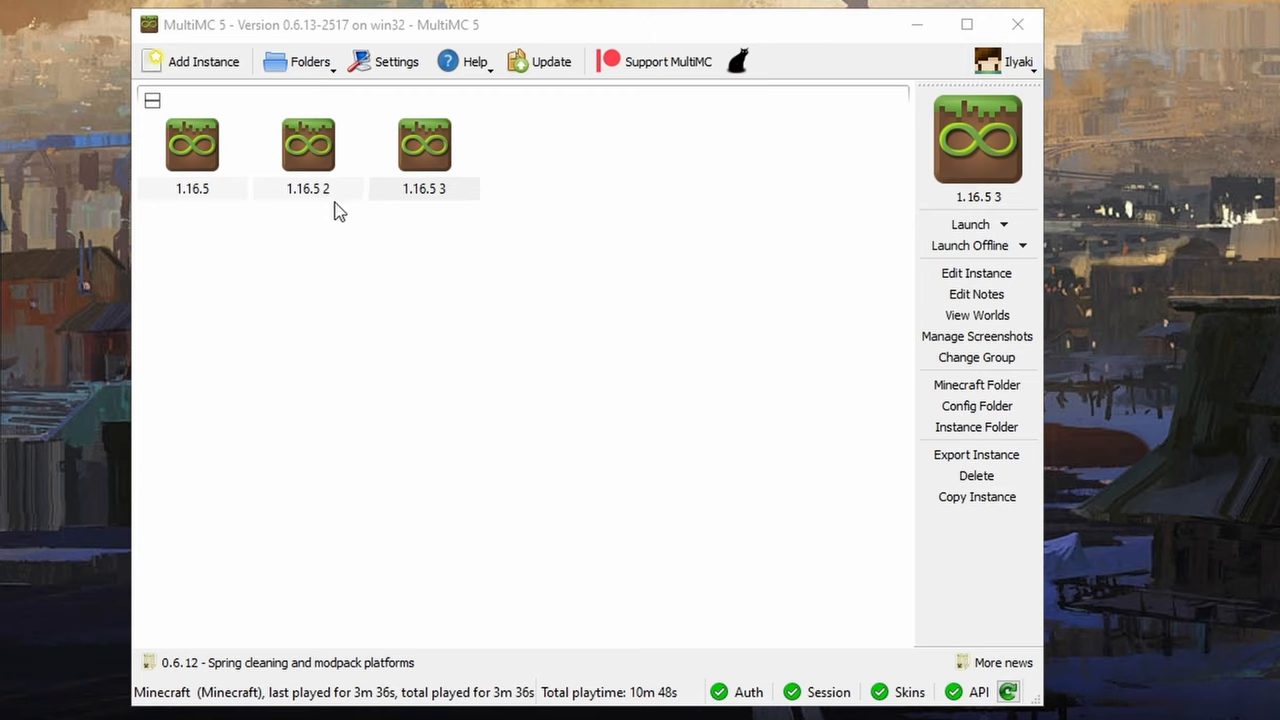
pyautogui.moveTo(507, 383)
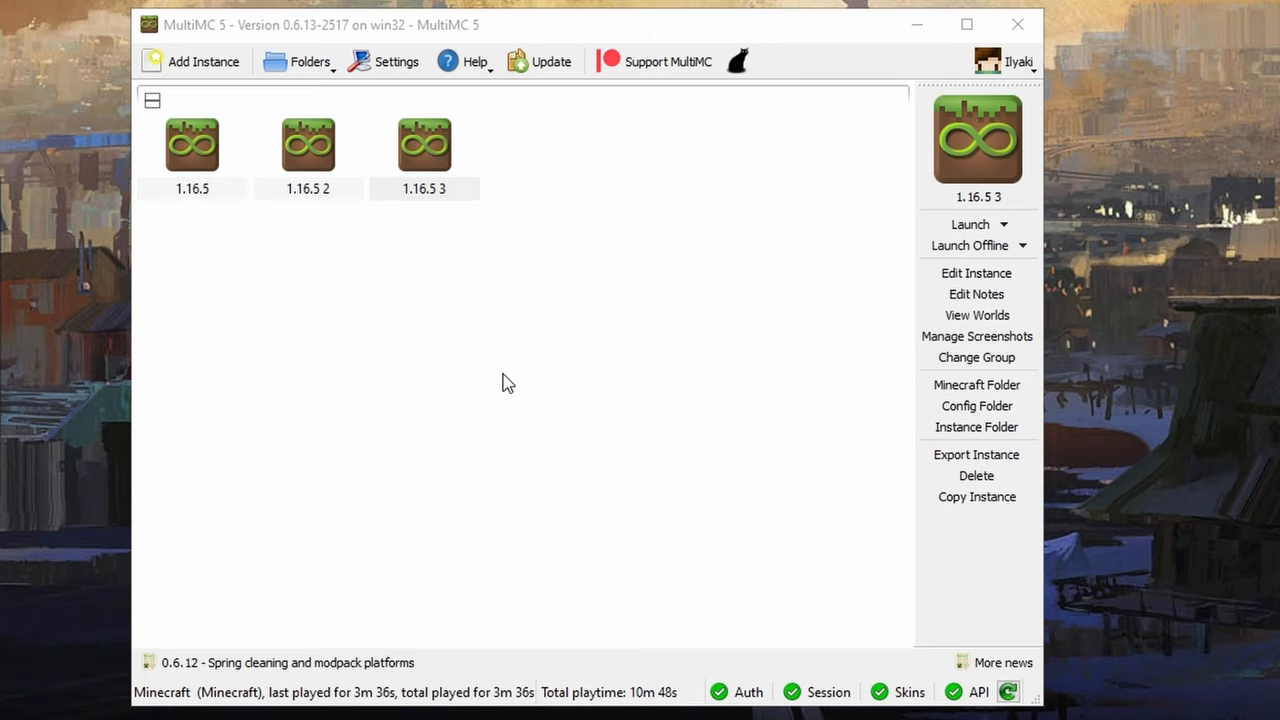
# Launch the first 1.16.5 instance in offline mode as Player 1.
pyautogui.click(192, 145)
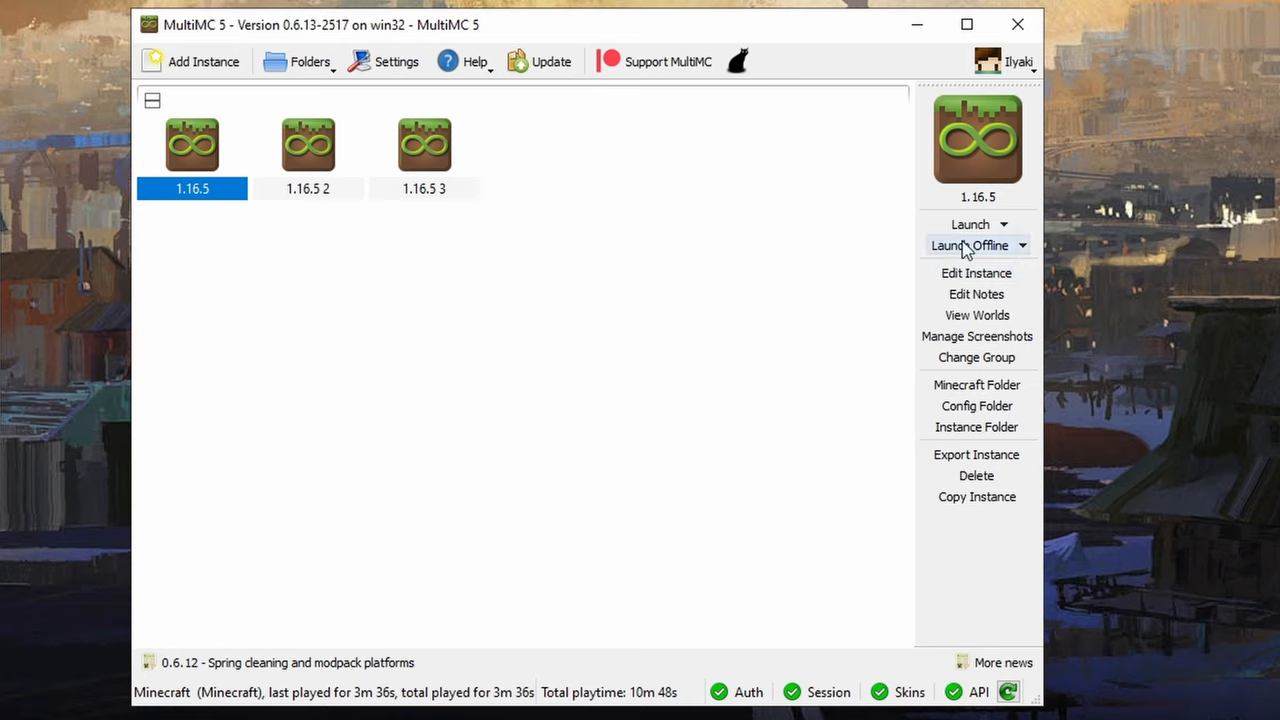
pyautogui.moveTo(750, 317)
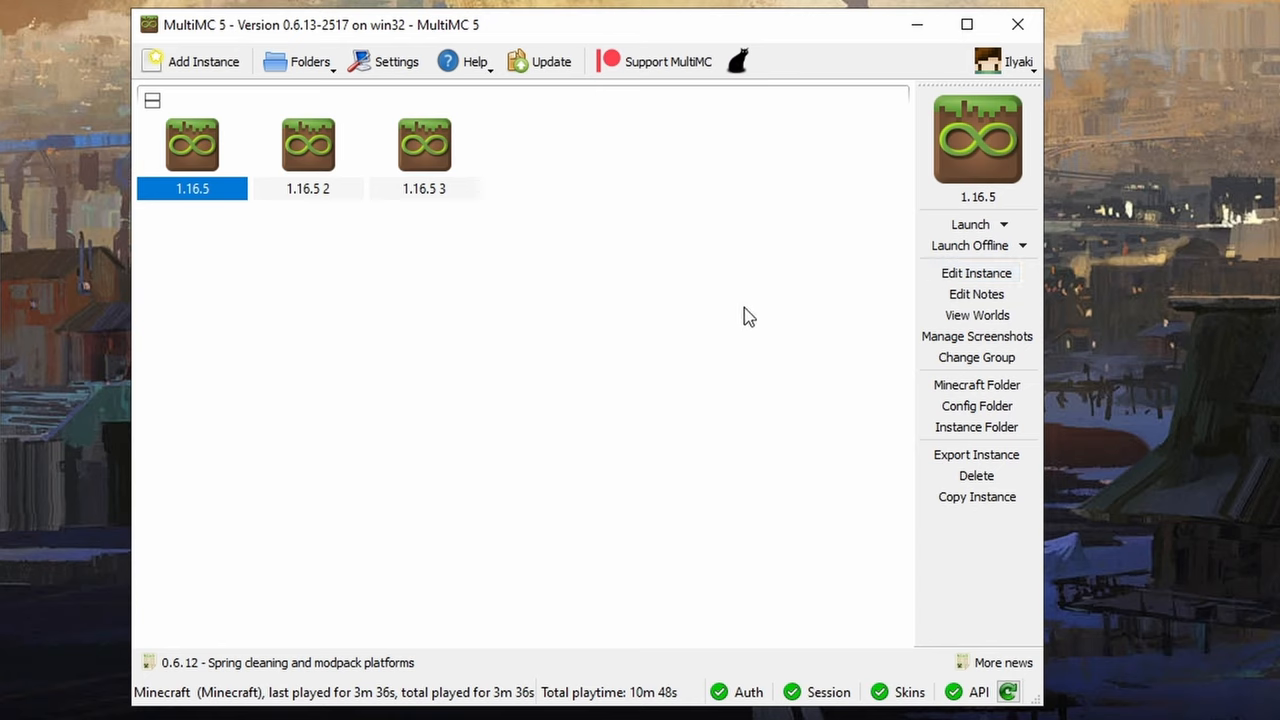
pyautogui.moveTo(615, 328)
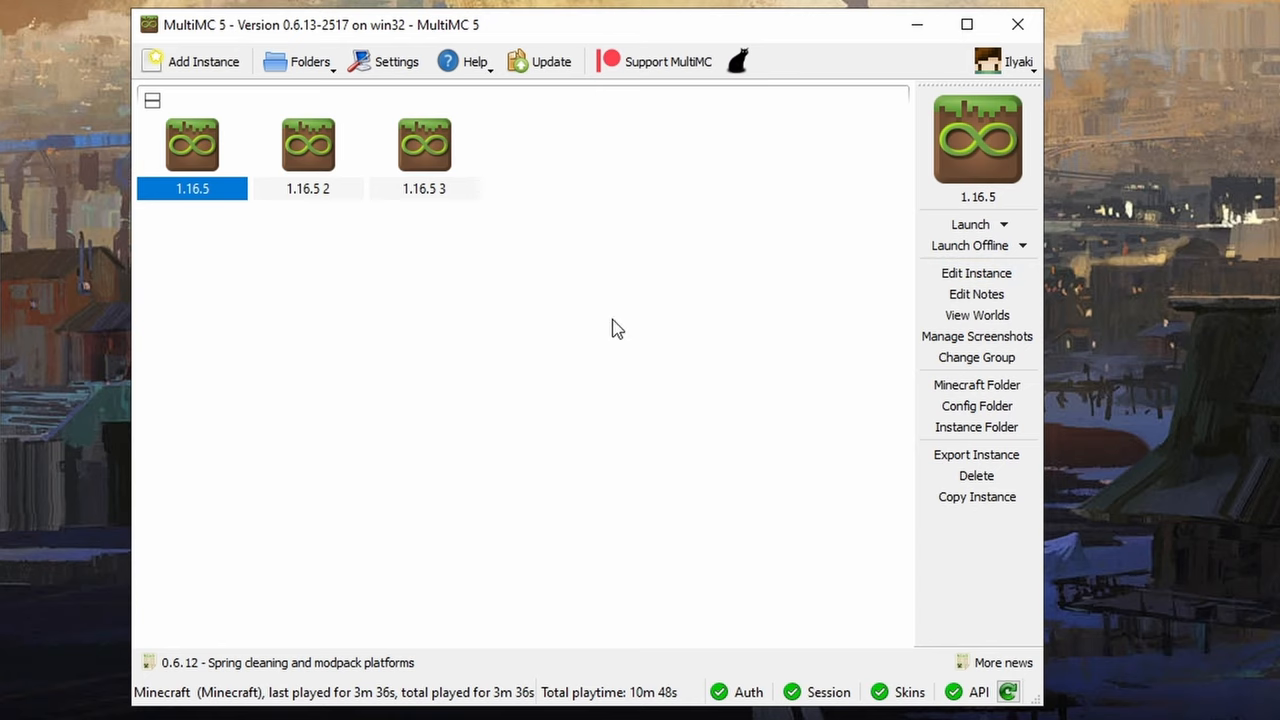
pyautogui.moveTo(970, 245)
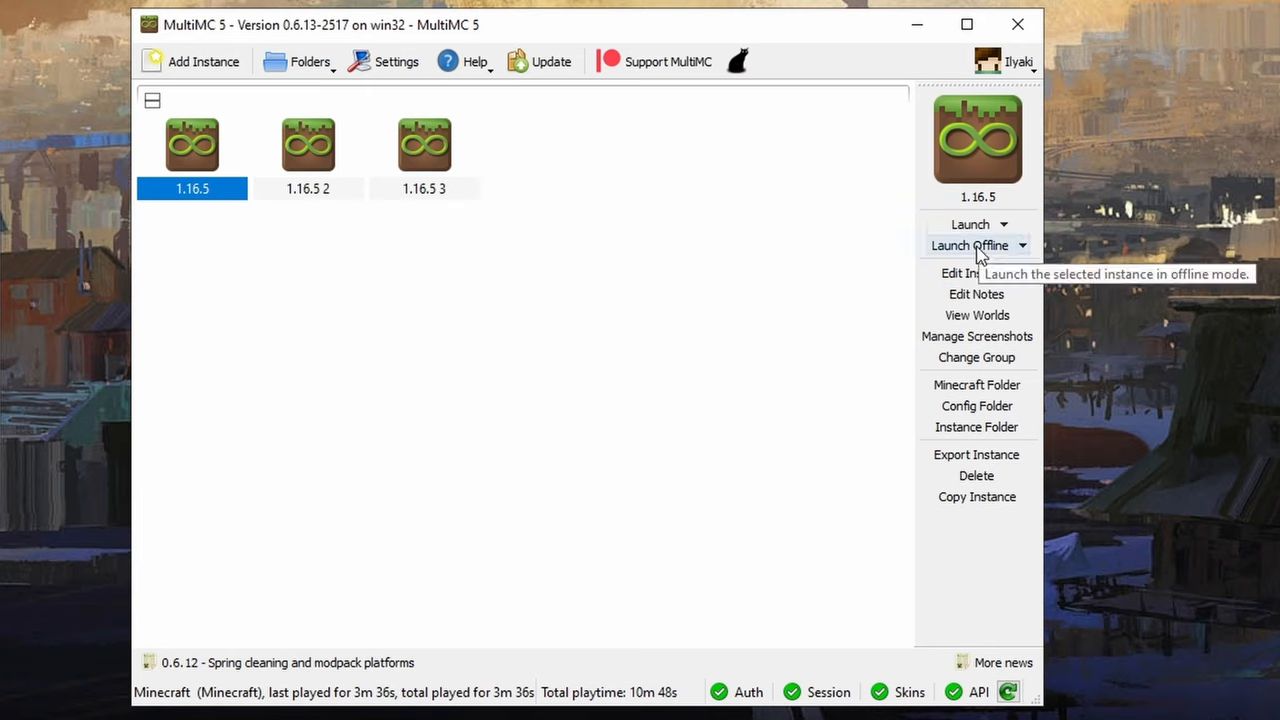
pyautogui.click(969, 245)
pyautogui.write('Player1')
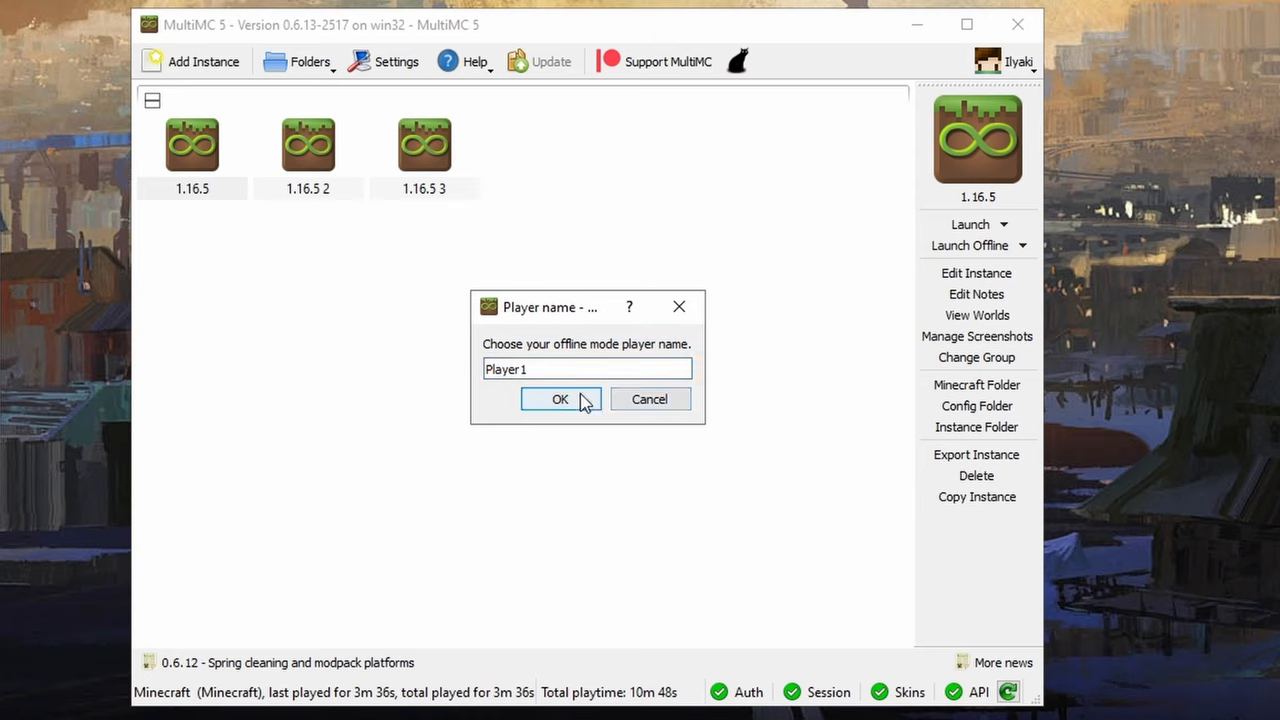
pyautogui.click(560, 399)
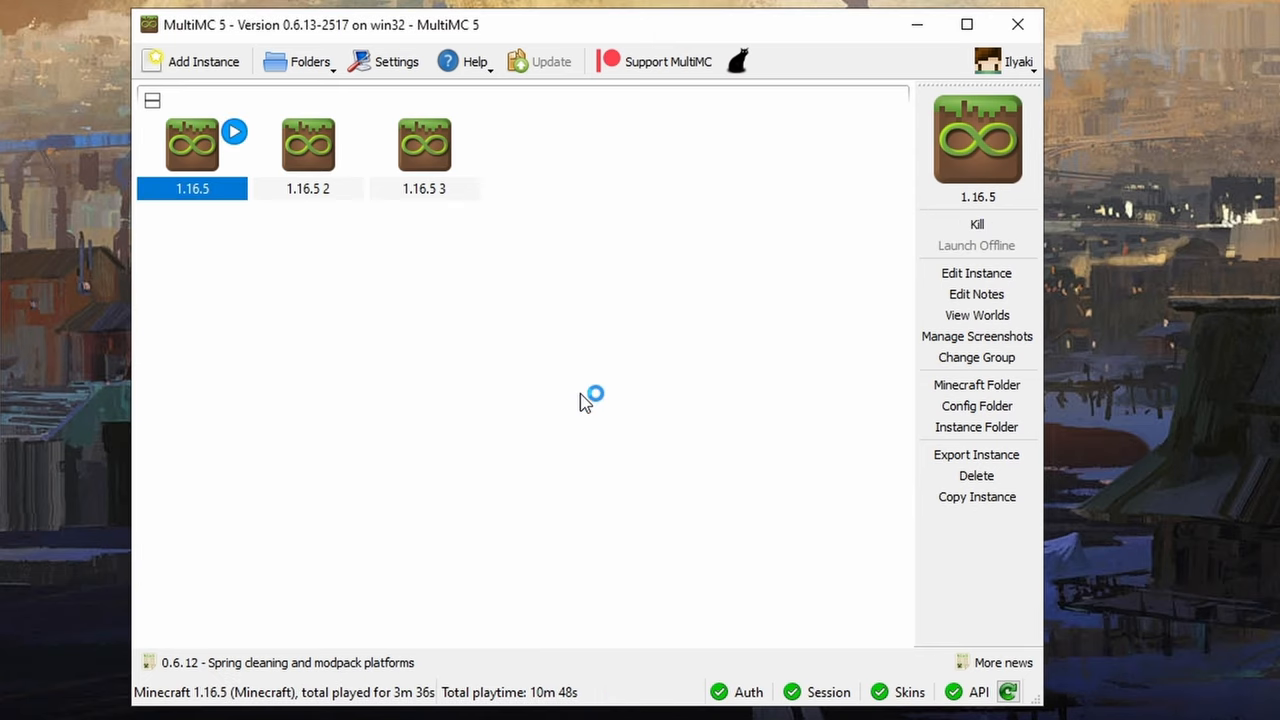
pyautogui.moveTo(450, 291)
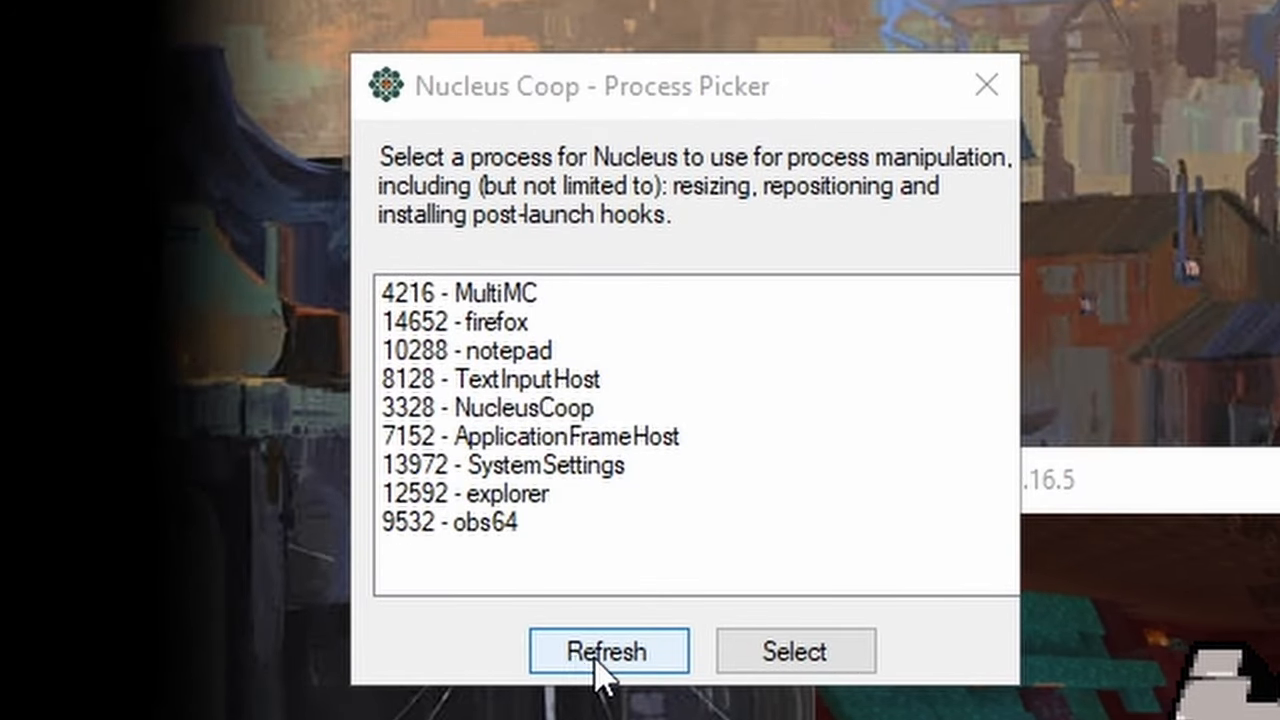
# Refresh the Process Picker and choose the '1200 - javaw' process for Nucleus.
pyautogui.click(608, 651)
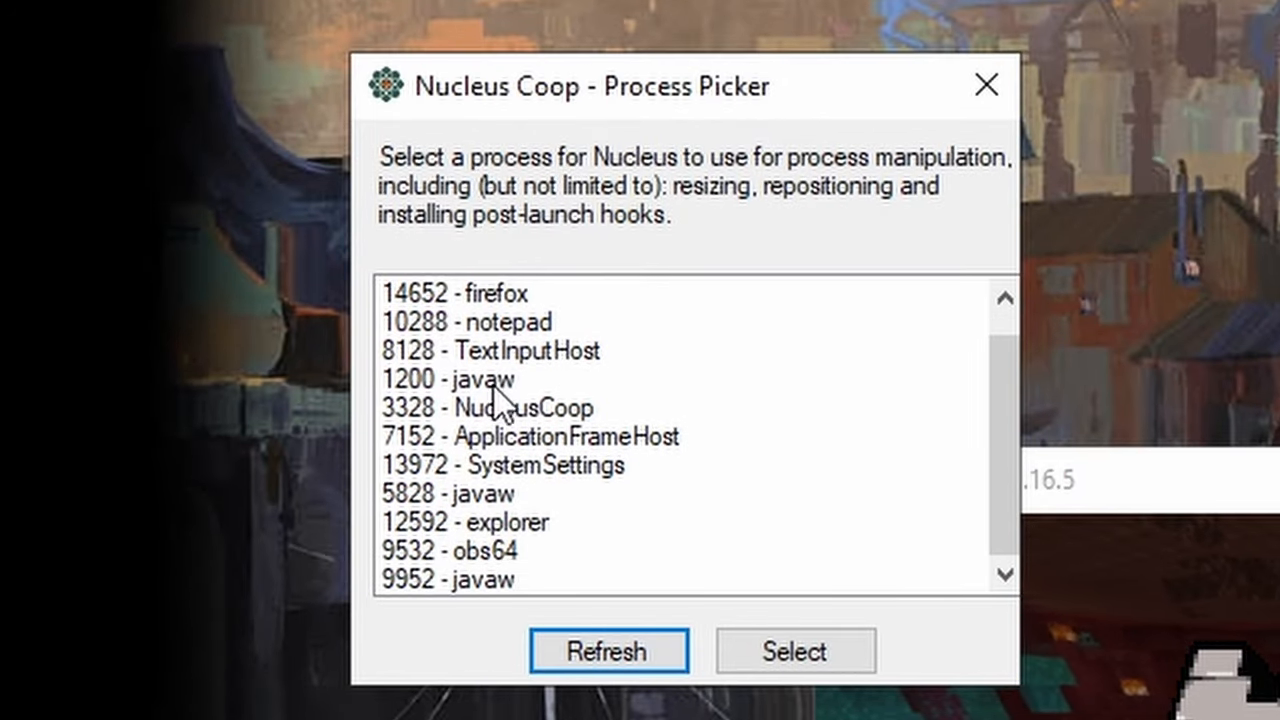
pyautogui.click(608, 650)
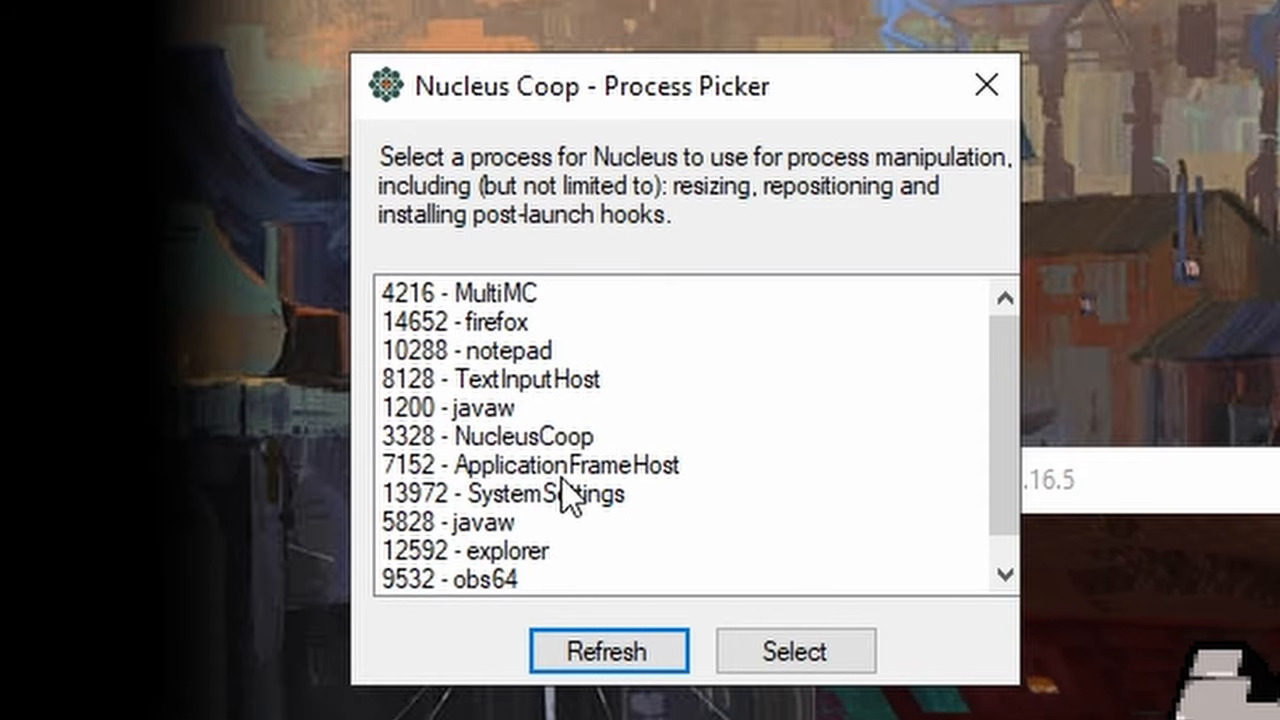
pyautogui.click(453, 407)
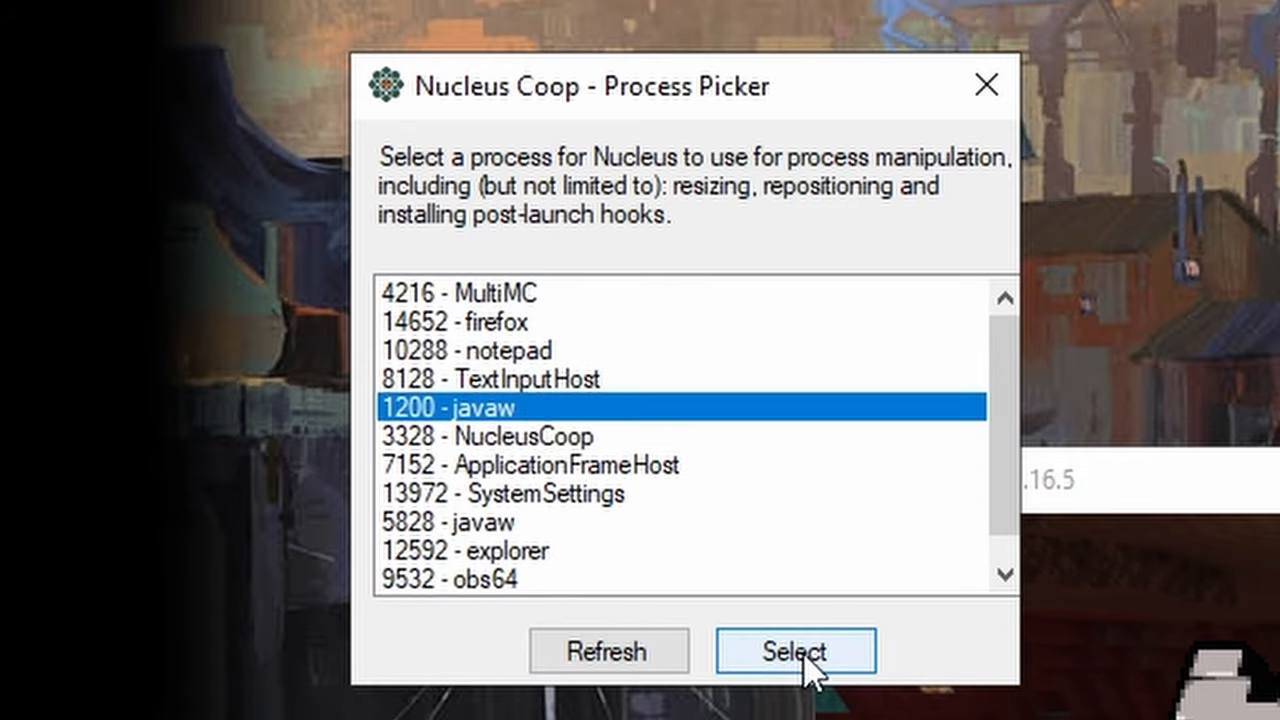
pyautogui.click(795, 651)
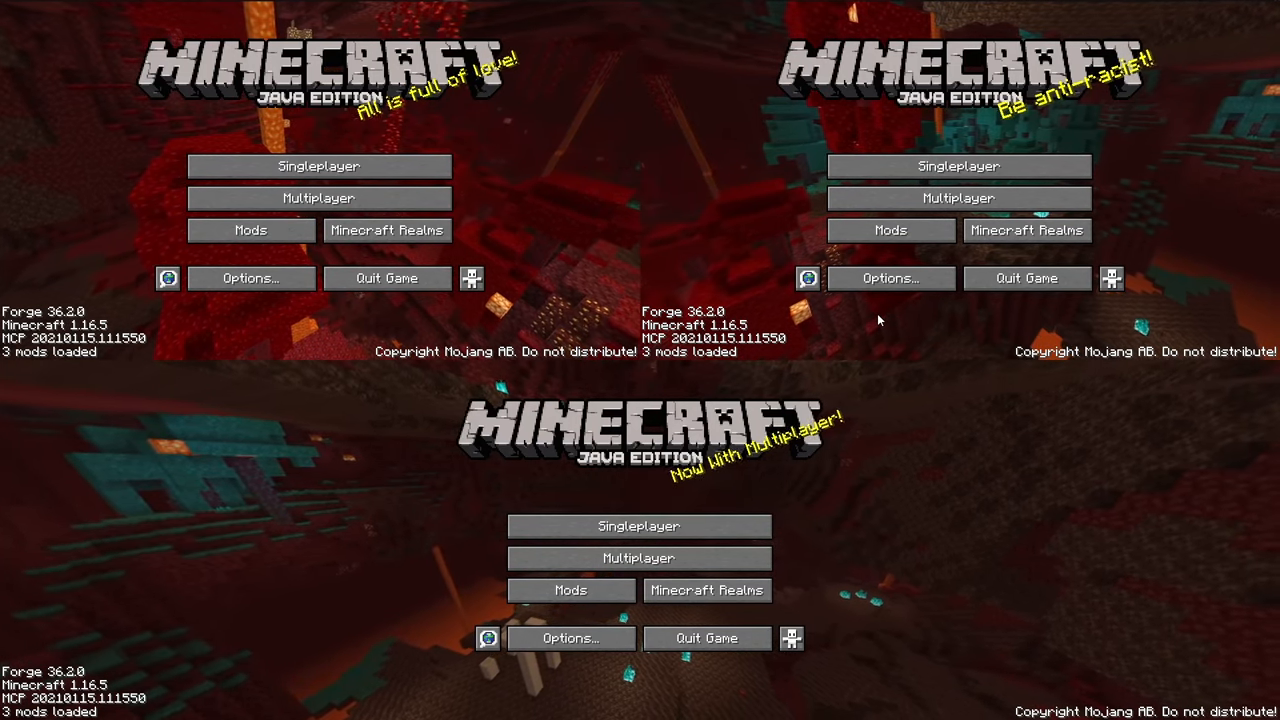
# Select the XInput Gamepad in the top-right game's controller setup.
pyautogui.click(889, 278)
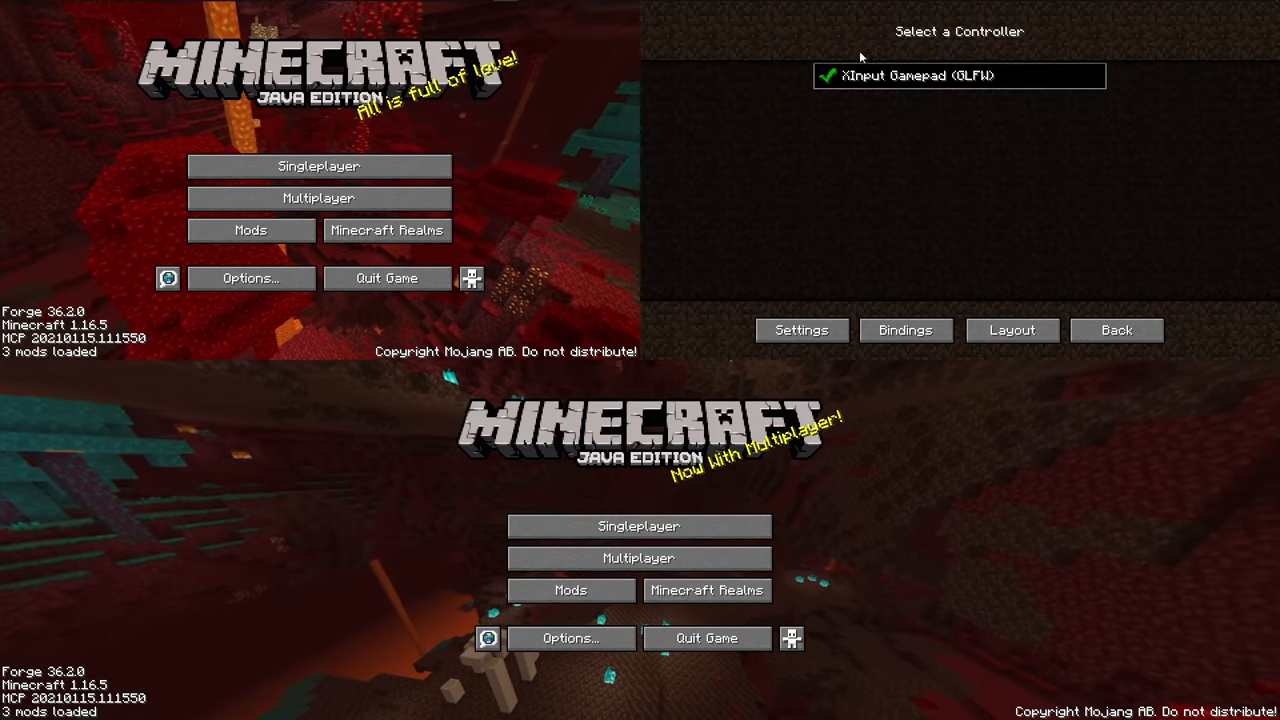
pyautogui.click(251, 278)
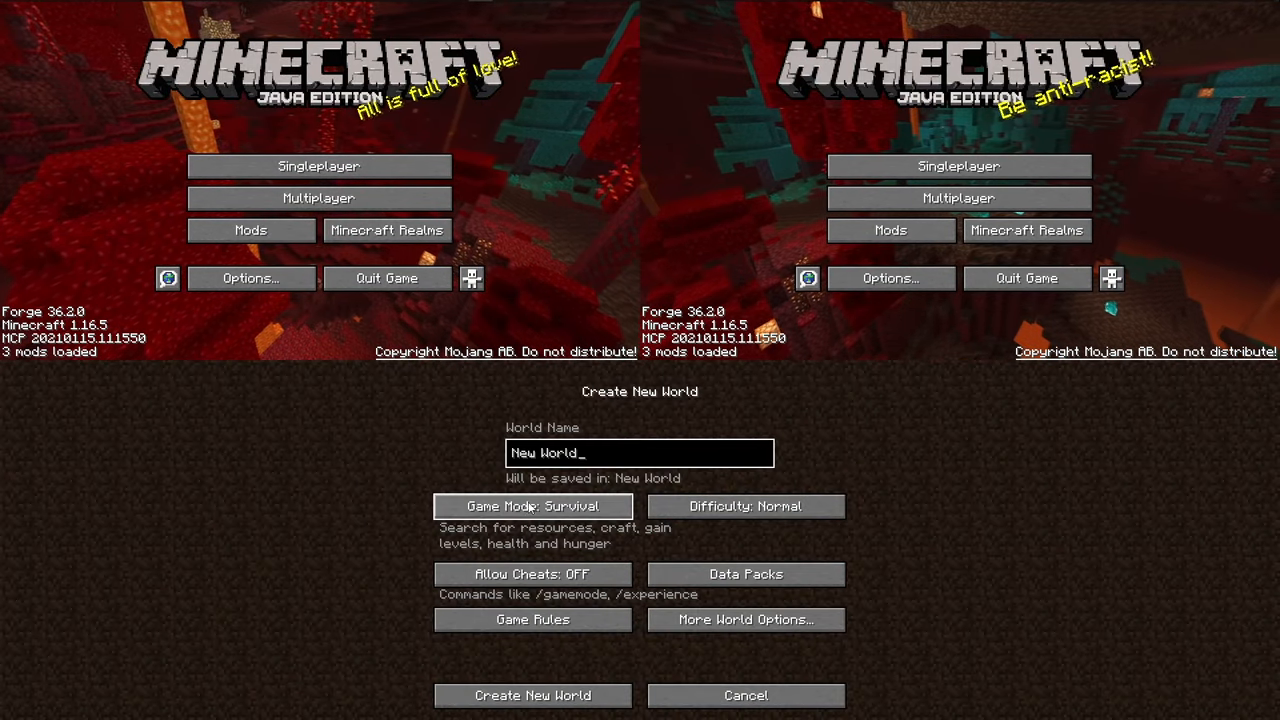
# Host a new world over LAN from the bottom game; top games accept warnings and join.
pyautogui.click(532, 695)
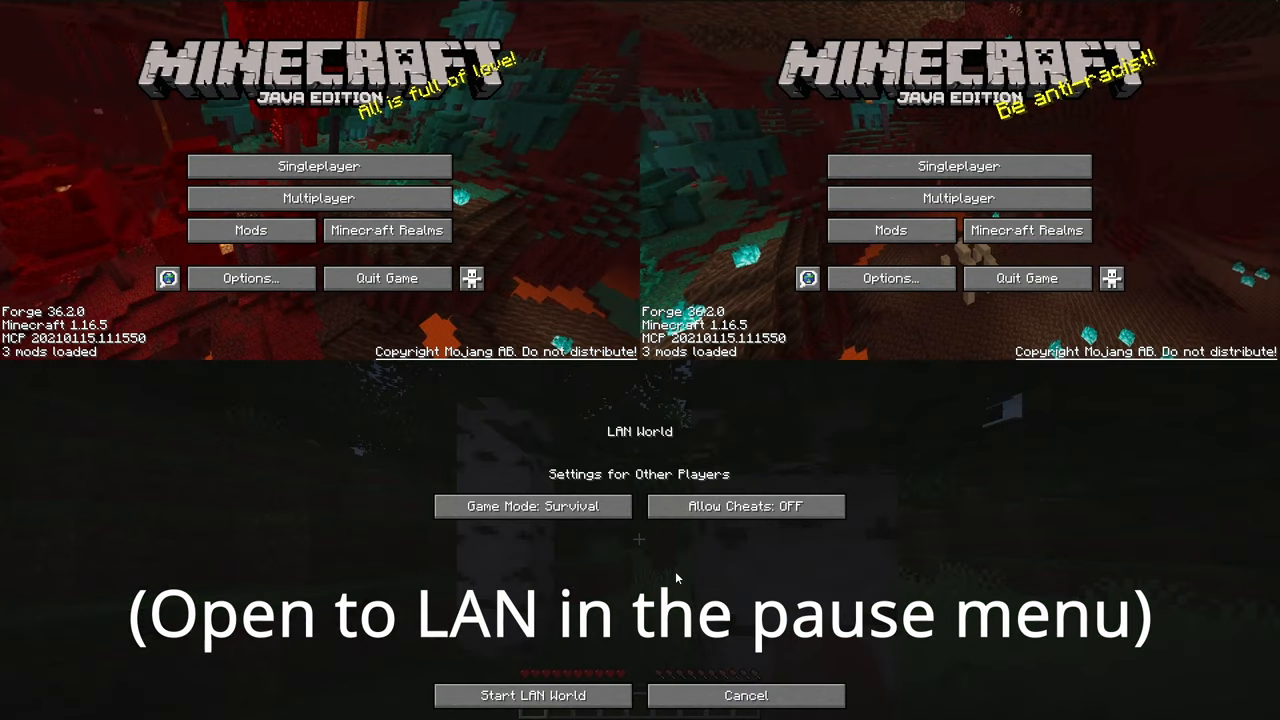
pyautogui.click(532, 695)
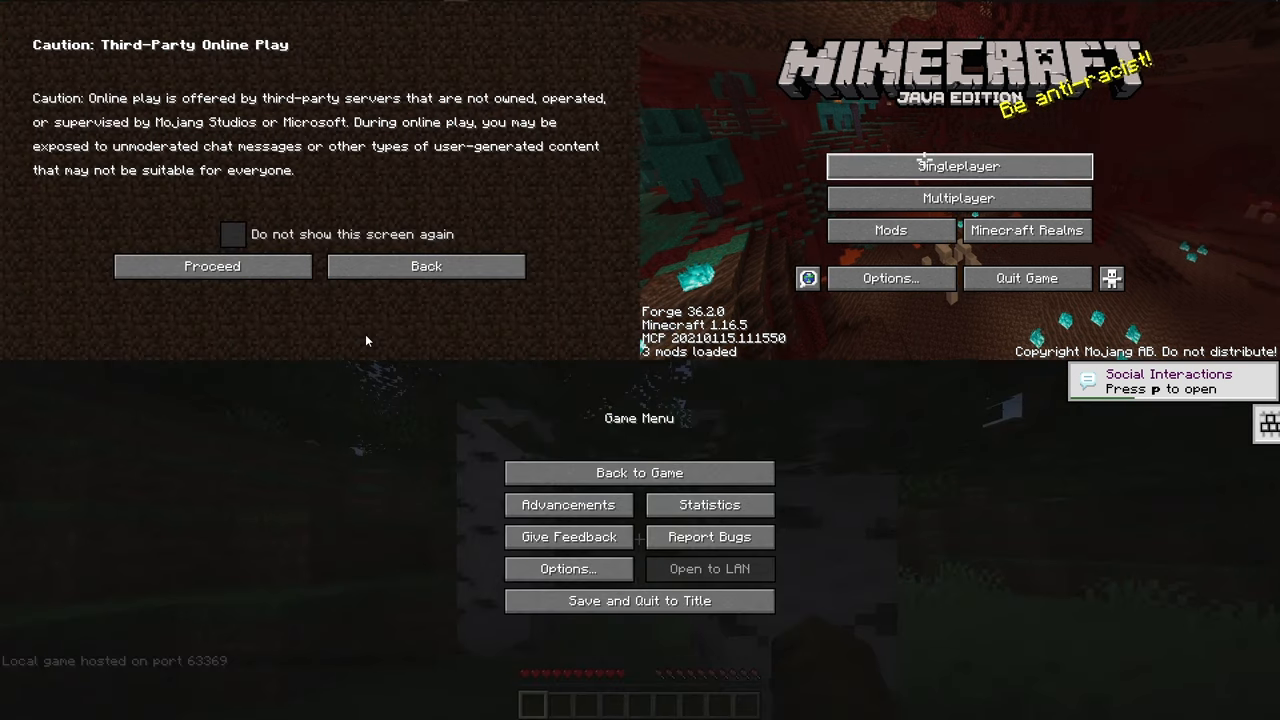
pyautogui.click(212, 266)
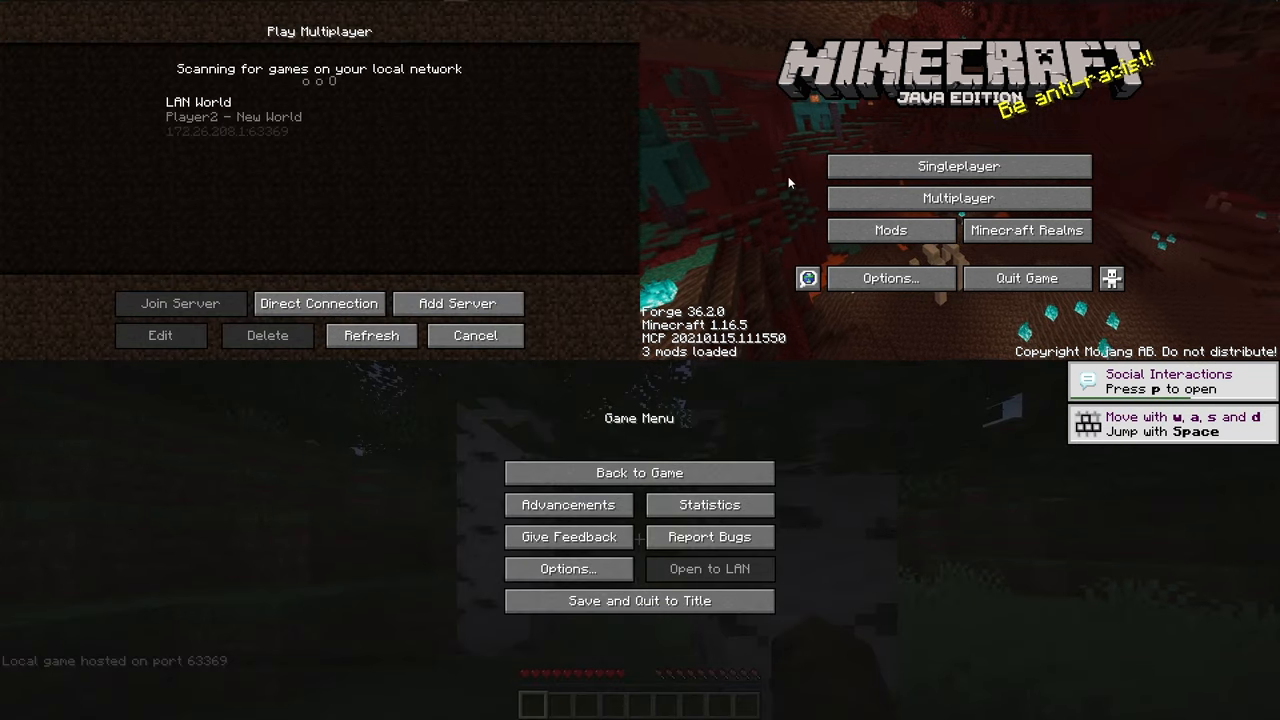
pyautogui.click(180, 303)
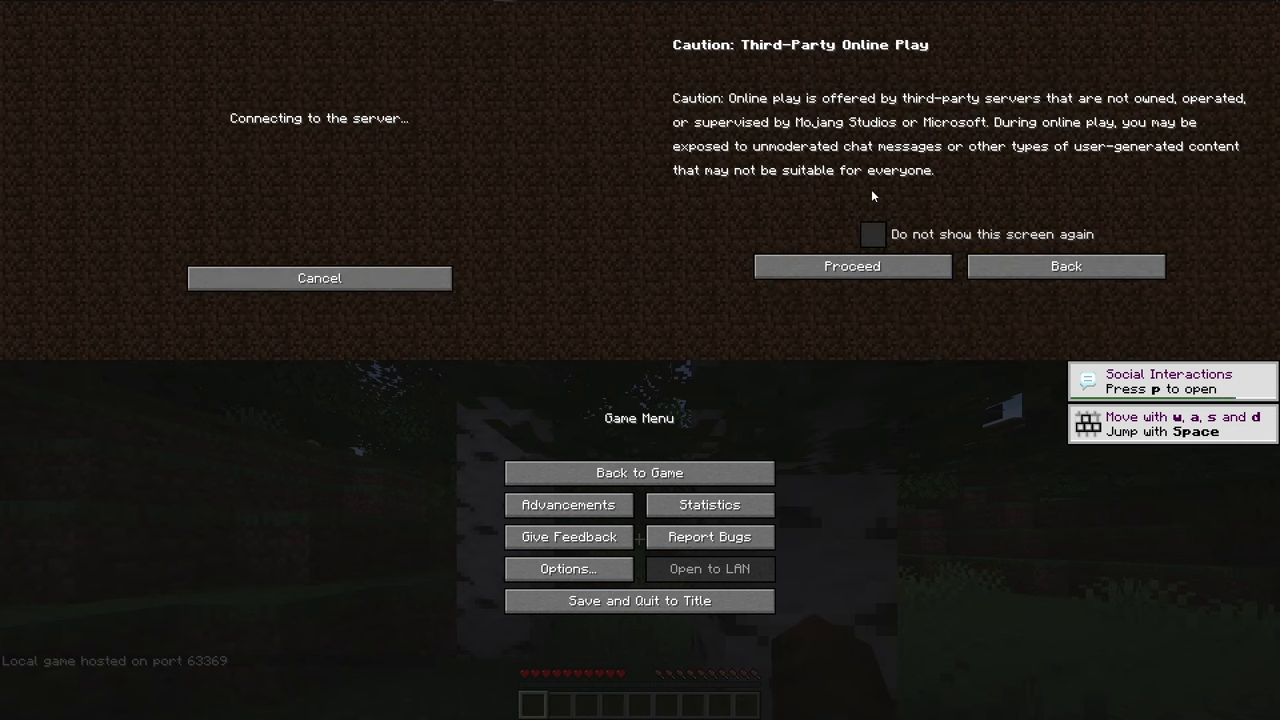
pyautogui.click(851, 266)
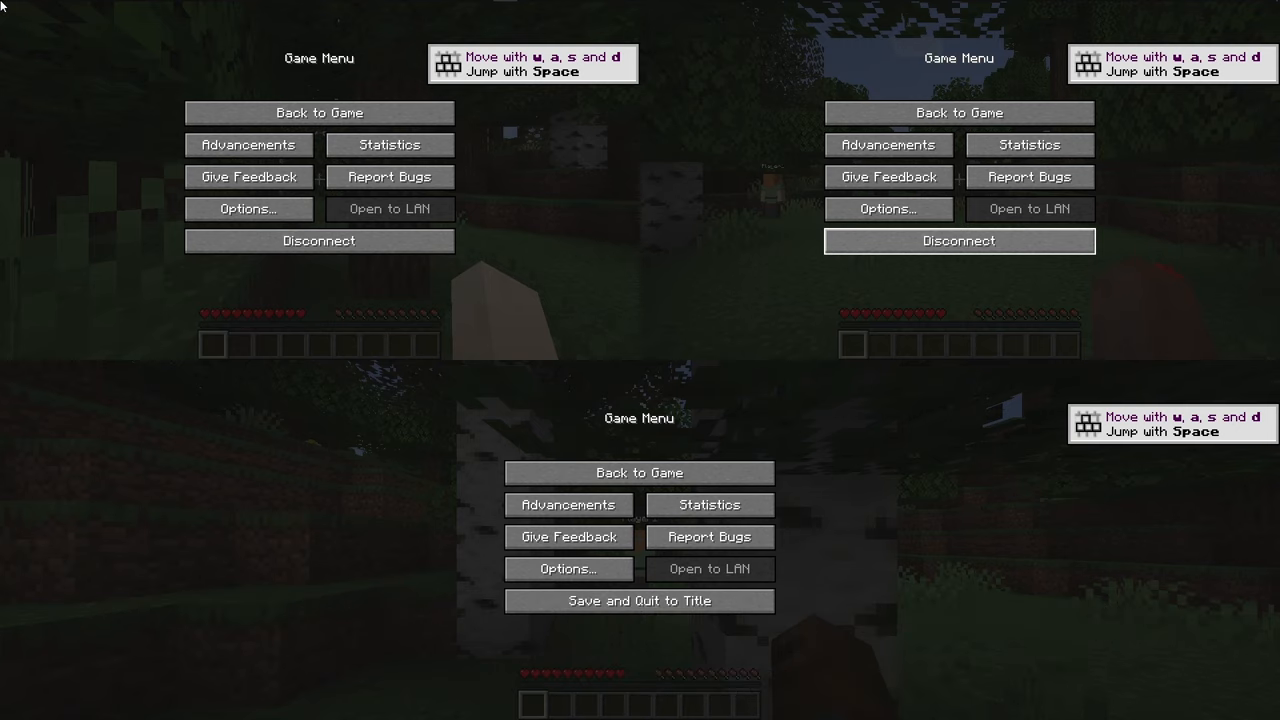
pyautogui.moveTo(107, 135)
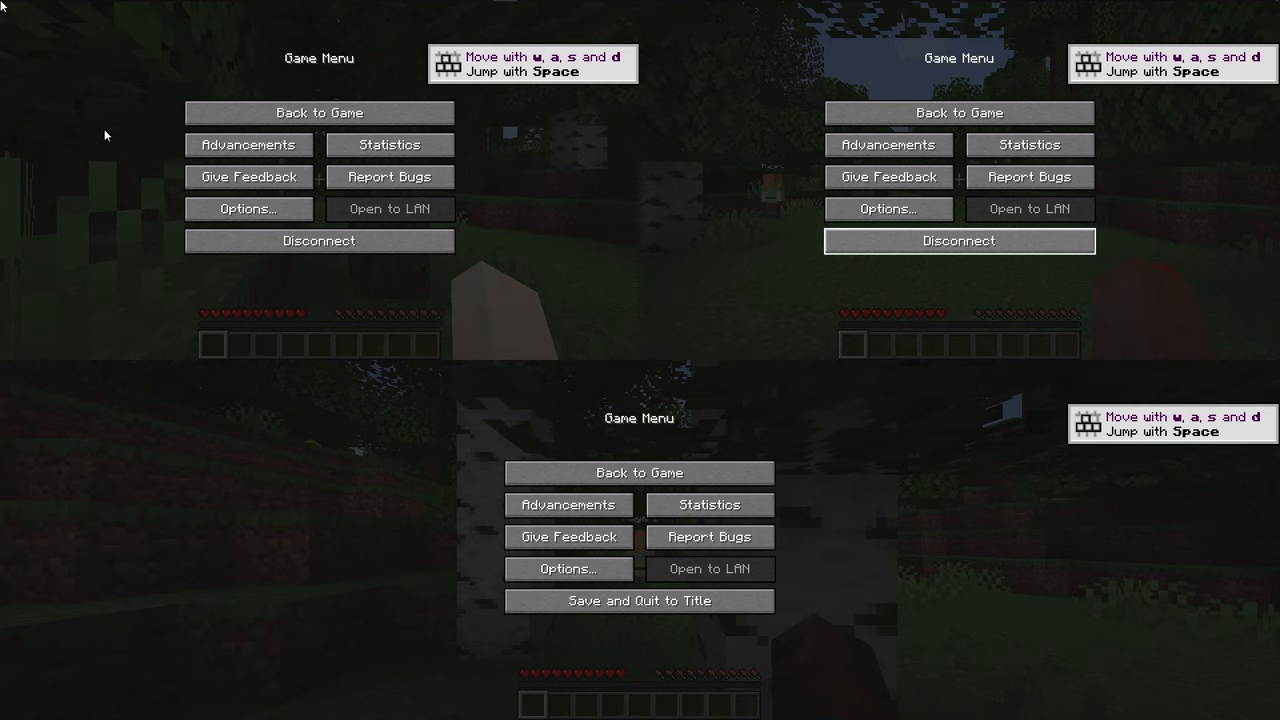
pyautogui.moveTo(99, 140)
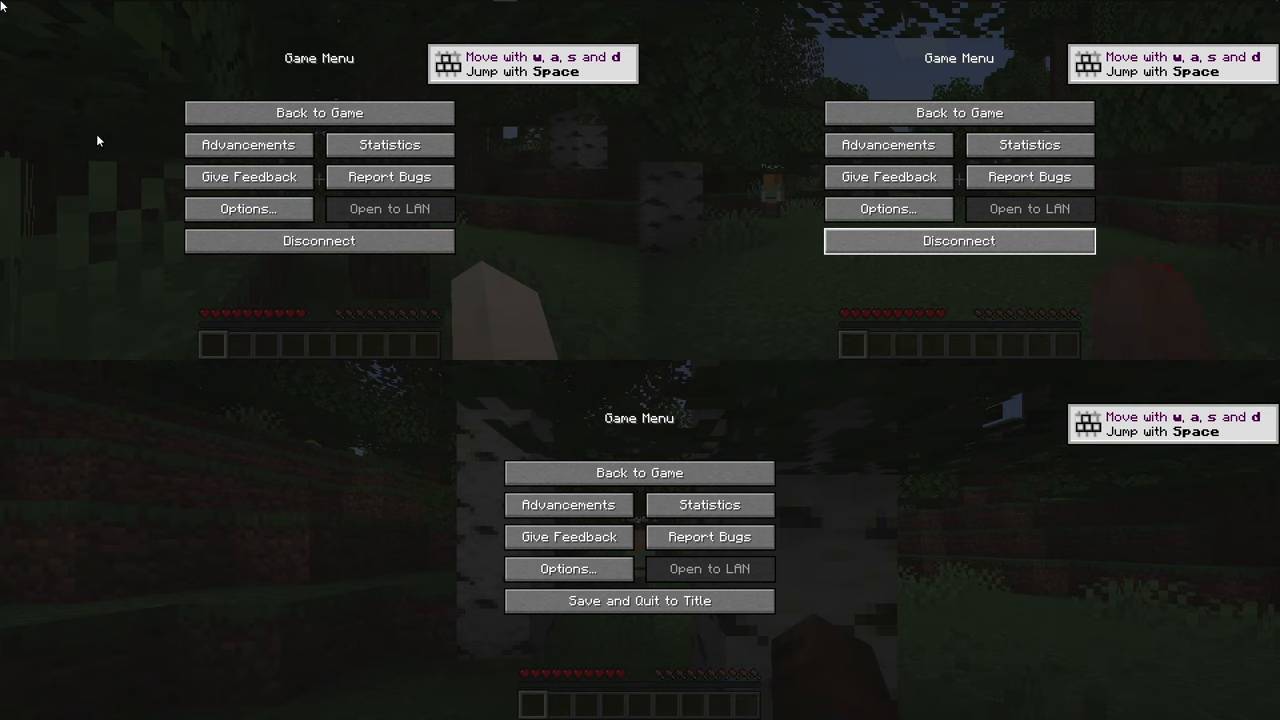
pyautogui.moveTo(211, 503)
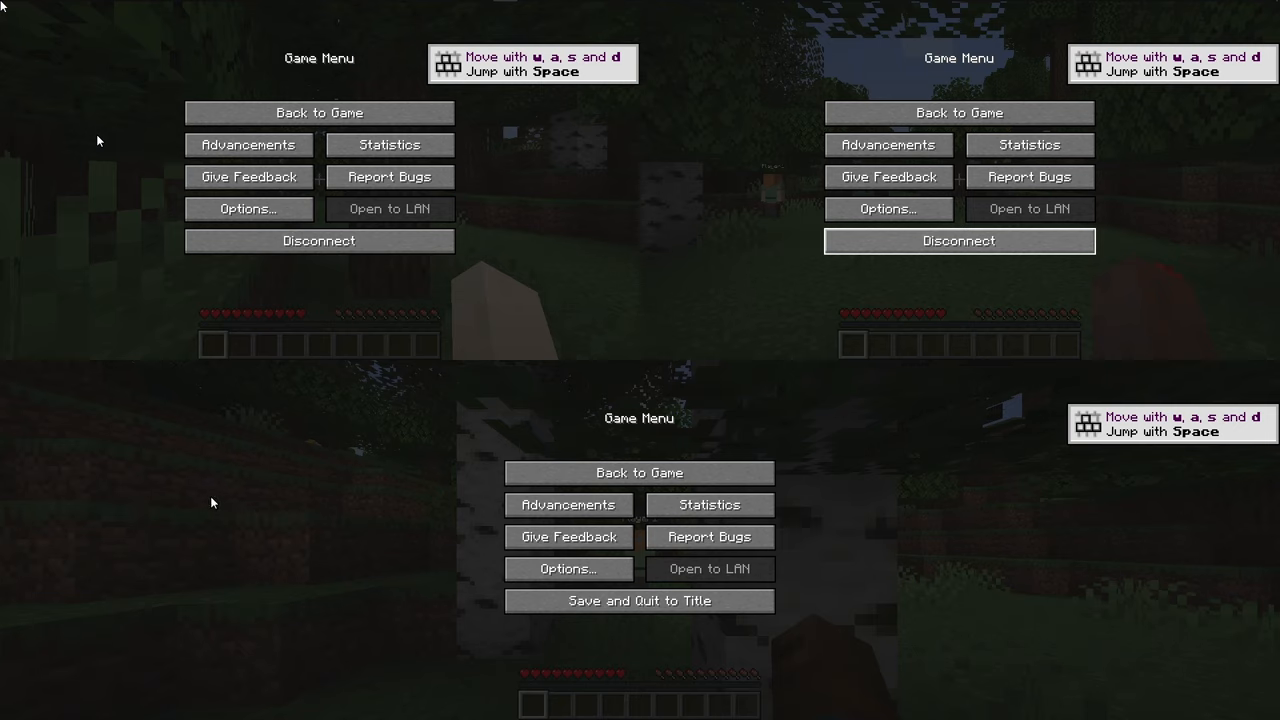
# Resume the top-right game from its pause menu with Back to Game.
pyautogui.click(958, 112)
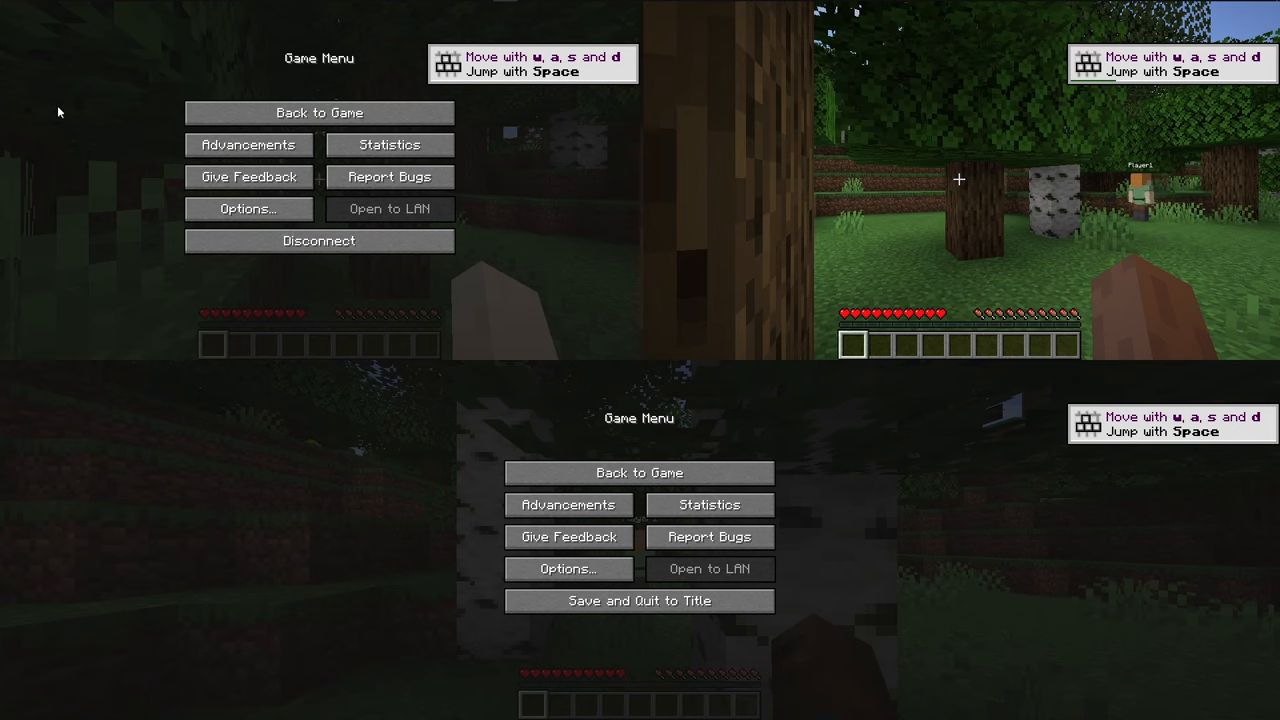
# Bring the Nucleus Co-op window back to the front from the taskbar.
pyautogui.click(406, 9)
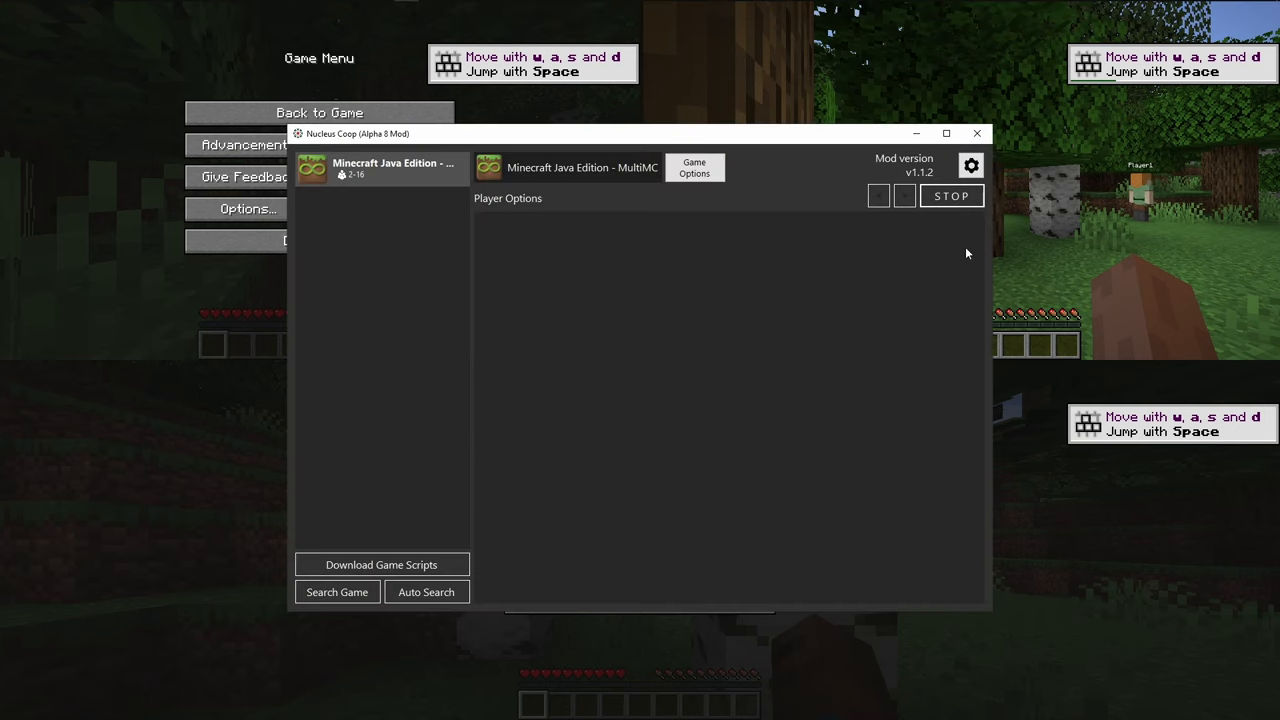
pyautogui.moveTo(963, 186)
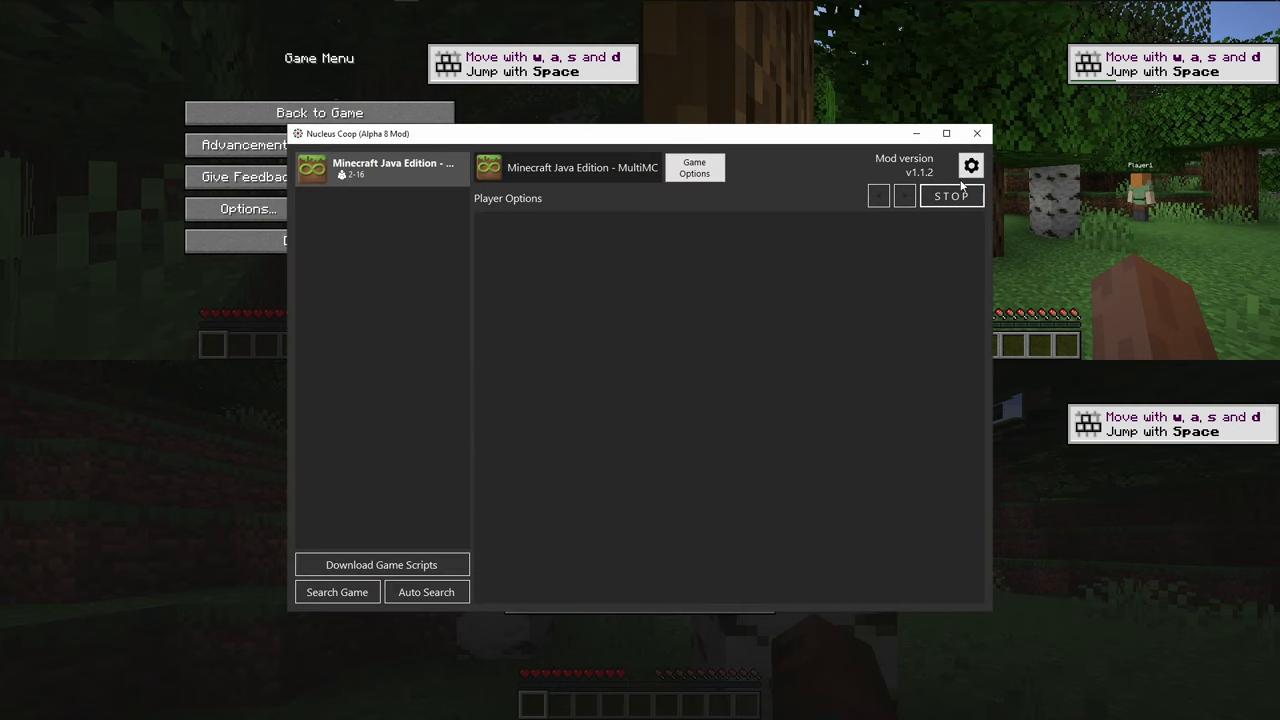